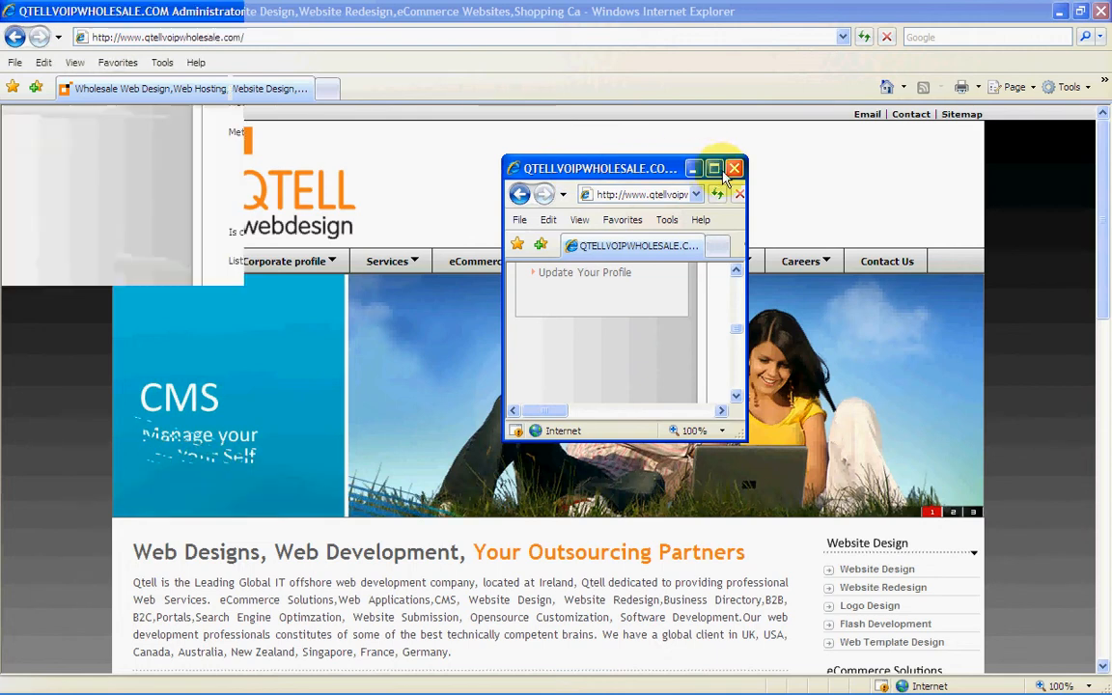
Step: Maximize the admin window and enable 'Edit HTML online' for the top-of-page description
click(714, 168)
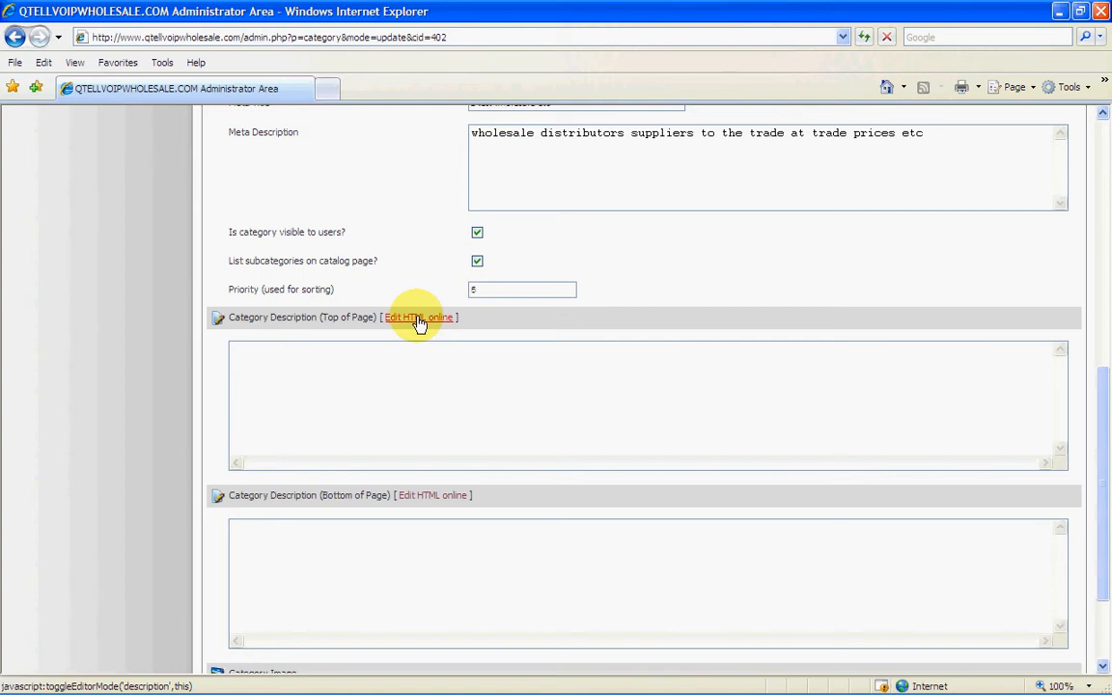
click(419, 317)
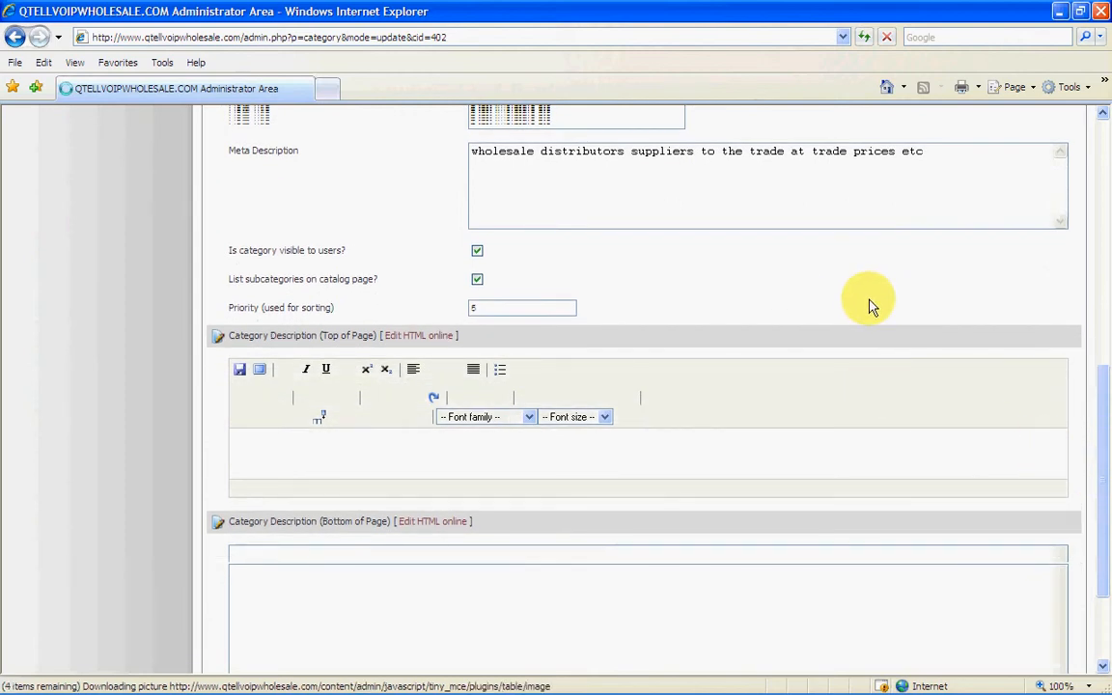
mouse_move(817, 314)
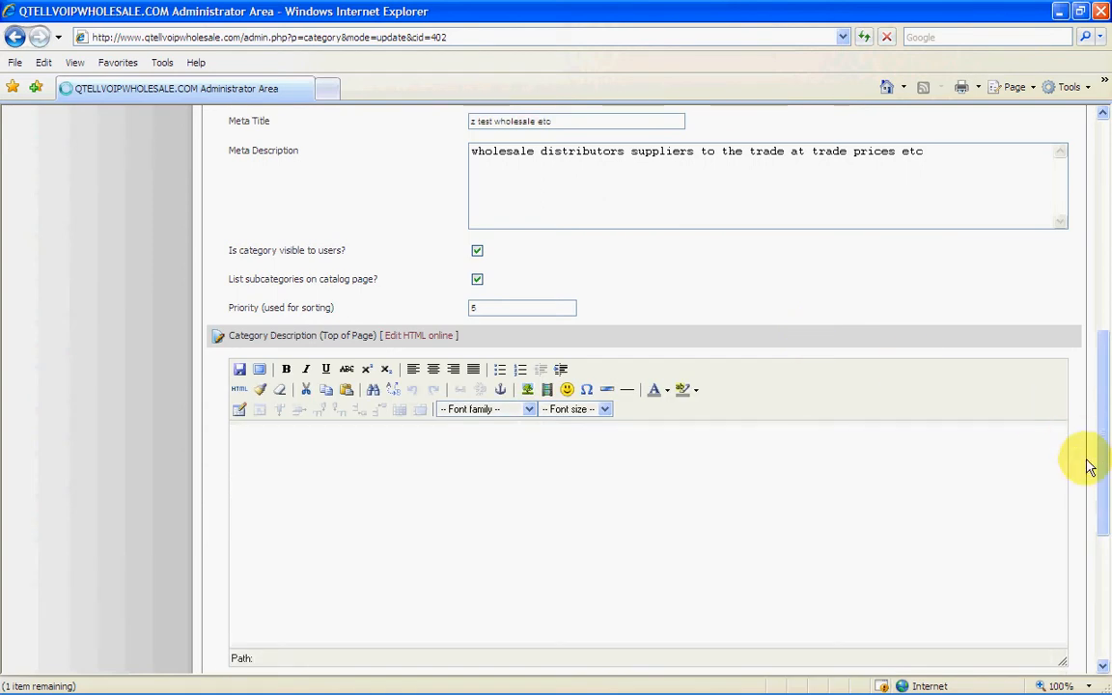
Step: Set the top description editor's font size to 7 (36 pt)
scroll(down, 3)
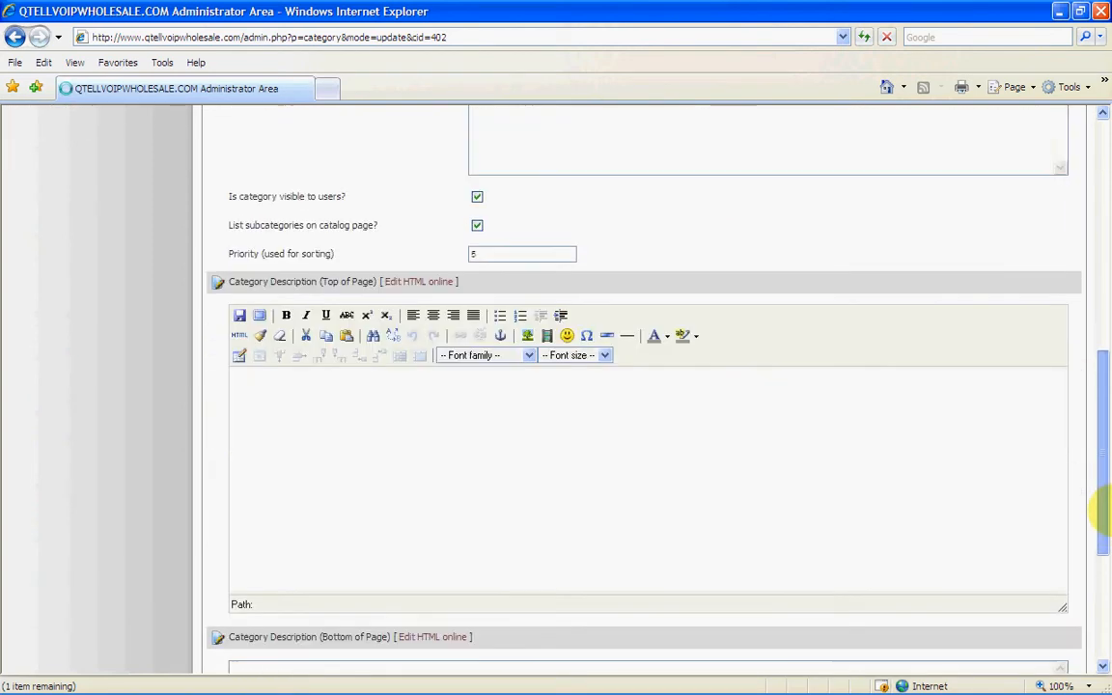
scroll(down, 3)
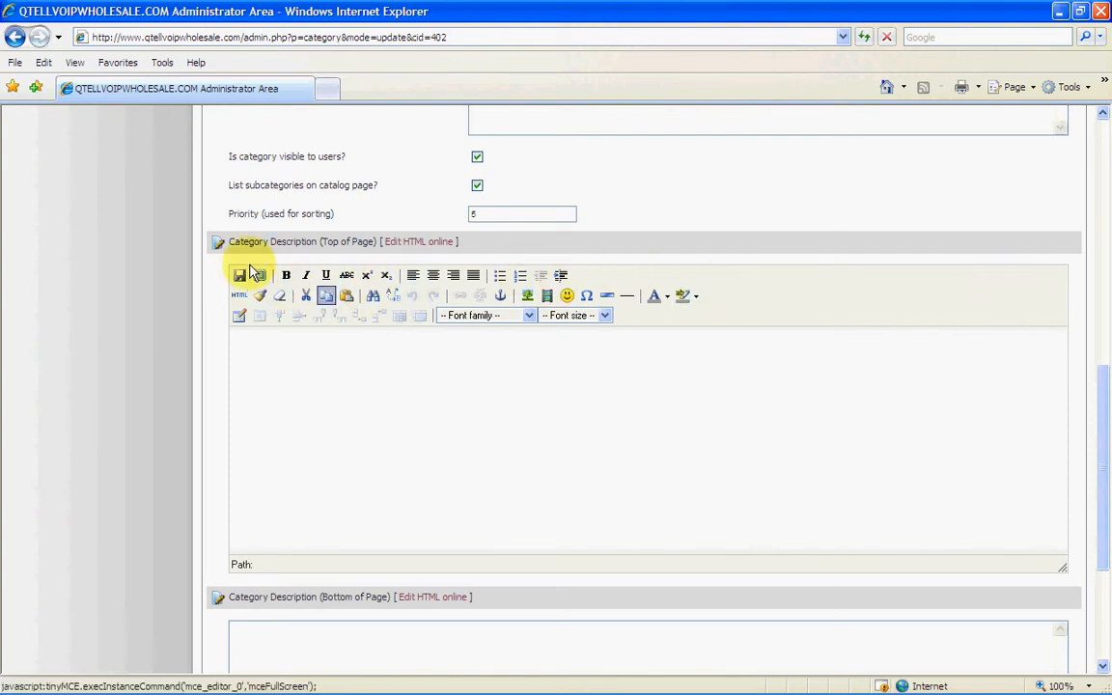
mouse_move(742, 332)
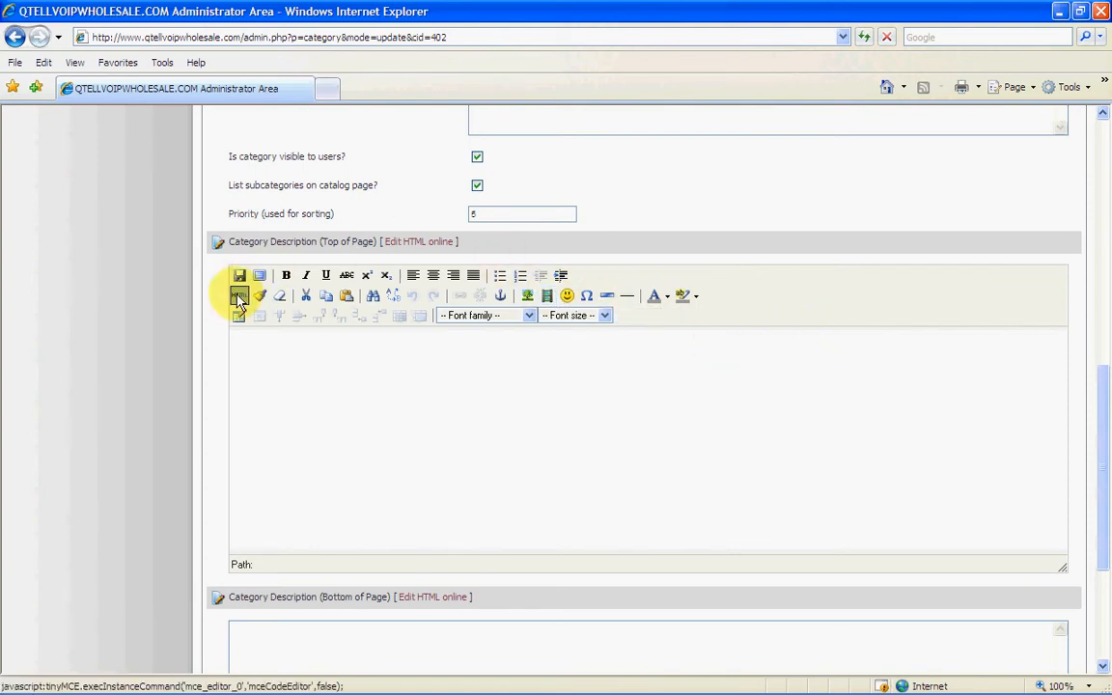
mouse_move(261, 295)
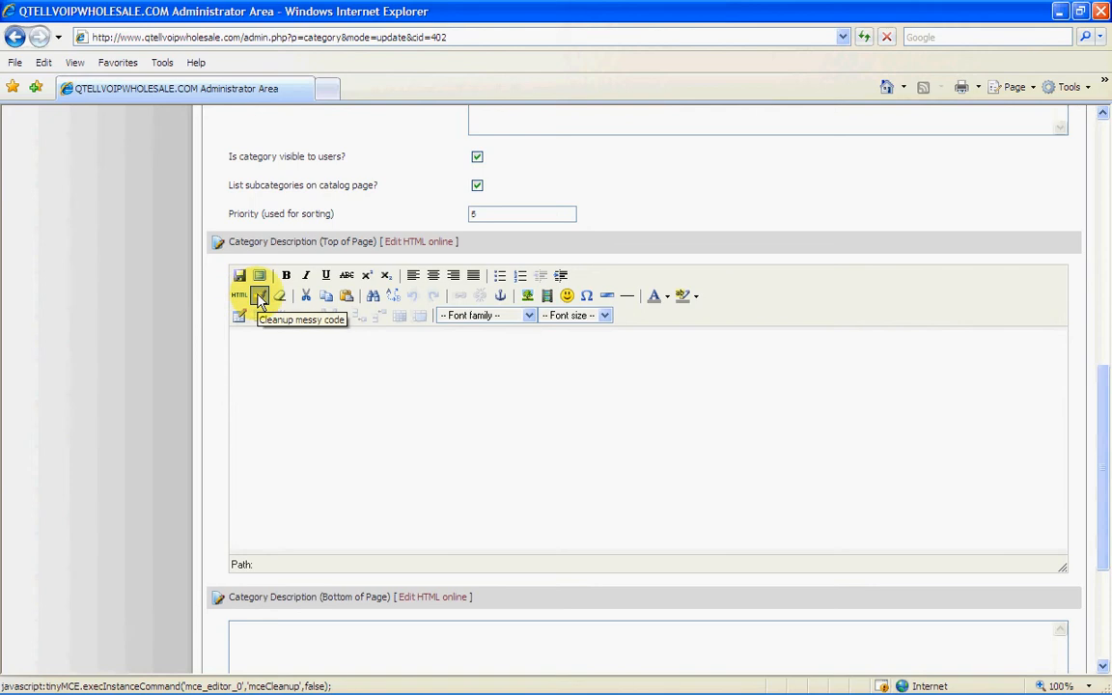
mouse_move(327, 295)
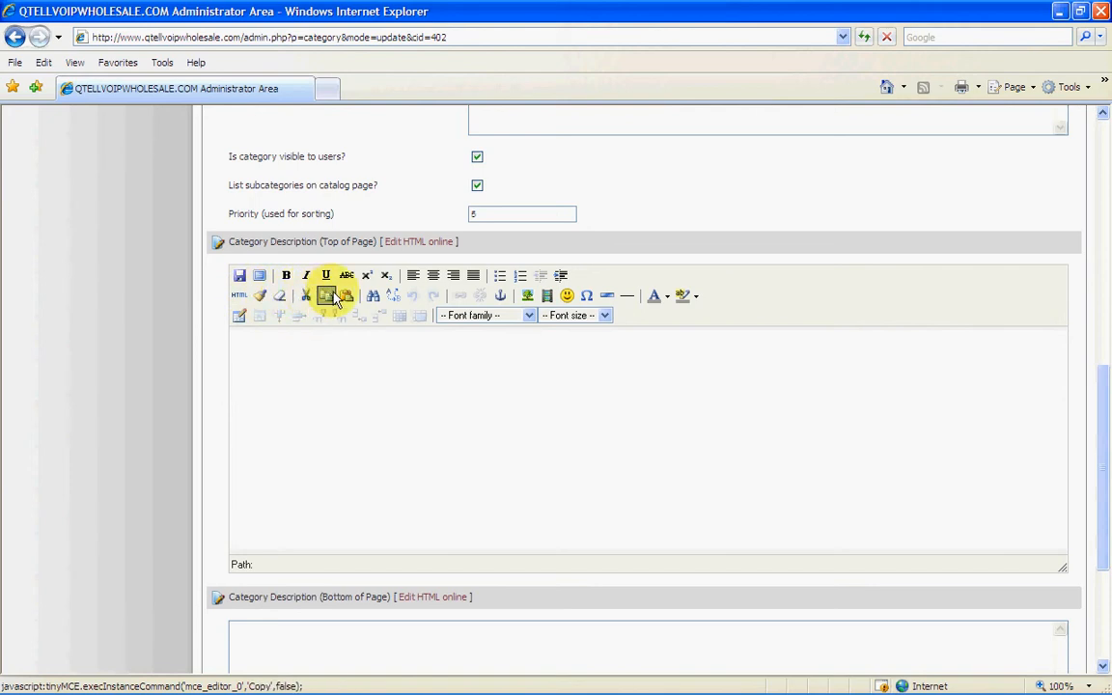
mouse_move(429, 283)
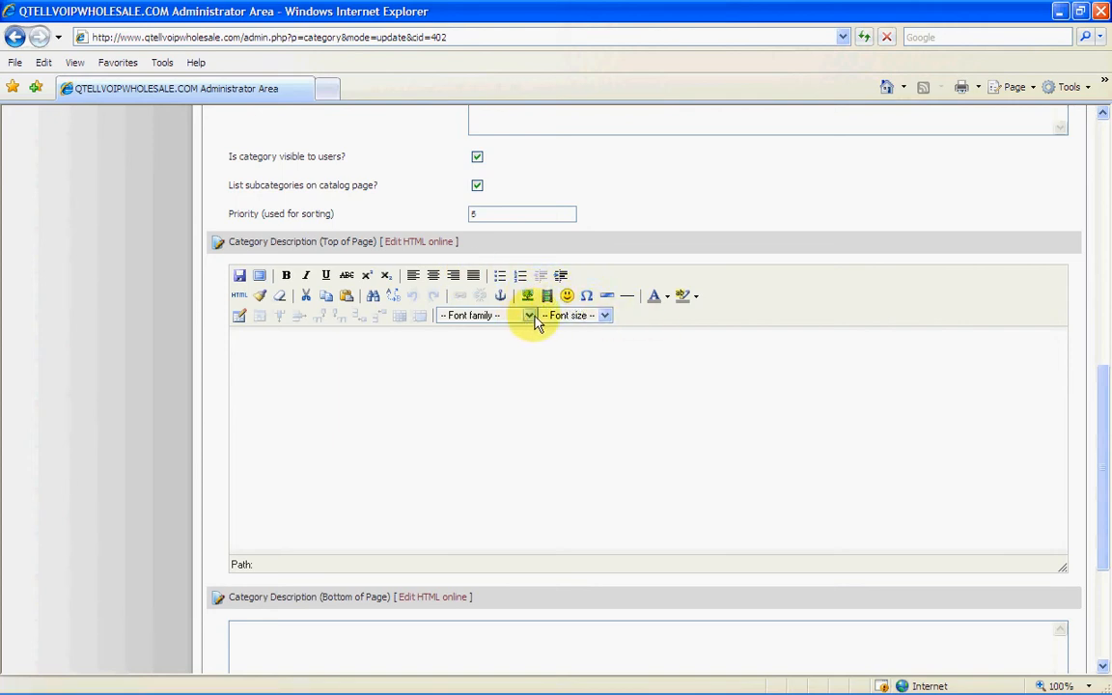
click(529, 315)
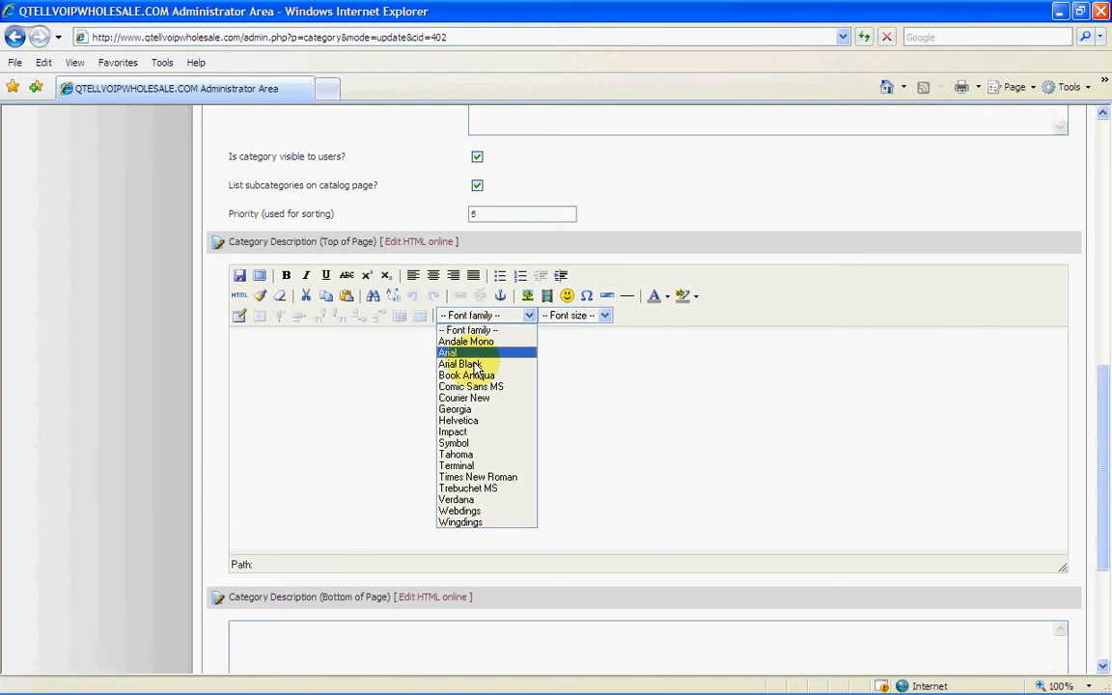
mouse_move(467, 521)
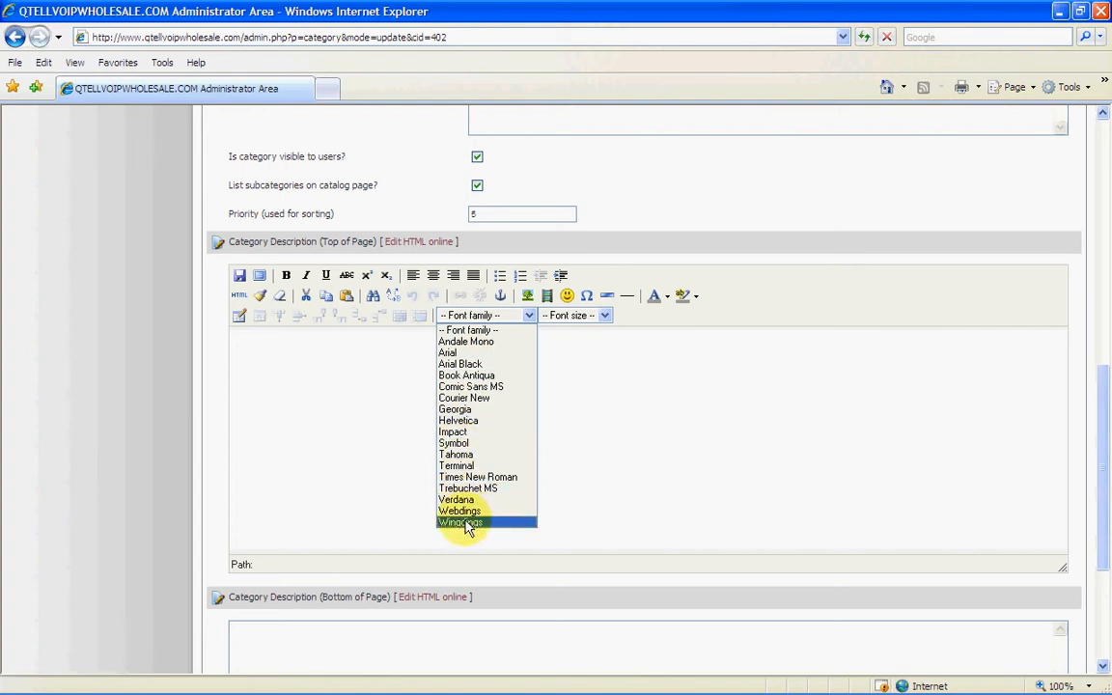
click(604, 315)
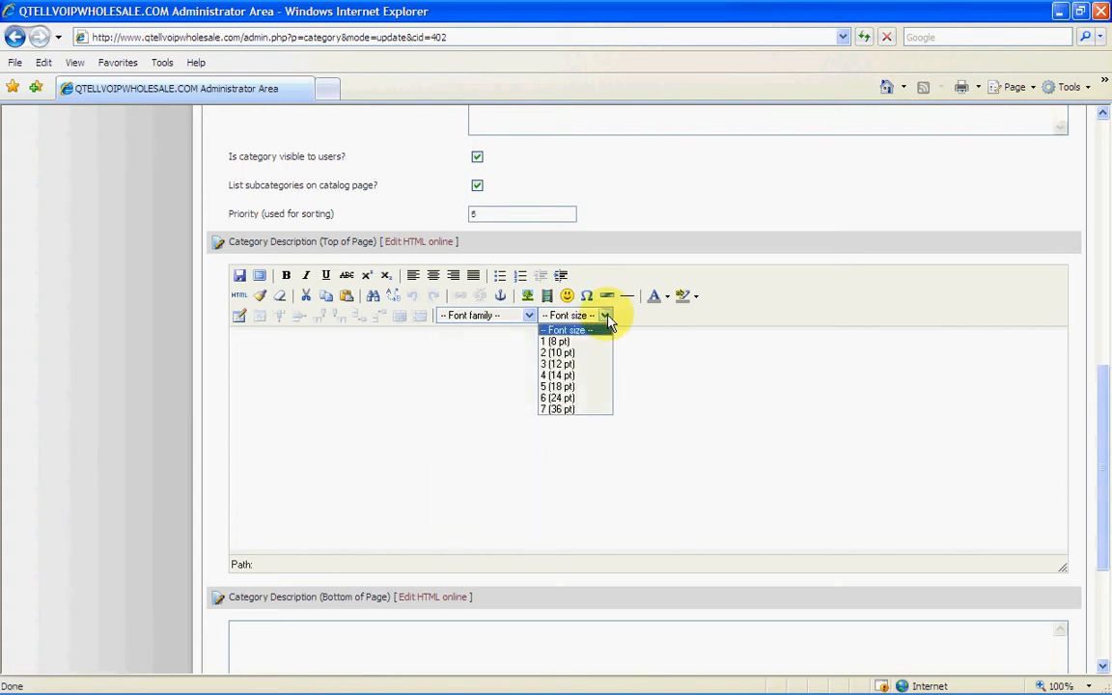
click(558, 408)
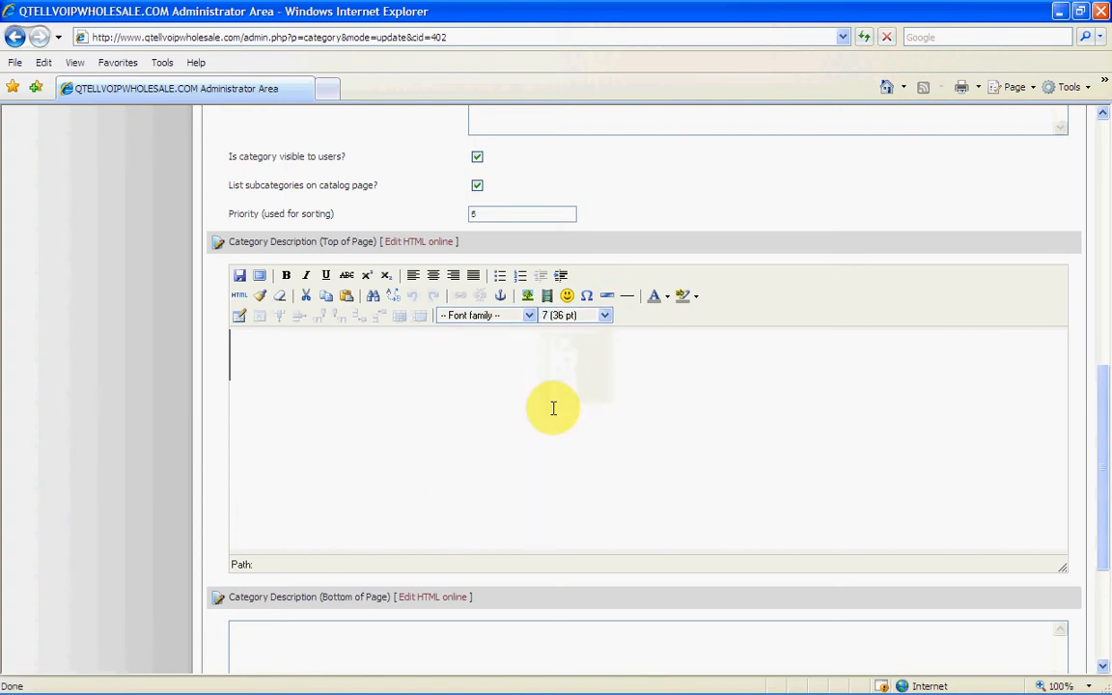
Step: Type 'aaaaaa' into the top description and switch its font size to 1 (8 pt)
text(aaaaaaaa)
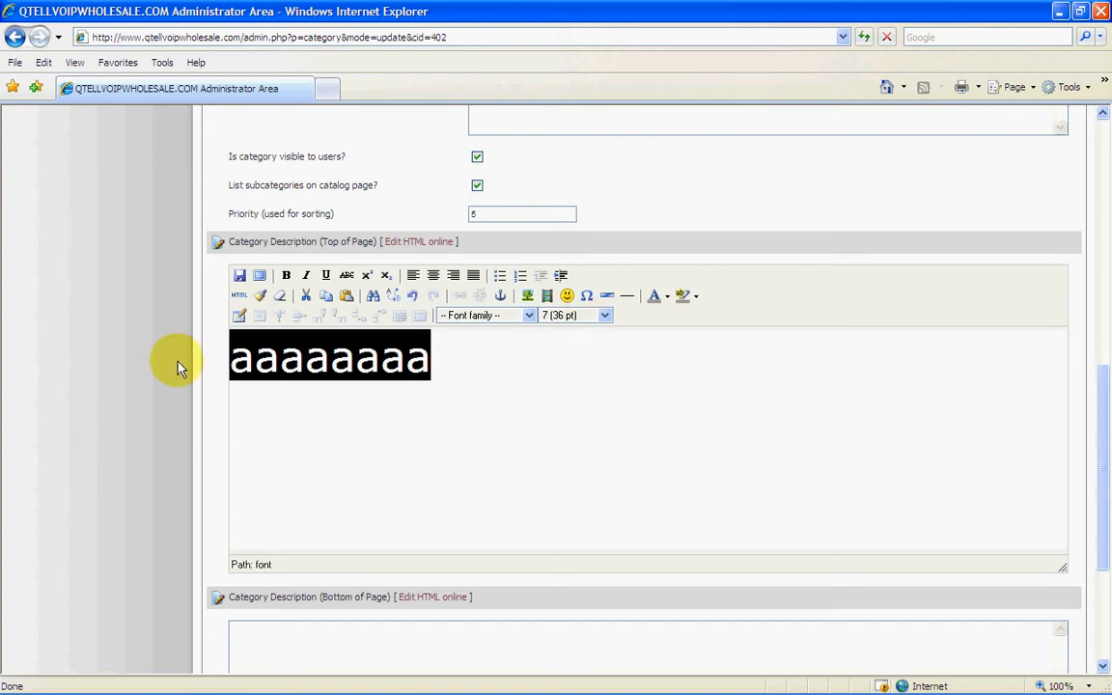
click(603, 315)
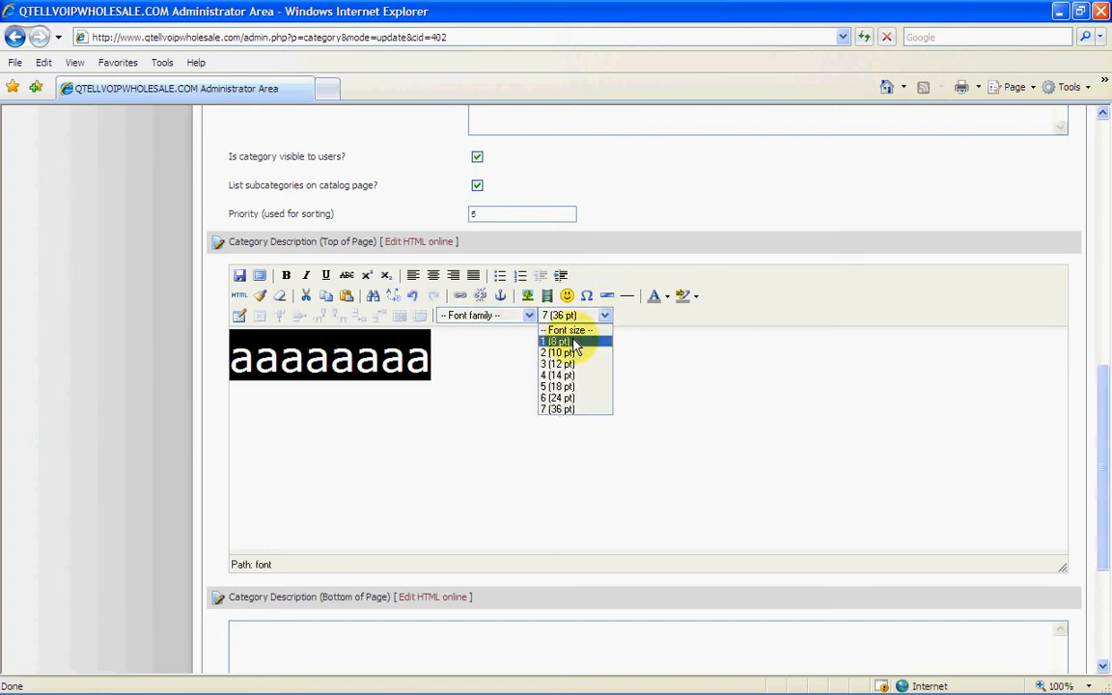
click(558, 341)
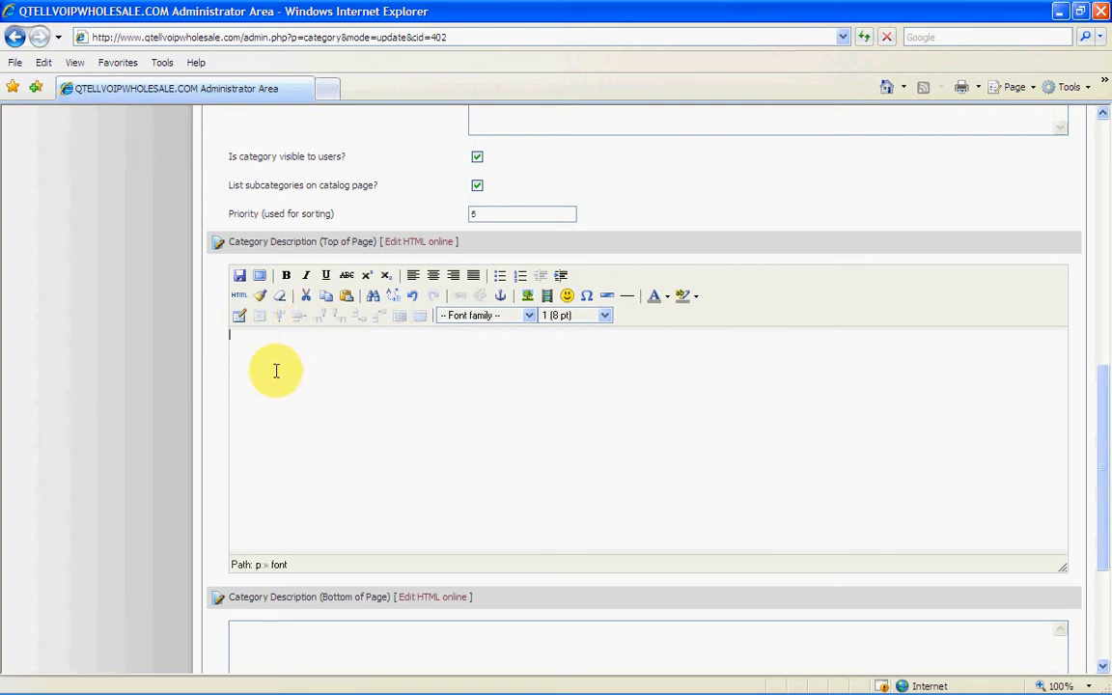
mouse_move(634, 424)
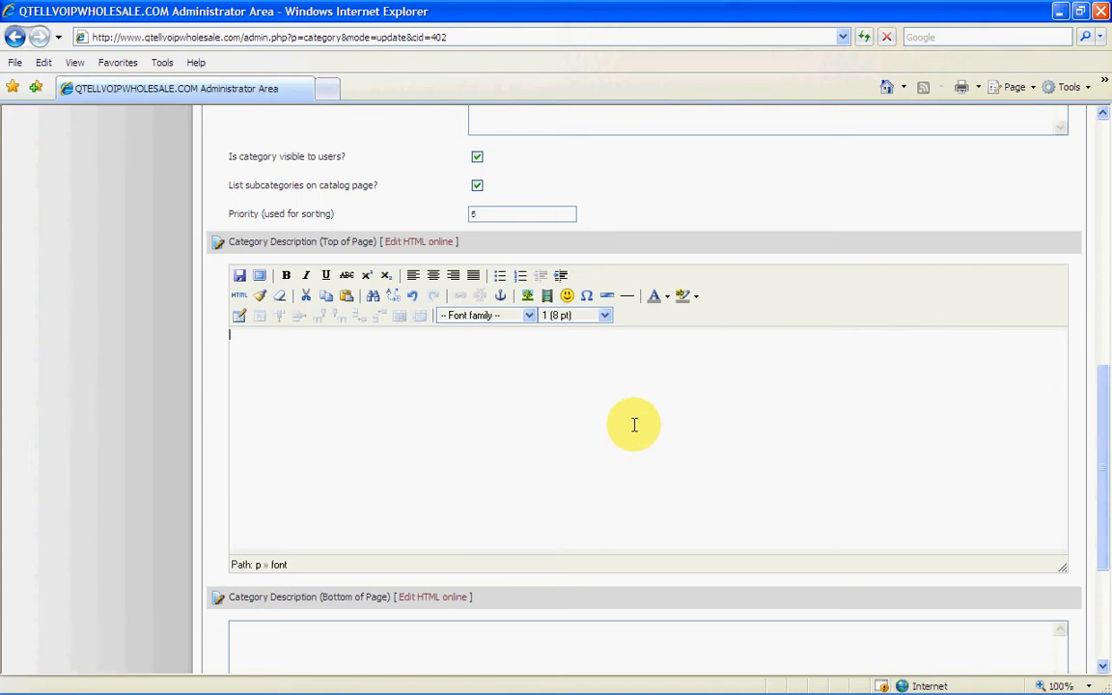
mouse_move(580, 381)
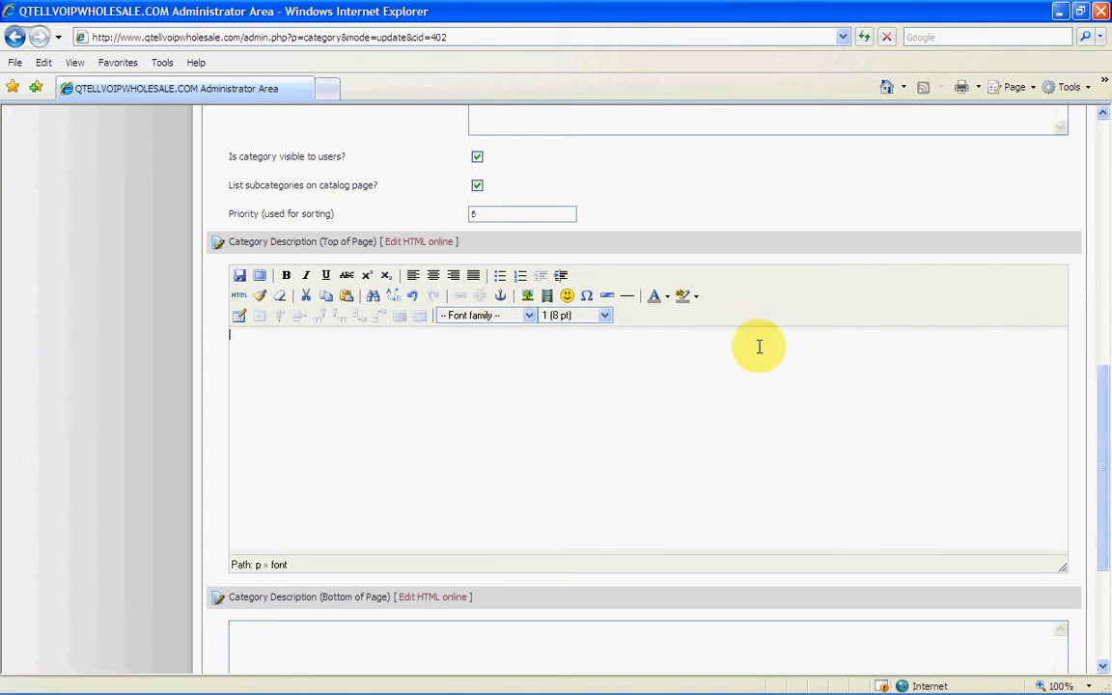
mouse_move(679, 353)
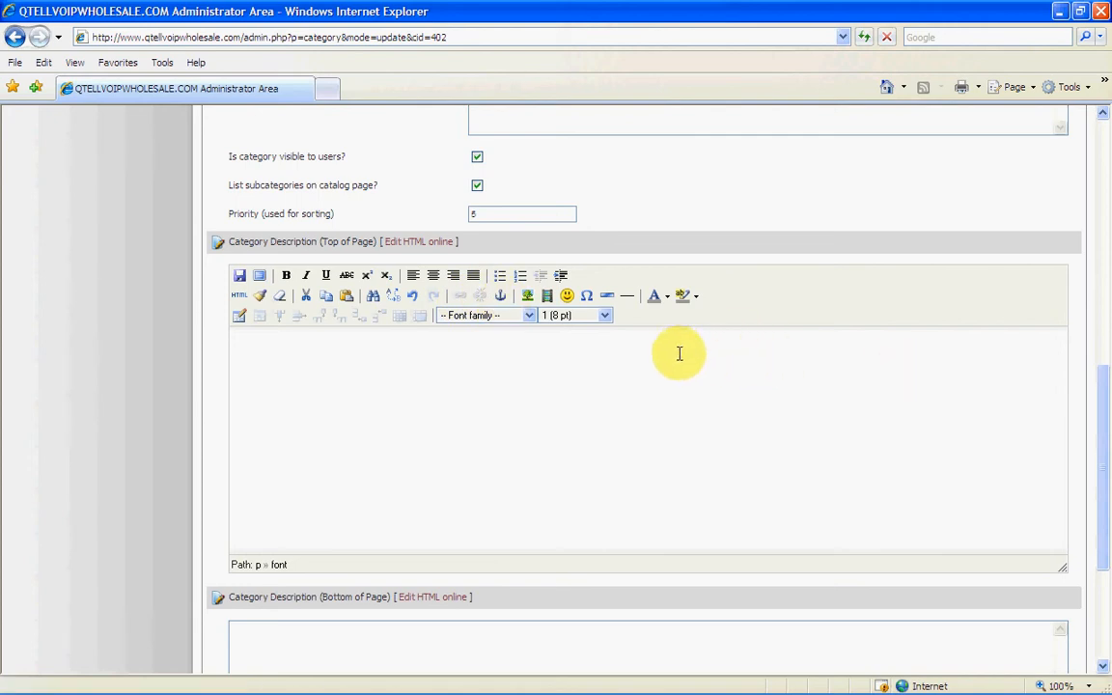
mouse_move(755, 316)
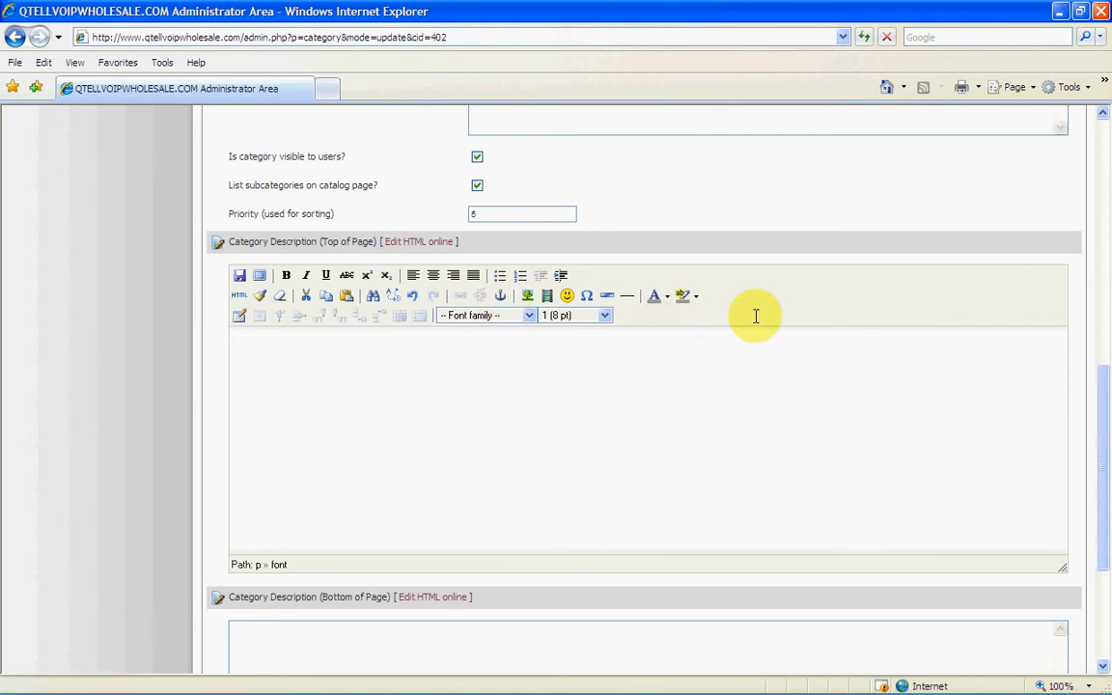
scroll(up, 3)
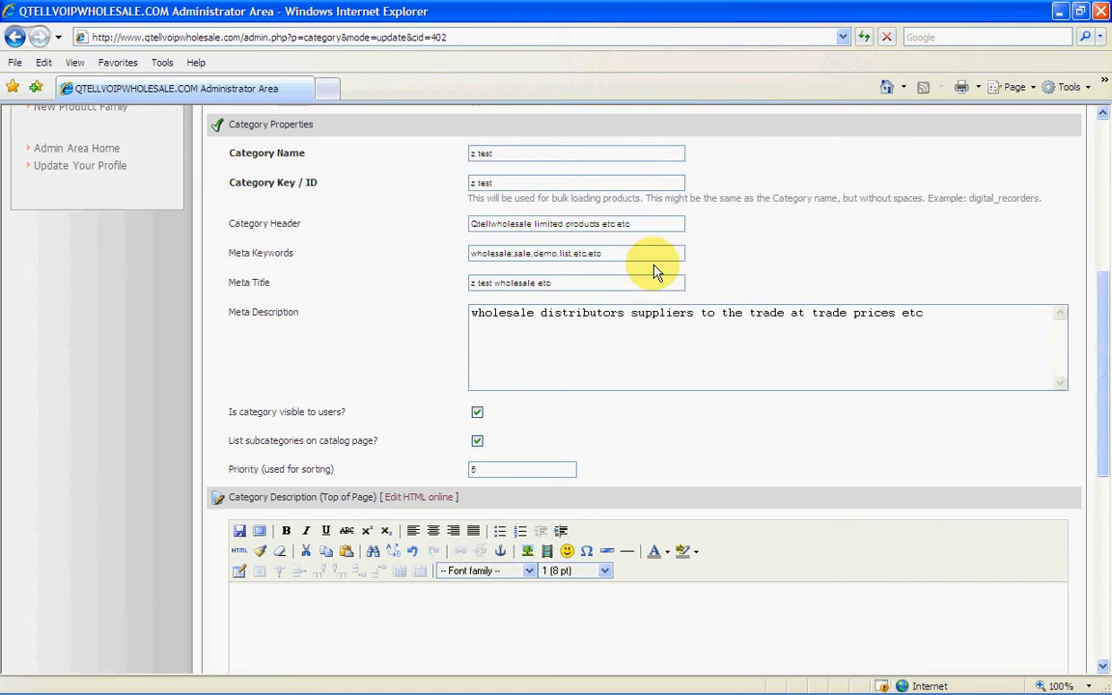
scroll(down, 3)
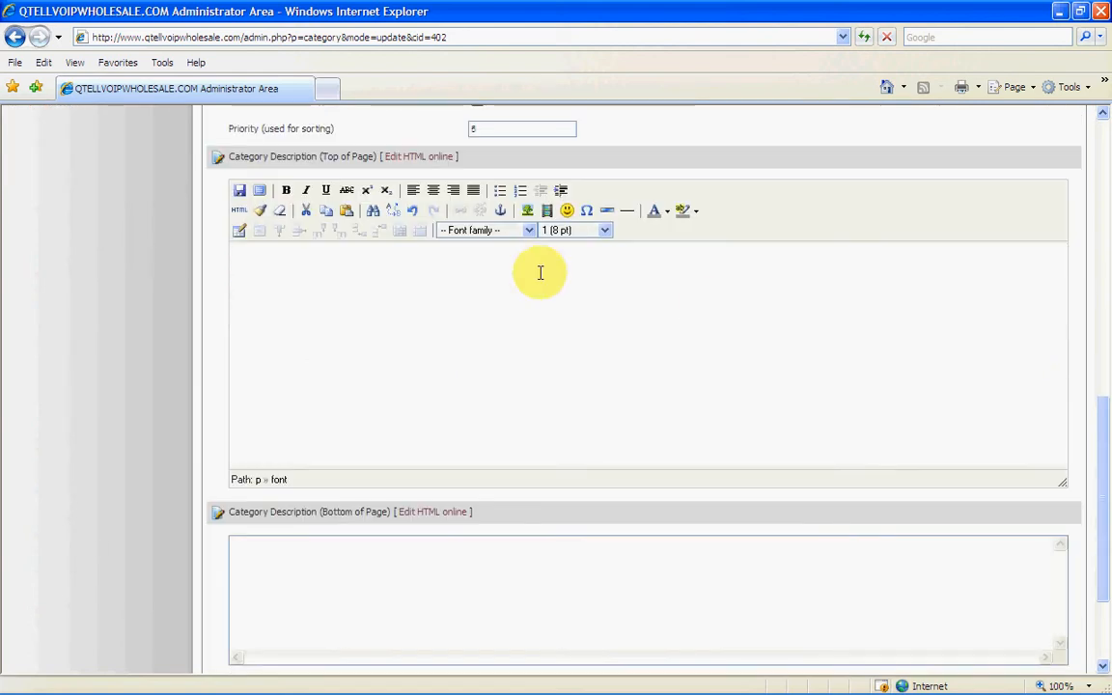
mouse_move(344, 261)
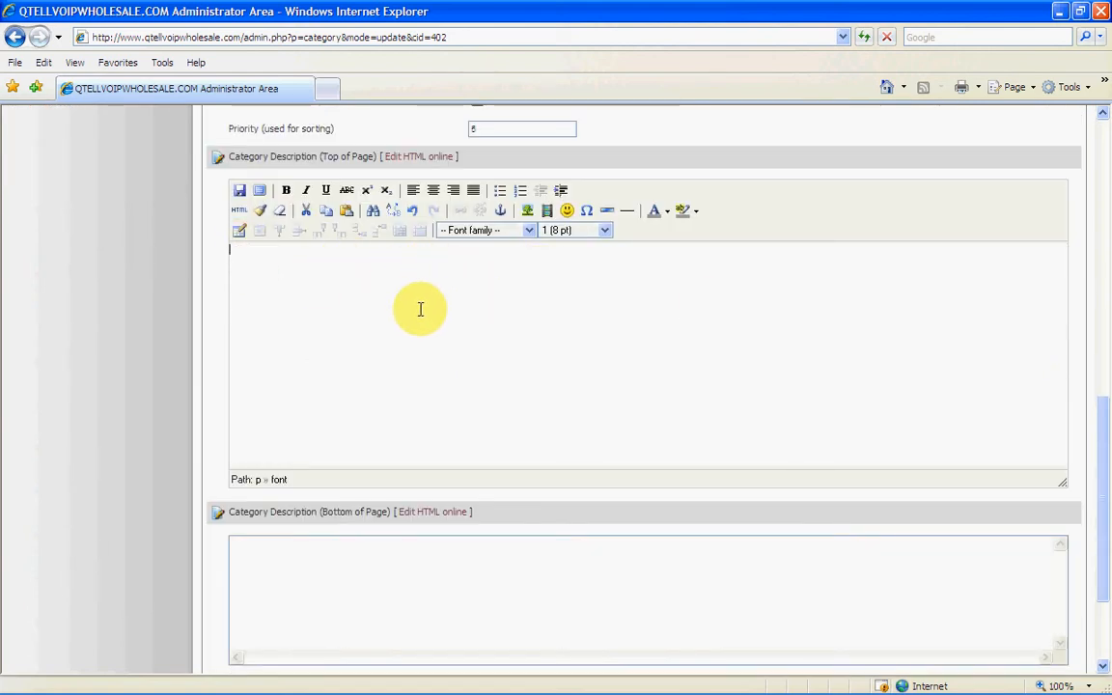
mouse_move(663, 416)
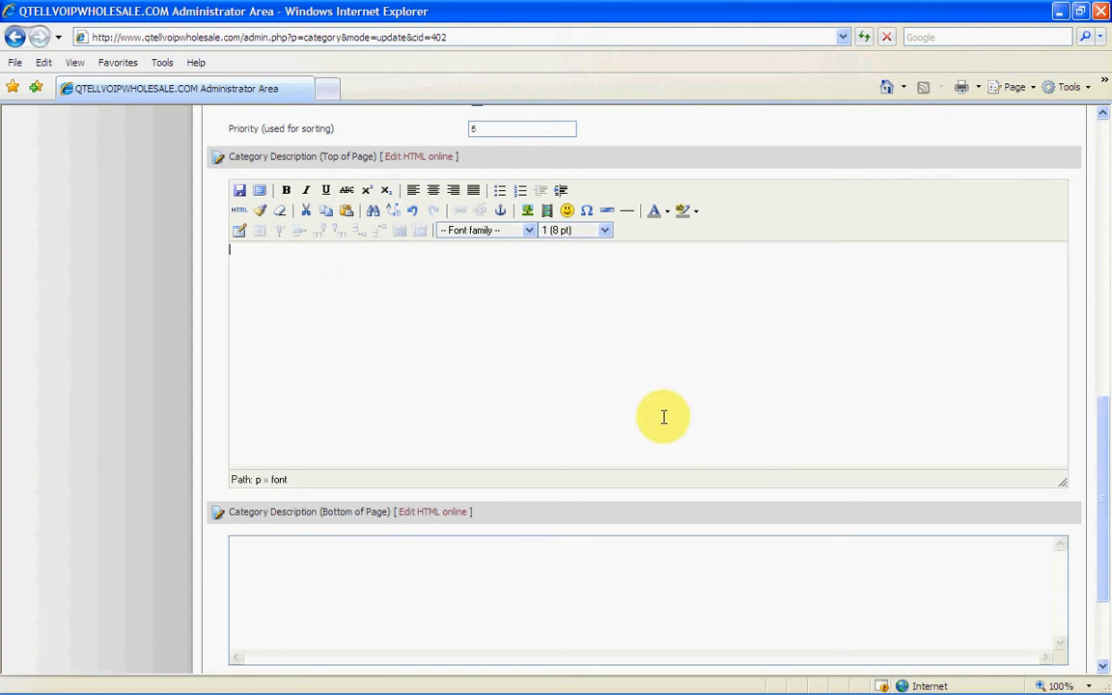
scroll(down, 3)
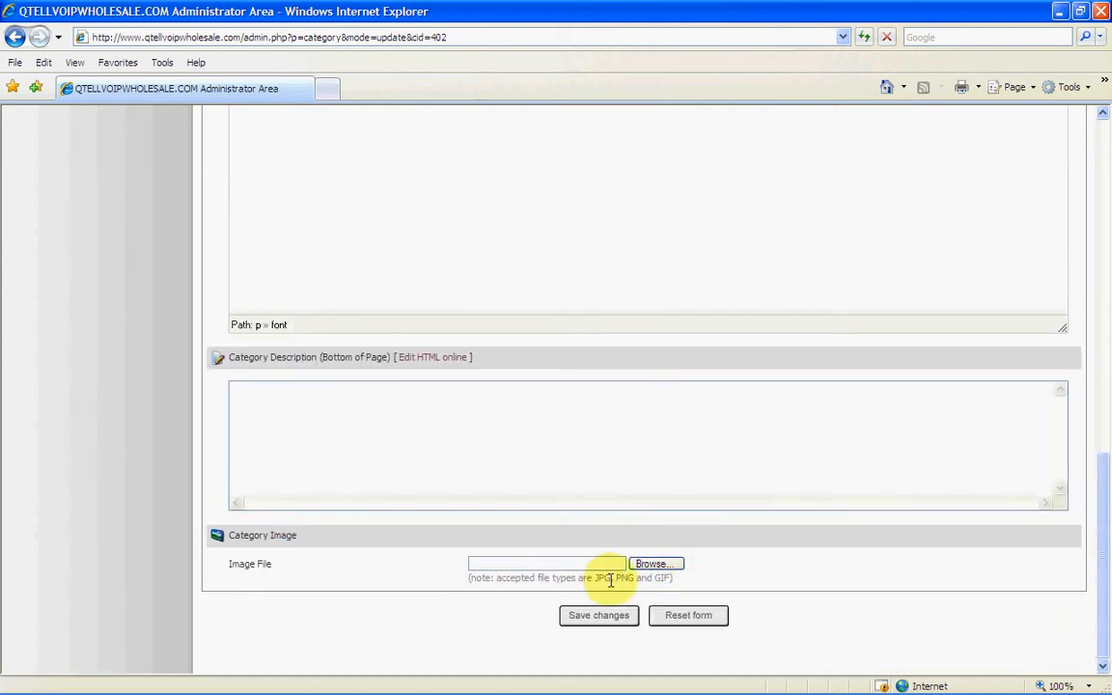
mouse_move(616, 588)
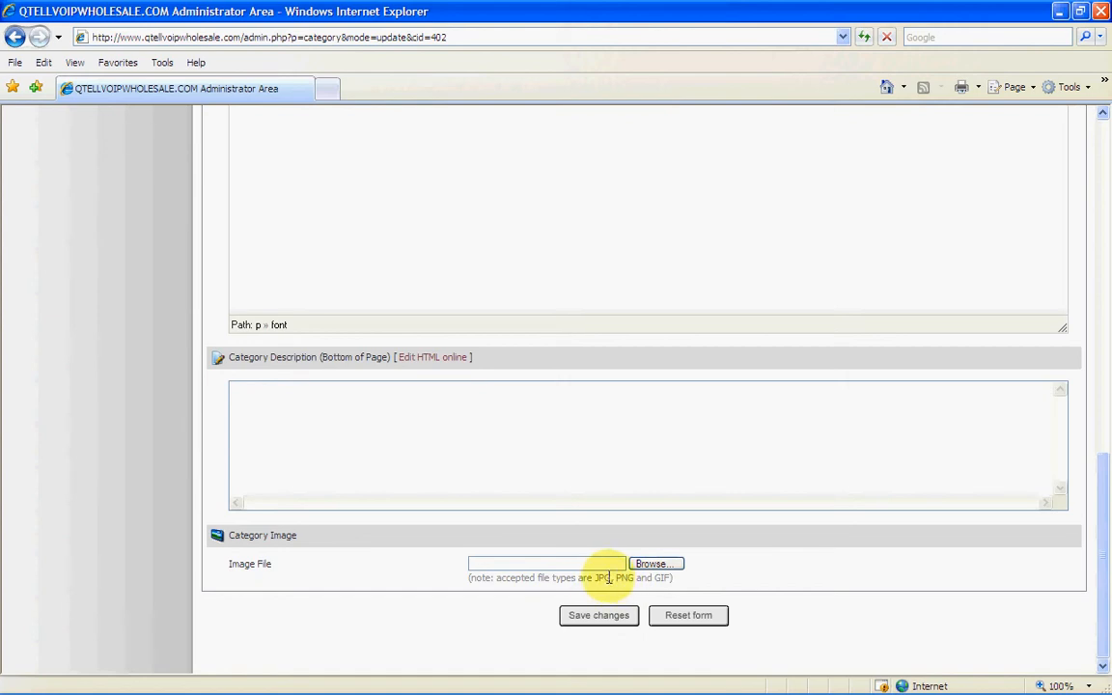
mouse_move(592, 377)
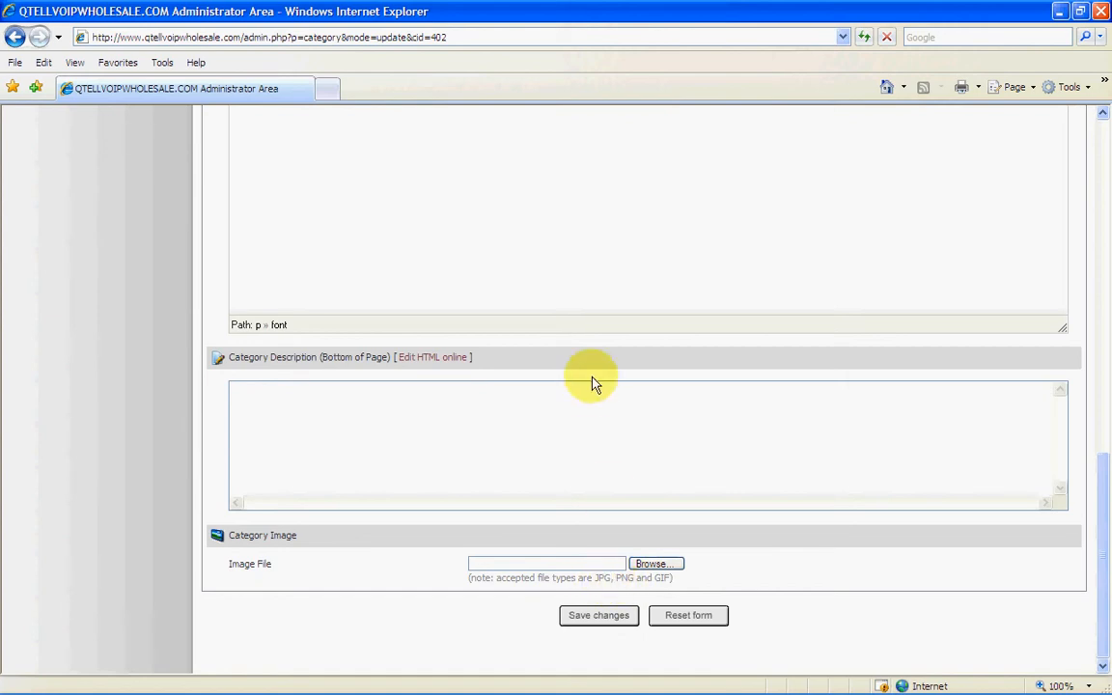
mouse_move(753, 377)
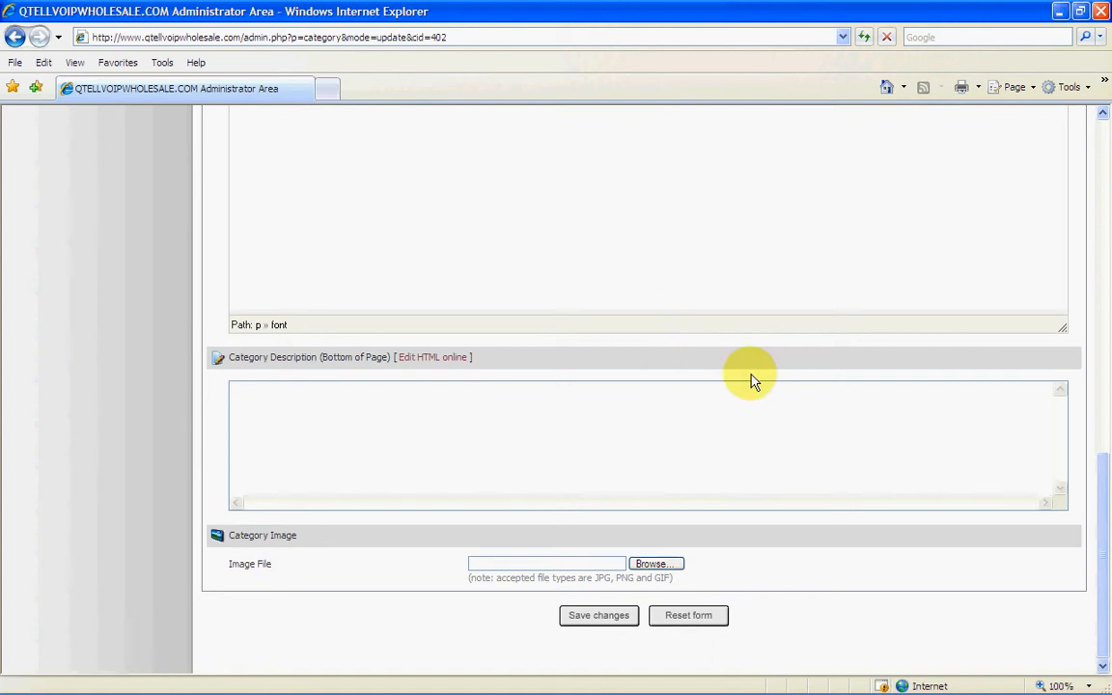
mouse_move(663, 480)
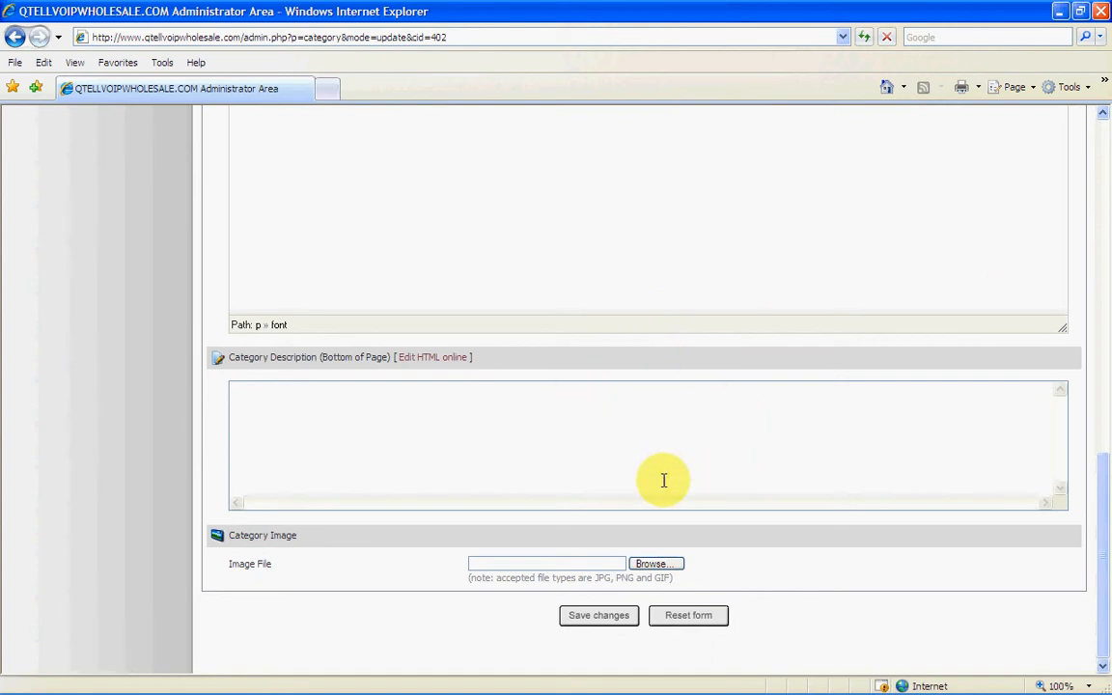
mouse_move(673, 392)
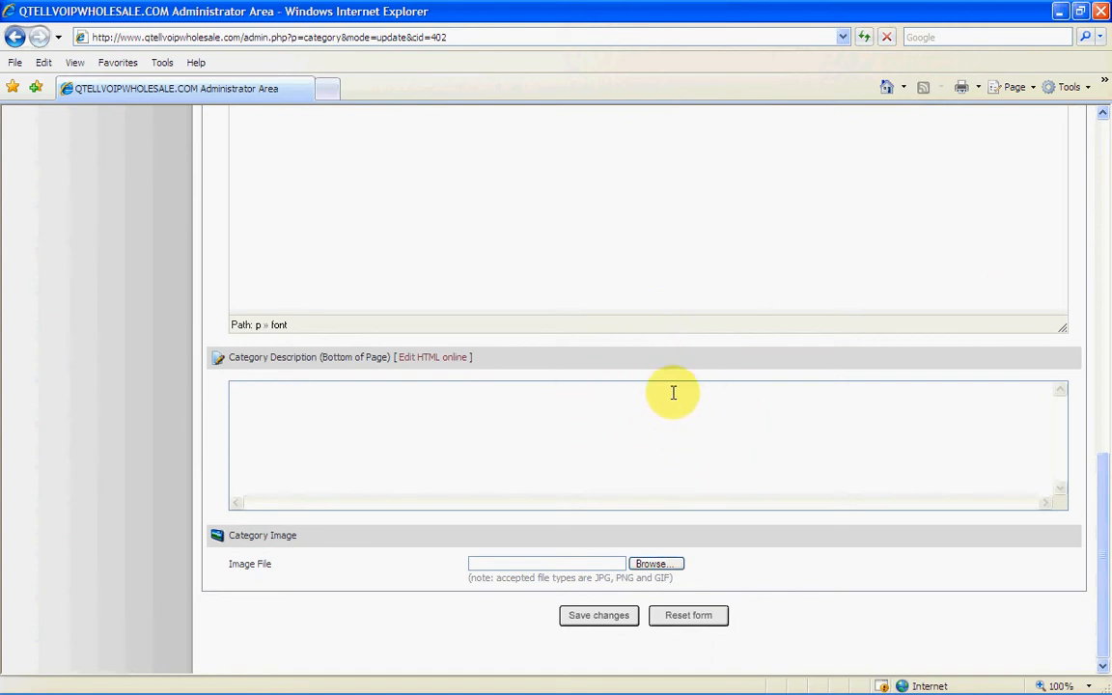
mouse_move(675, 406)
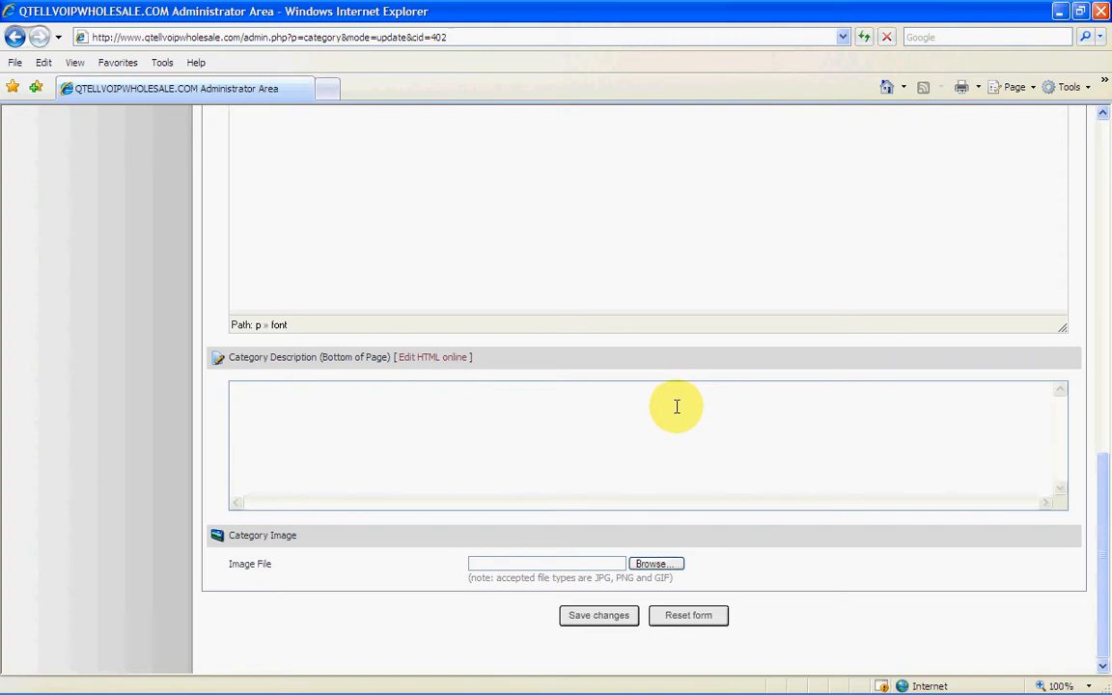
scroll(up, 3)
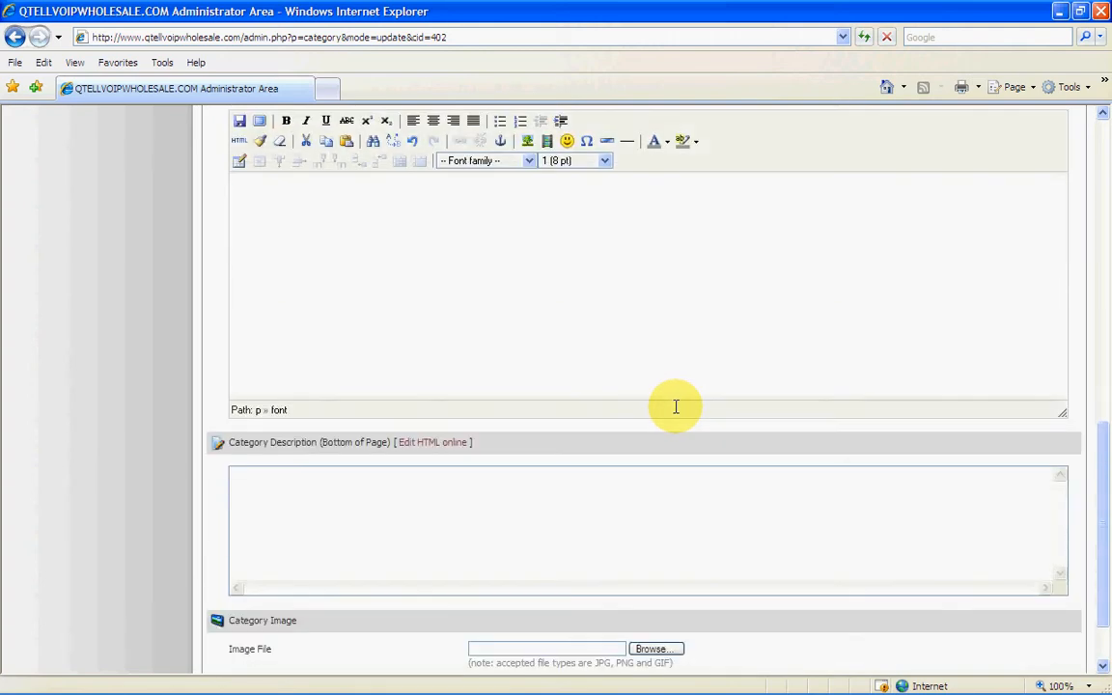
scroll(up, 3)
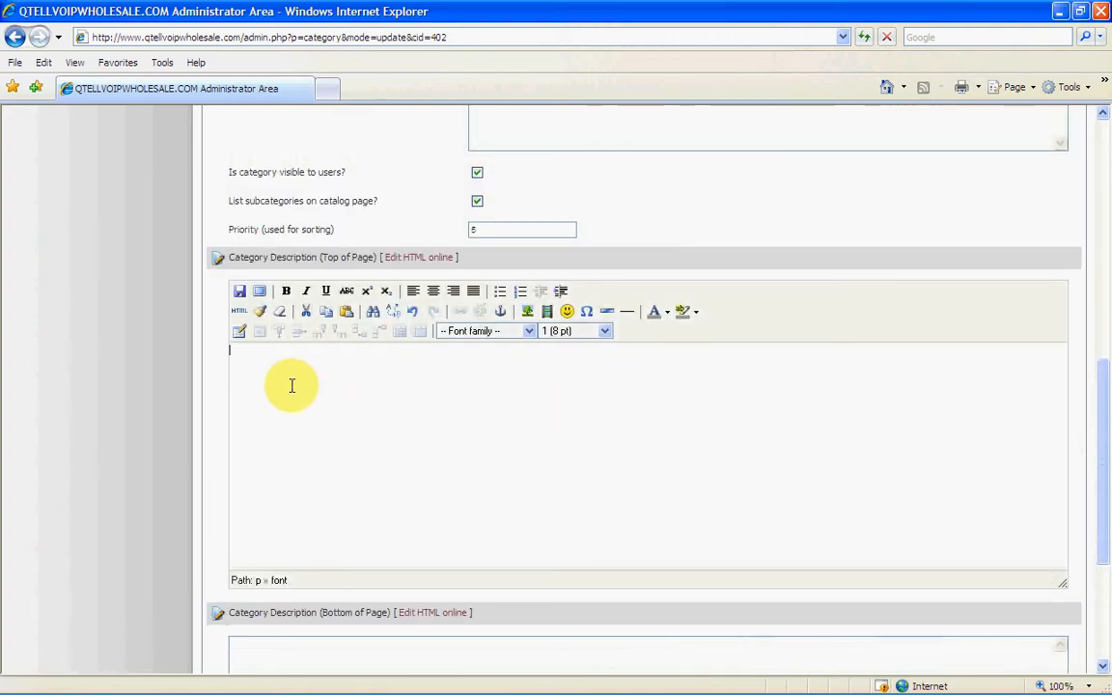
Step: Type 'aaaaaa' and save the category with Save changes
text(aaaaaaaaaaaaaaaaaaaaaaaaaaaaaaaaaaaaaaaa)
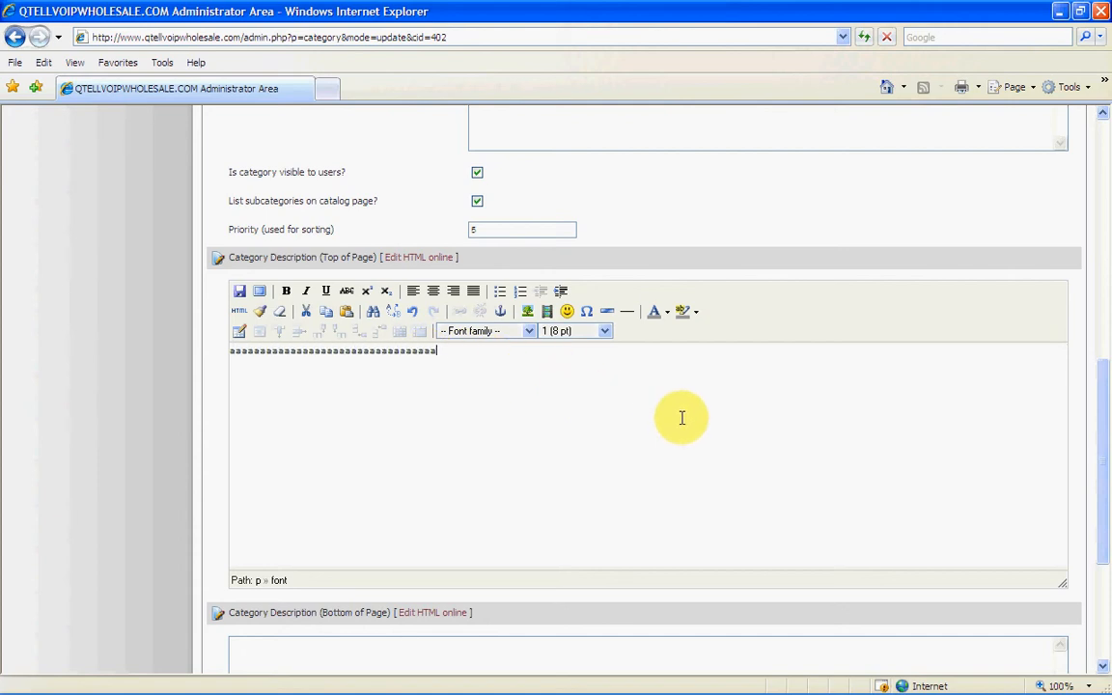
scroll(down, 3)
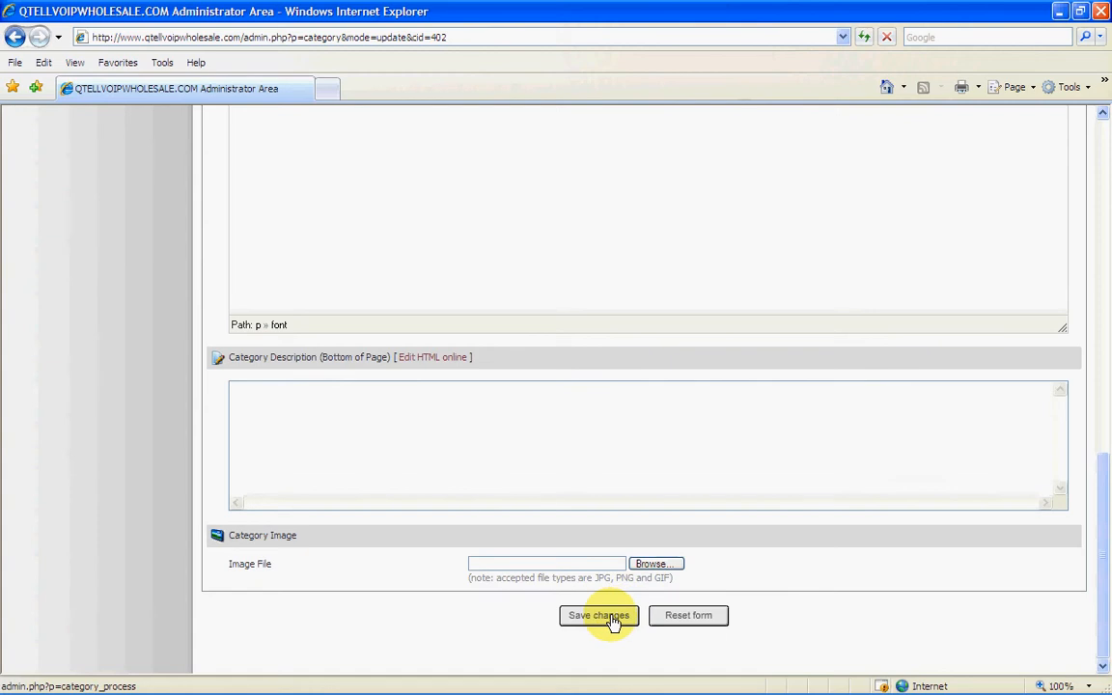
click(599, 615)
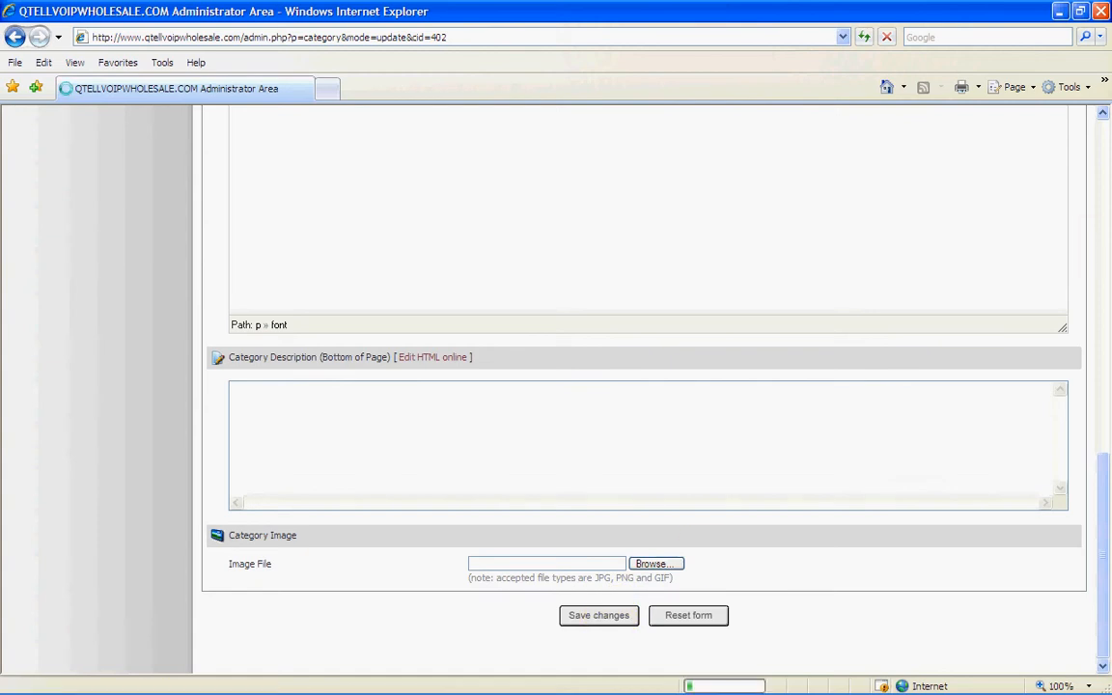
click(598, 615)
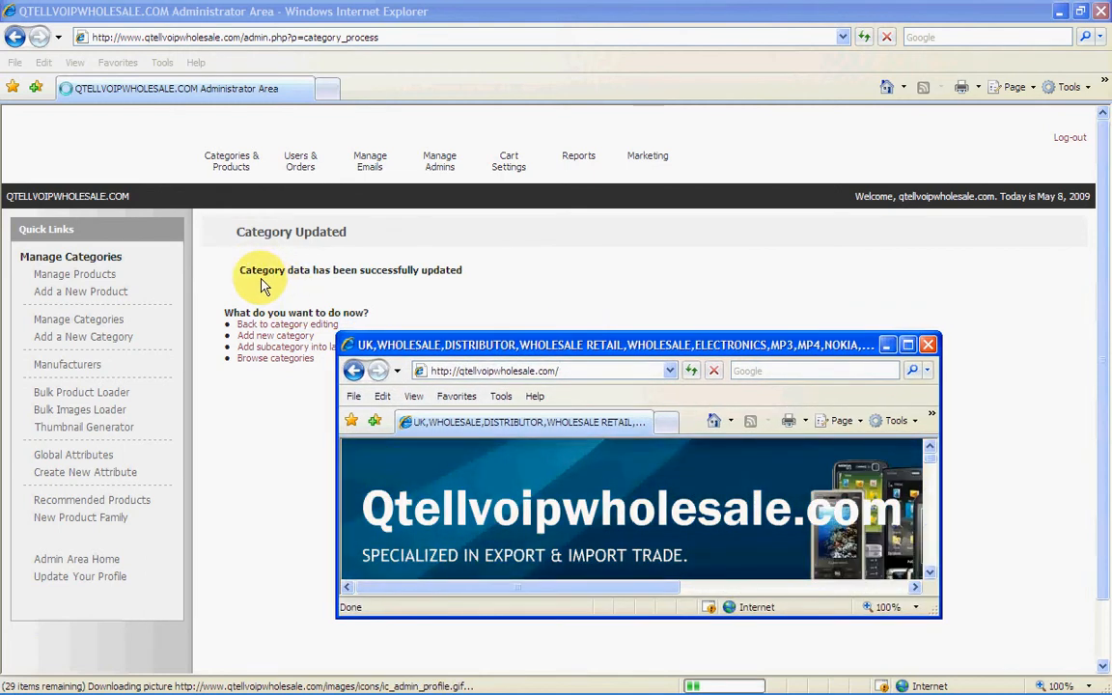
mouse_move(801, 304)
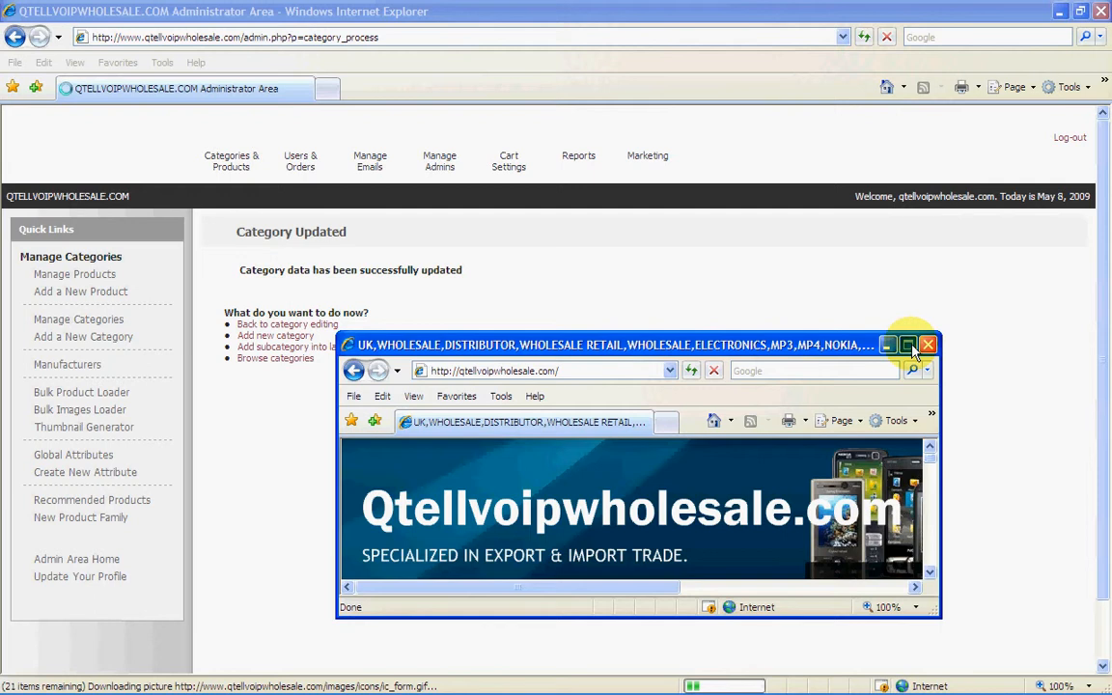
Step: Maximize the storefront and expand, then collapse, the Qtellwholesale Company Advertising category
click(908, 344)
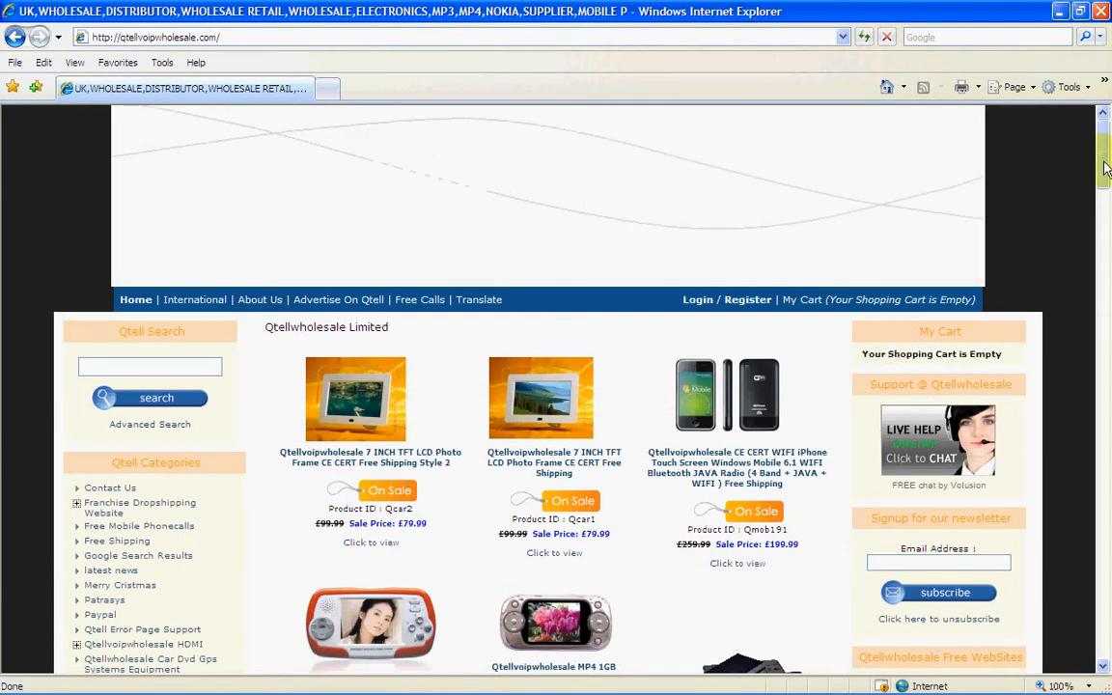
scroll(down, 3)
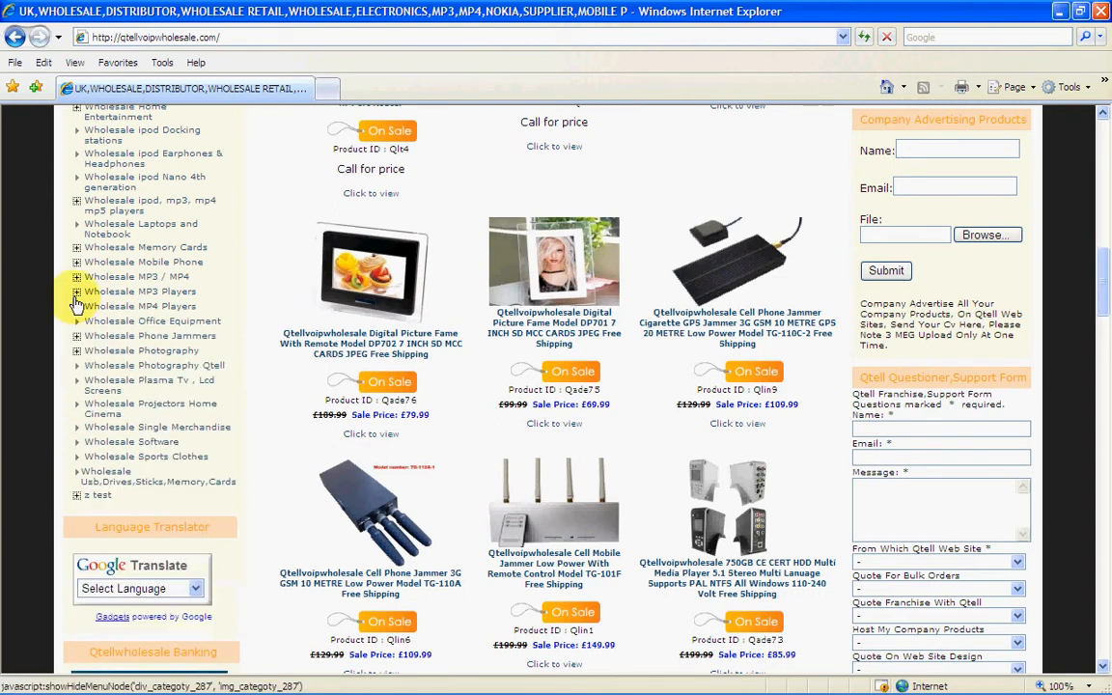
mouse_move(77, 280)
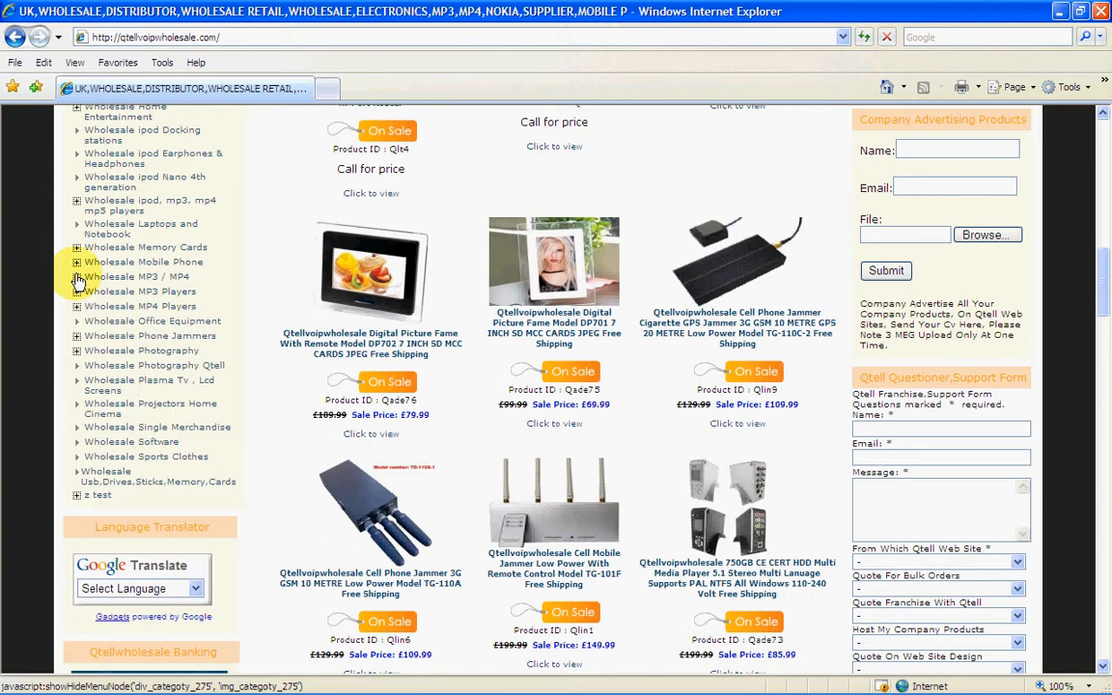
mouse_move(446, 289)
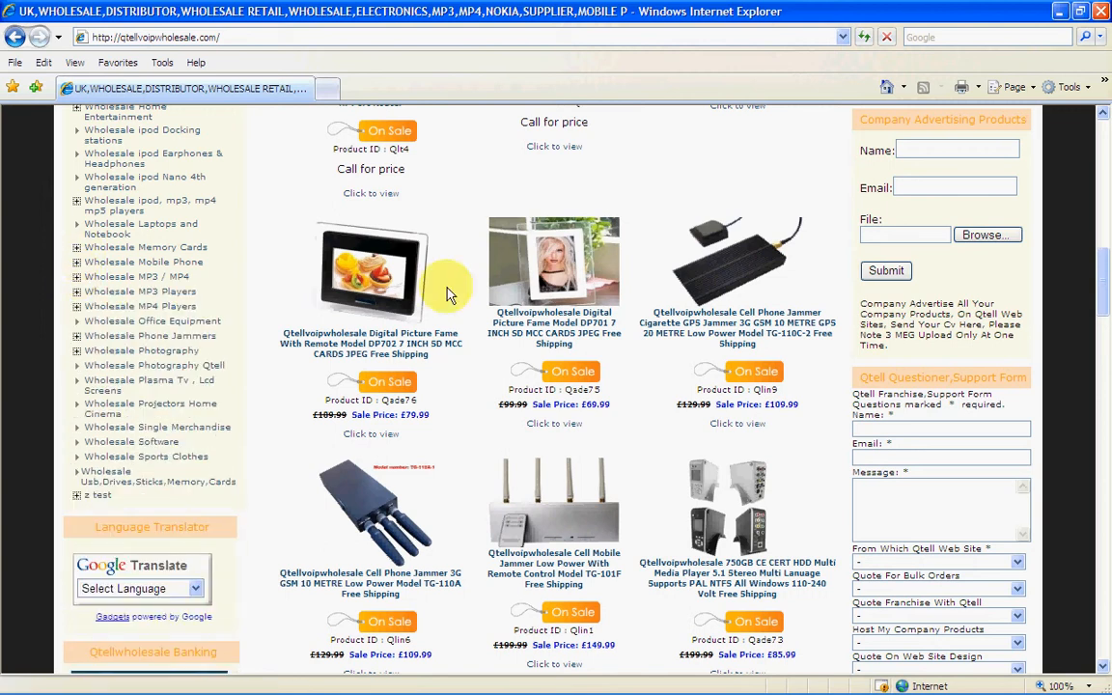
scroll(up, 3)
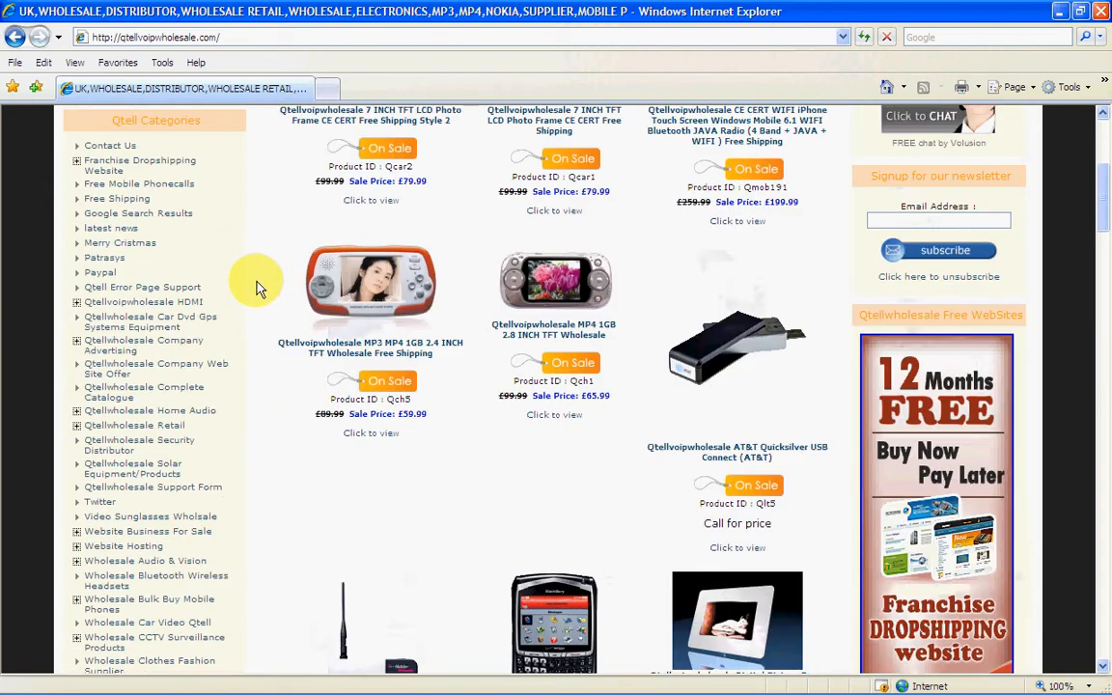
click(76, 344)
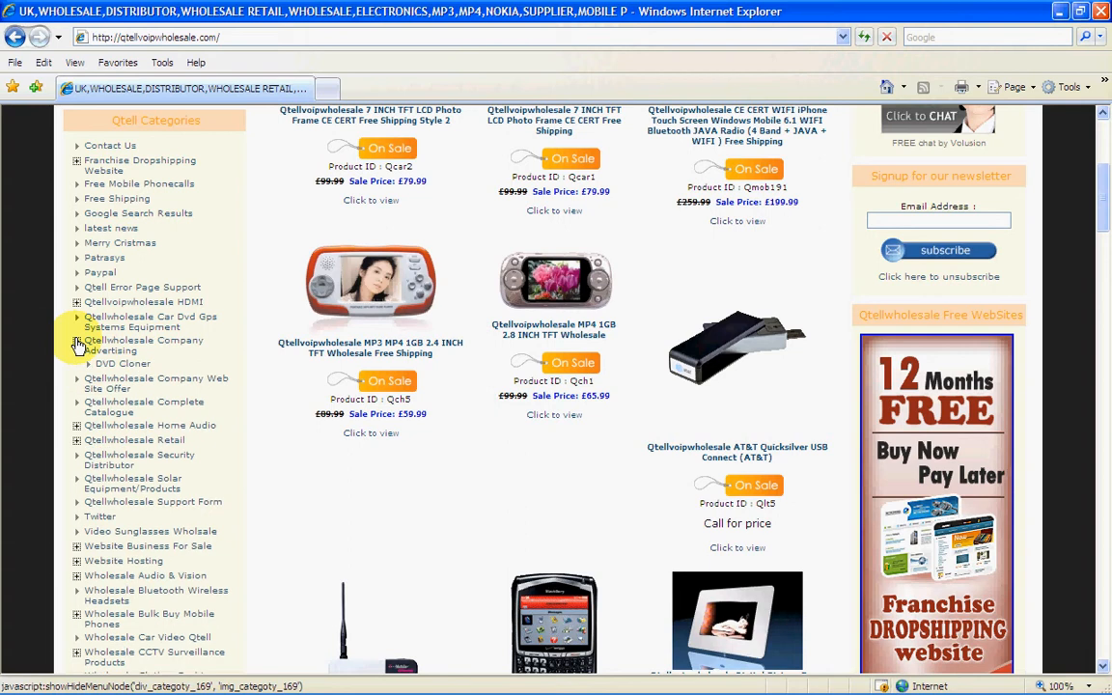
click(77, 340)
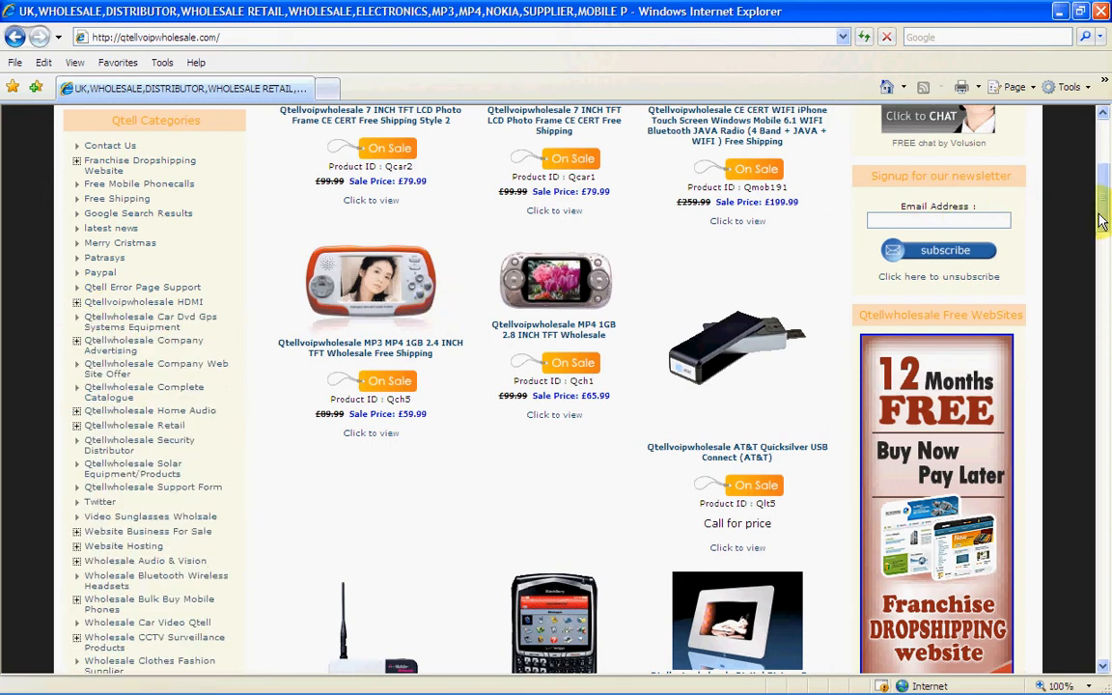
Step: Open the 'z test' category page from the Qtell Categories list
scroll(down, 3)
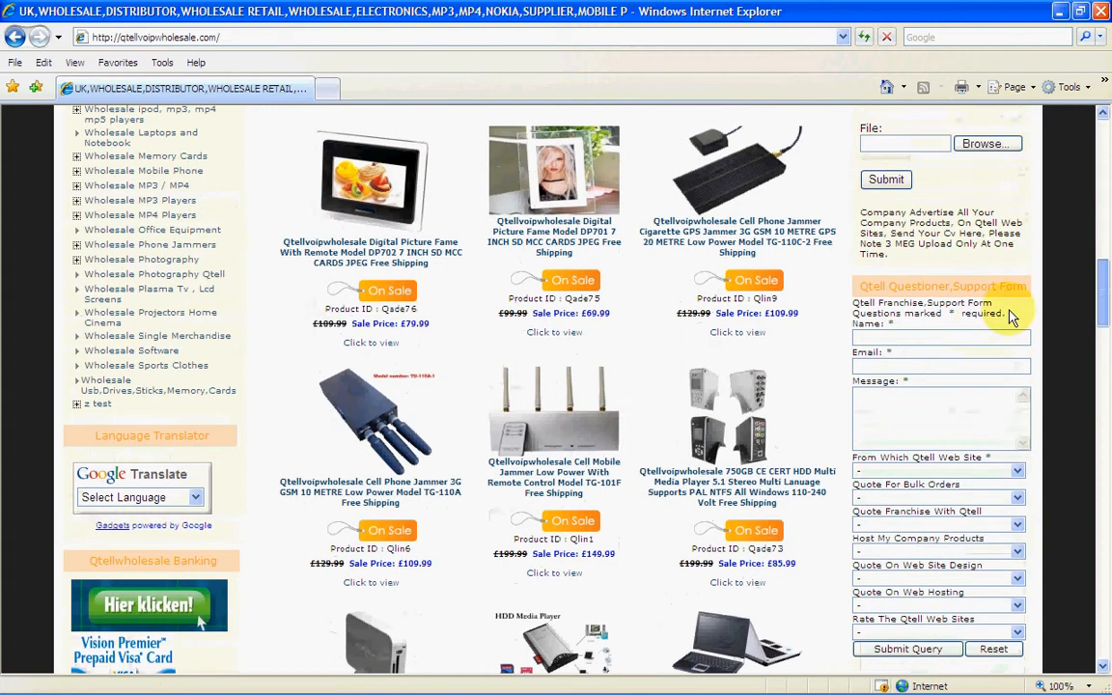
click(96, 403)
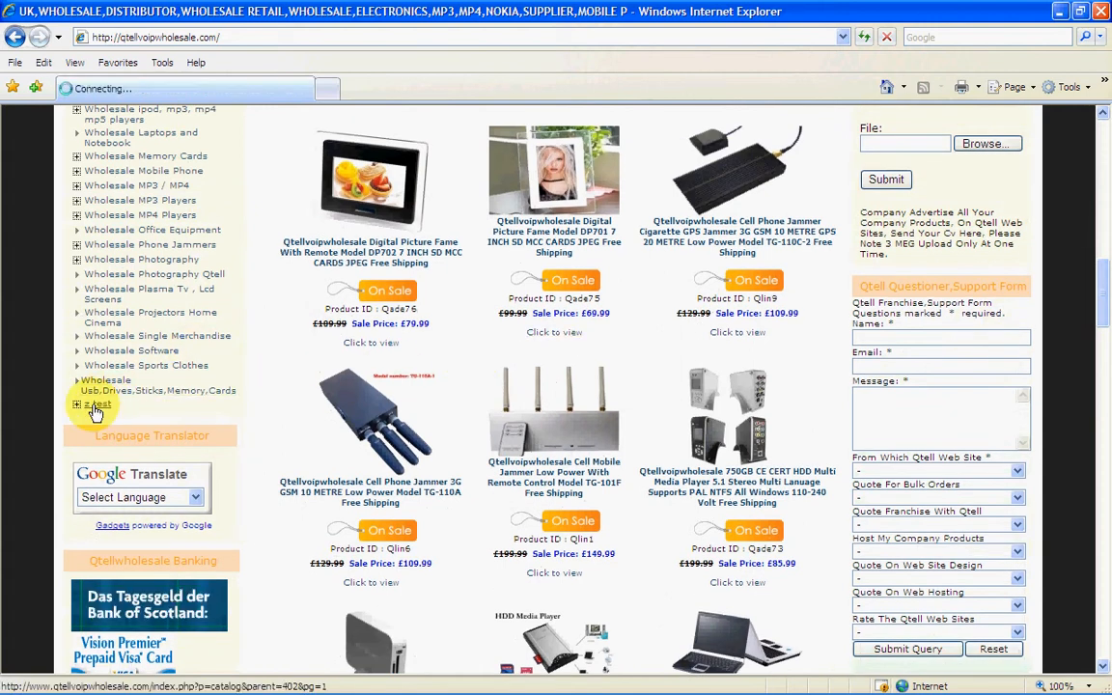
click(98, 404)
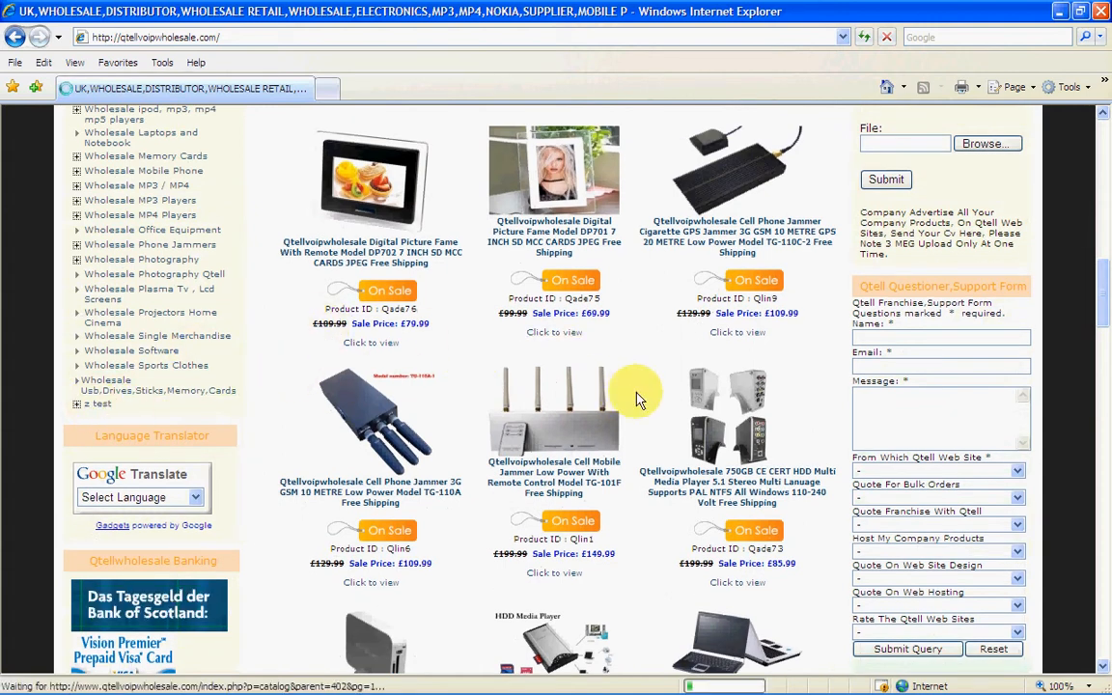
mouse_move(510, 376)
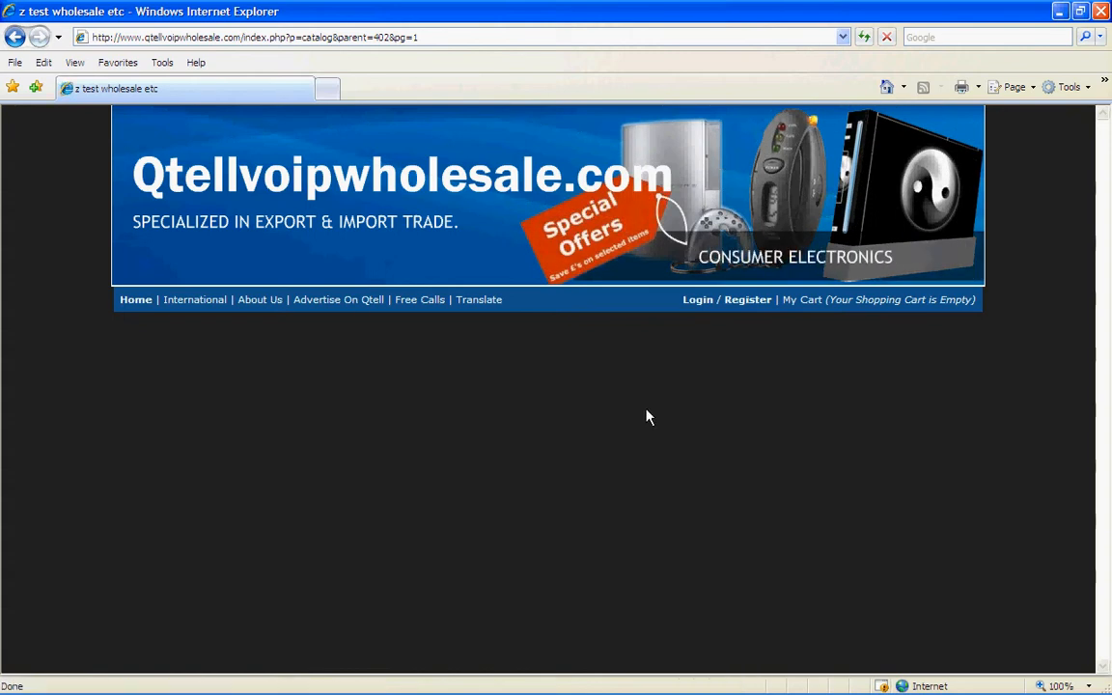
mouse_move(1103, 135)
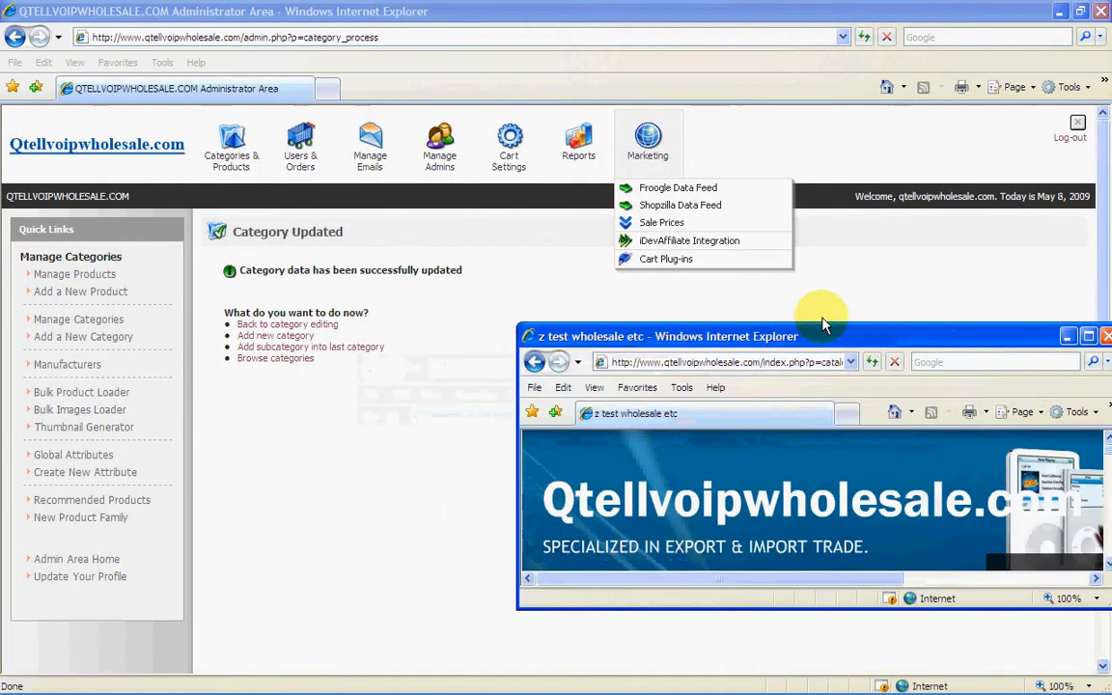
Step: Dismiss the marketing options and go to Categories & Products > Manage Categories
click(231, 144)
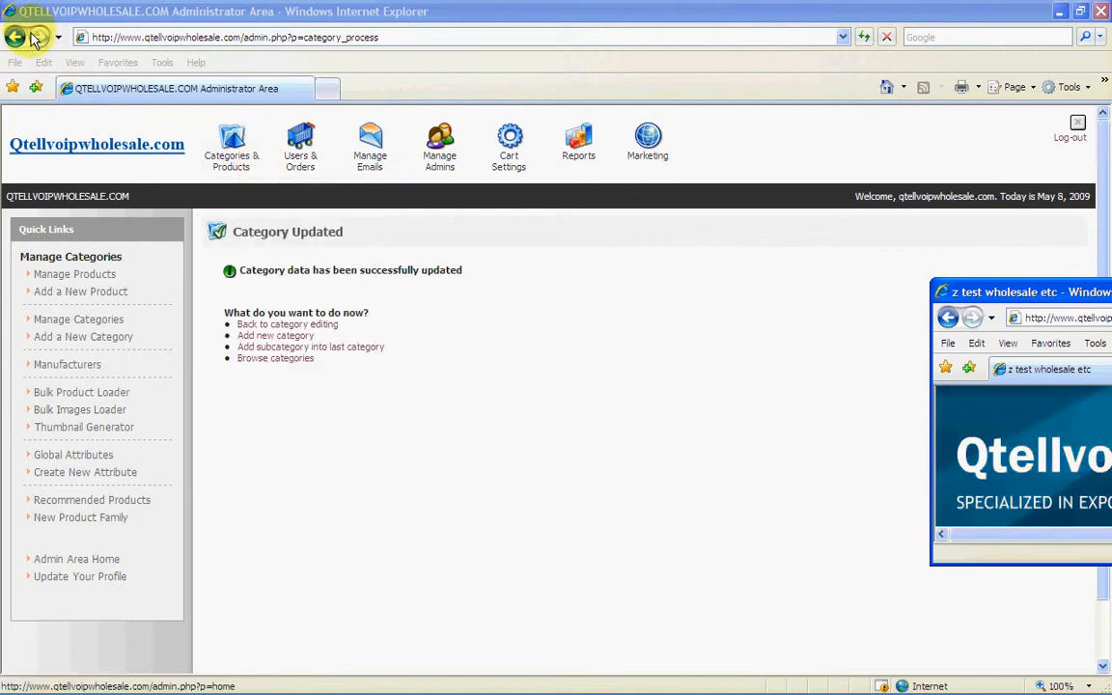
click(230, 144)
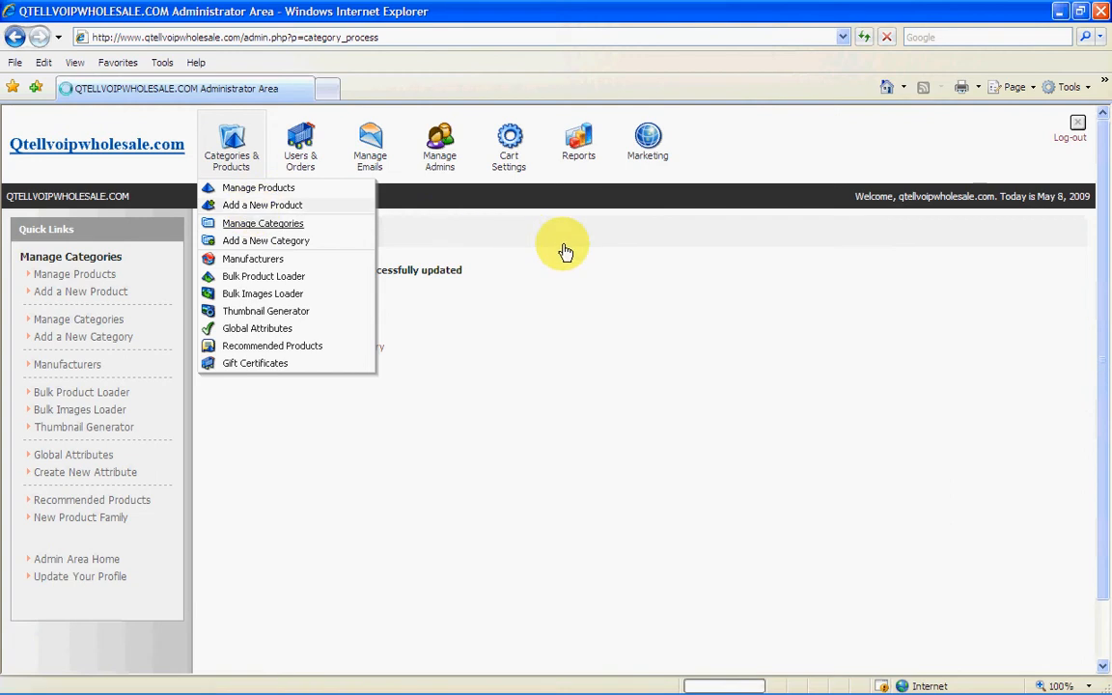
click(263, 223)
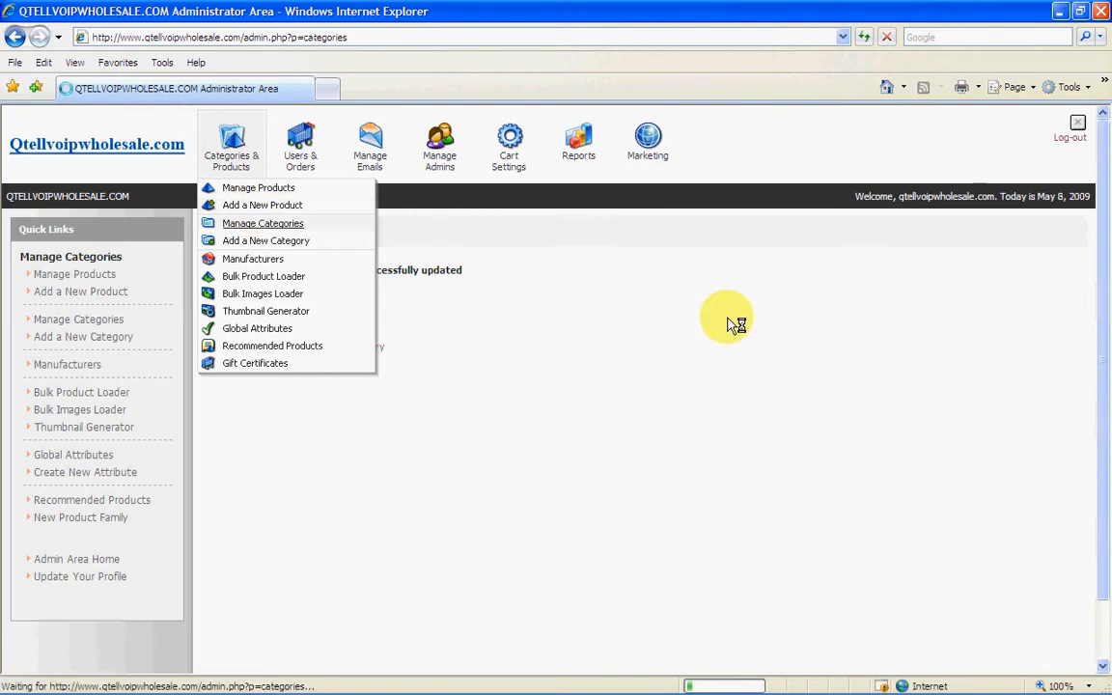
click(262, 223)
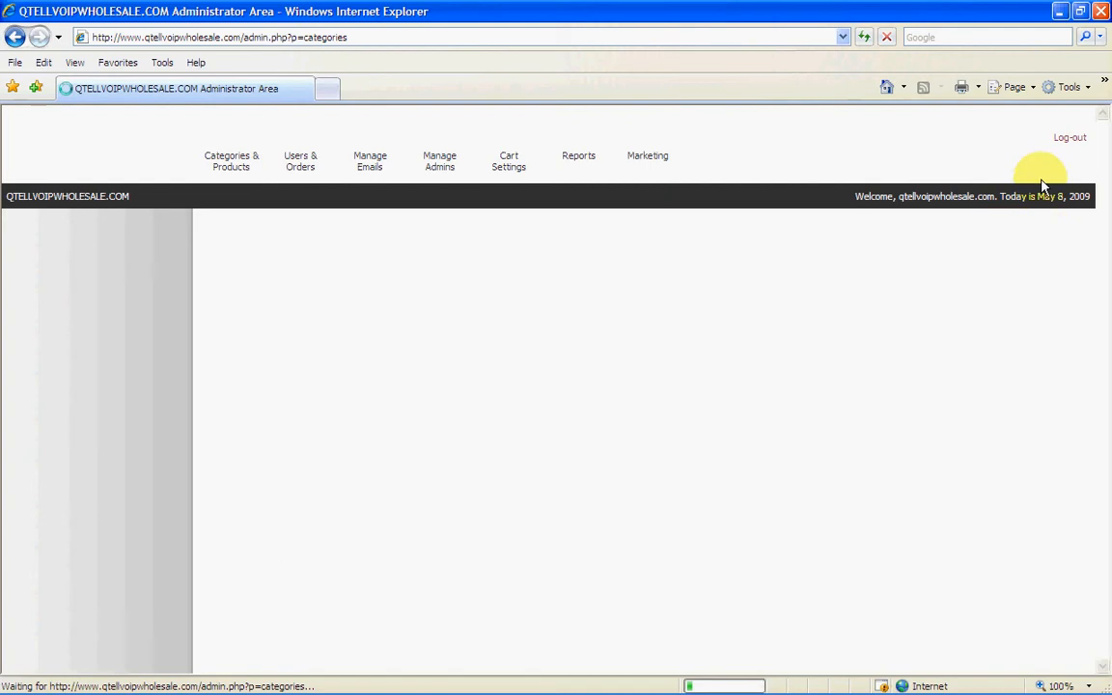
mouse_move(1052, 220)
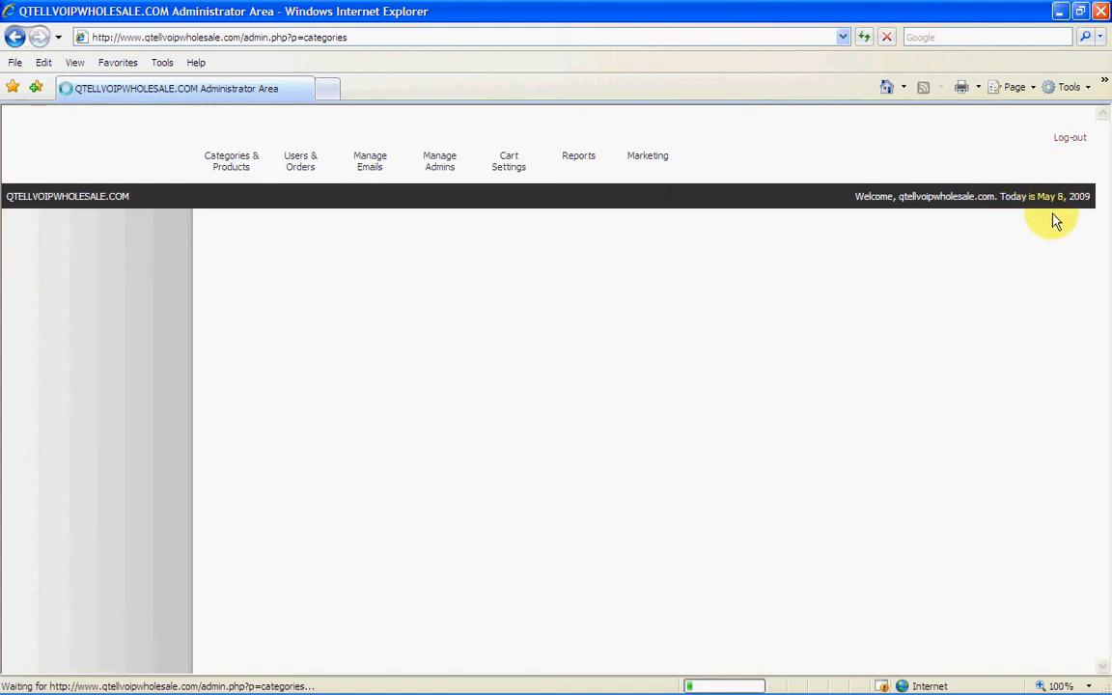
mouse_move(1106, 133)
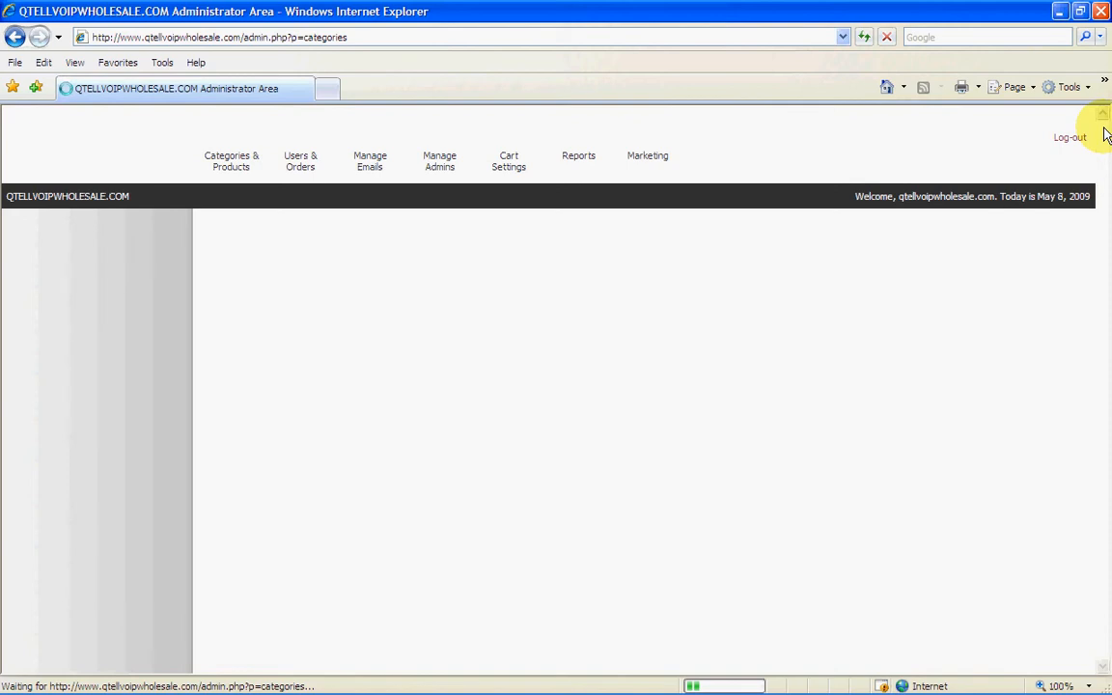
mouse_move(992, 188)
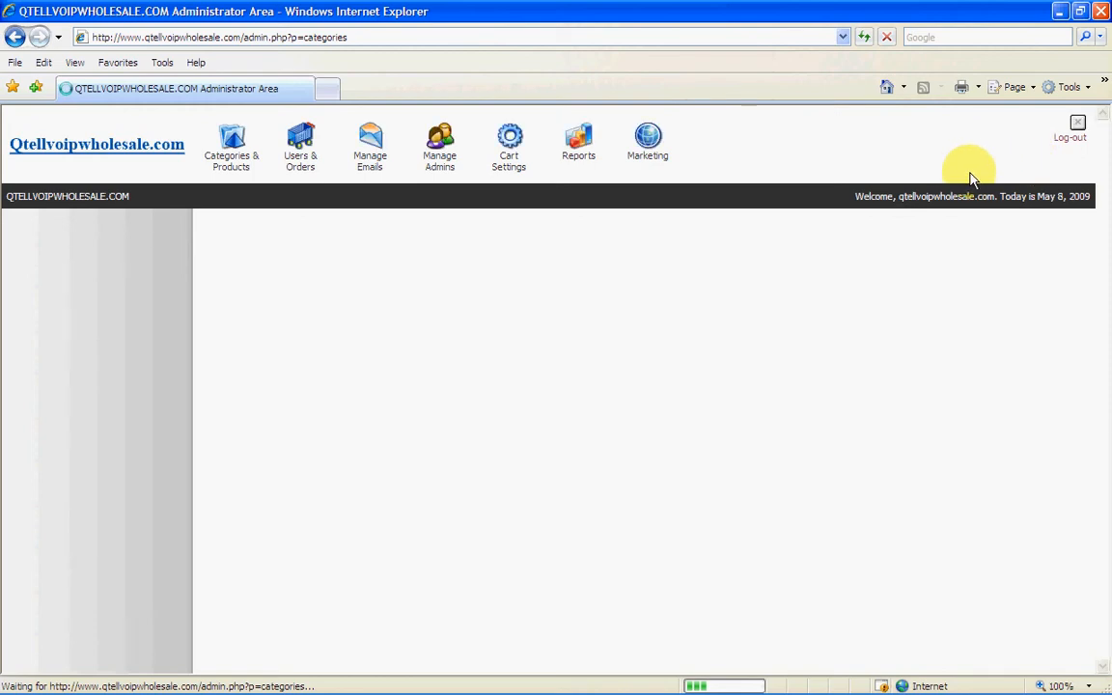
mouse_move(1103, 142)
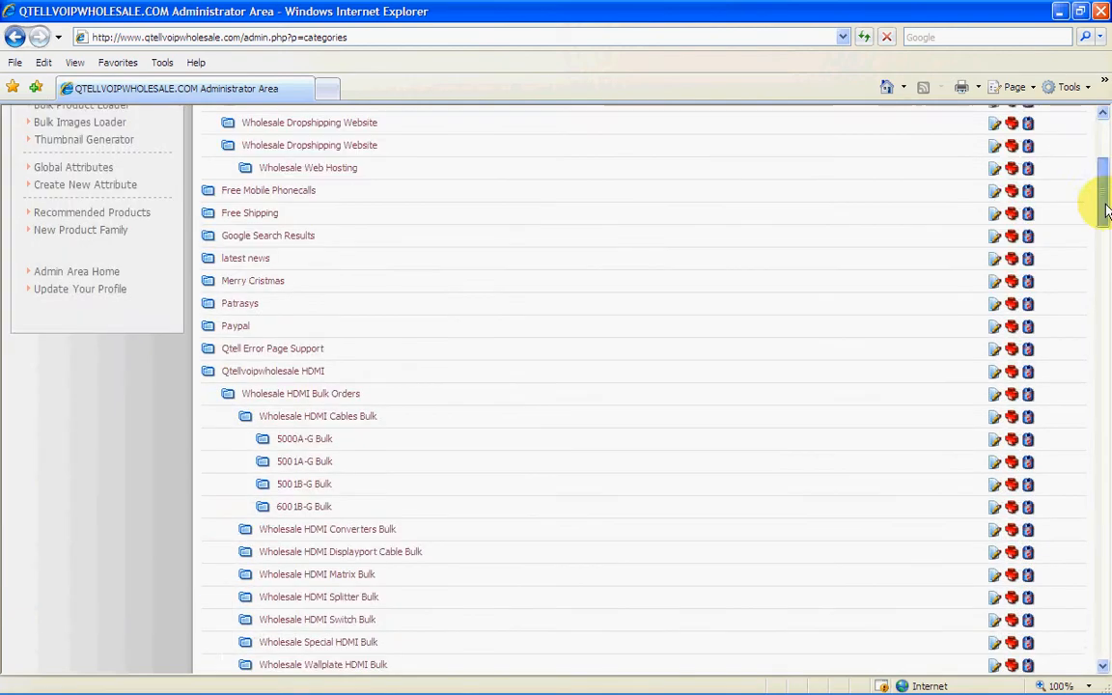
Step: Scroll down the category list toward the 'z test' category
scroll(down, 3)
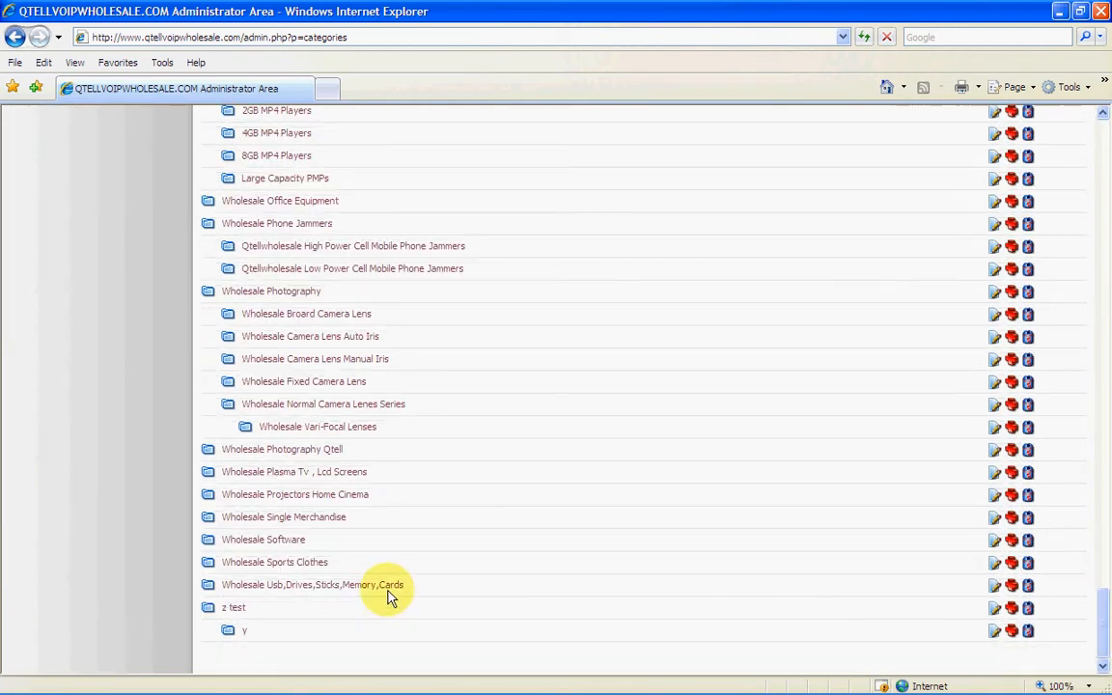
mouse_move(999, 613)
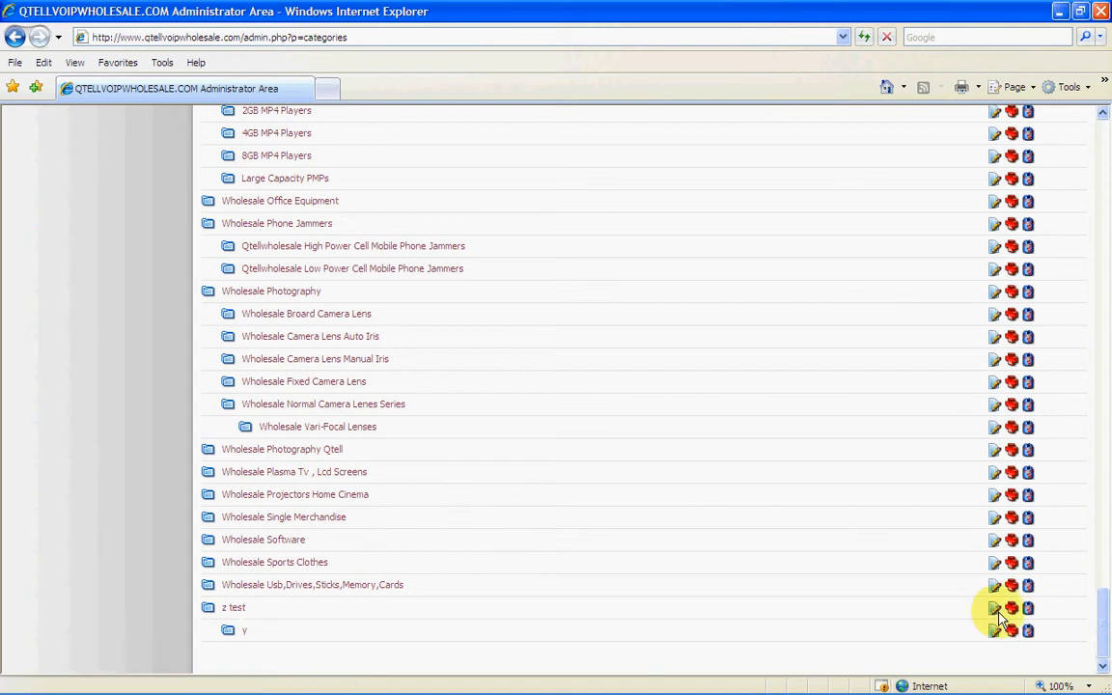
mouse_move(995, 608)
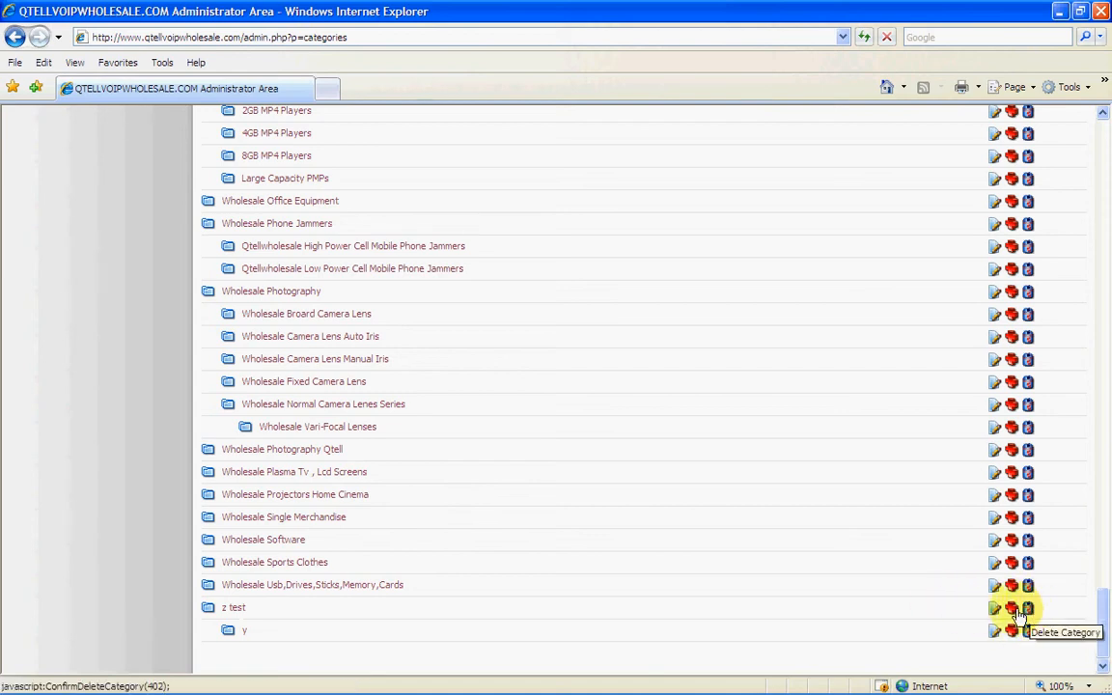
mouse_move(995, 609)
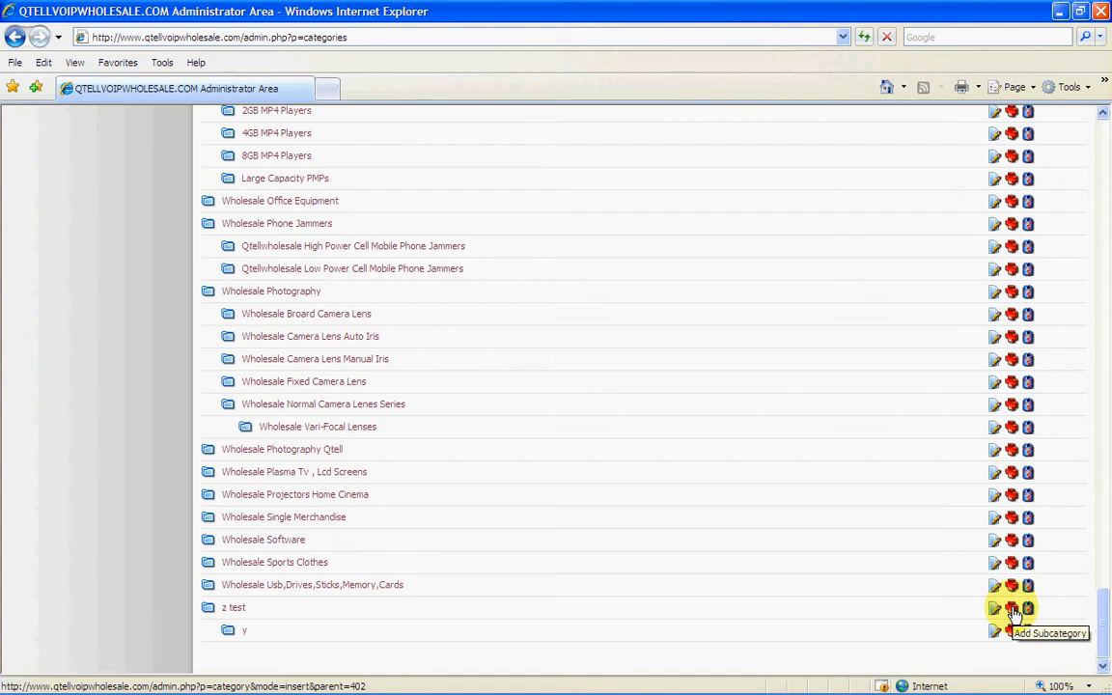
mouse_move(786, 595)
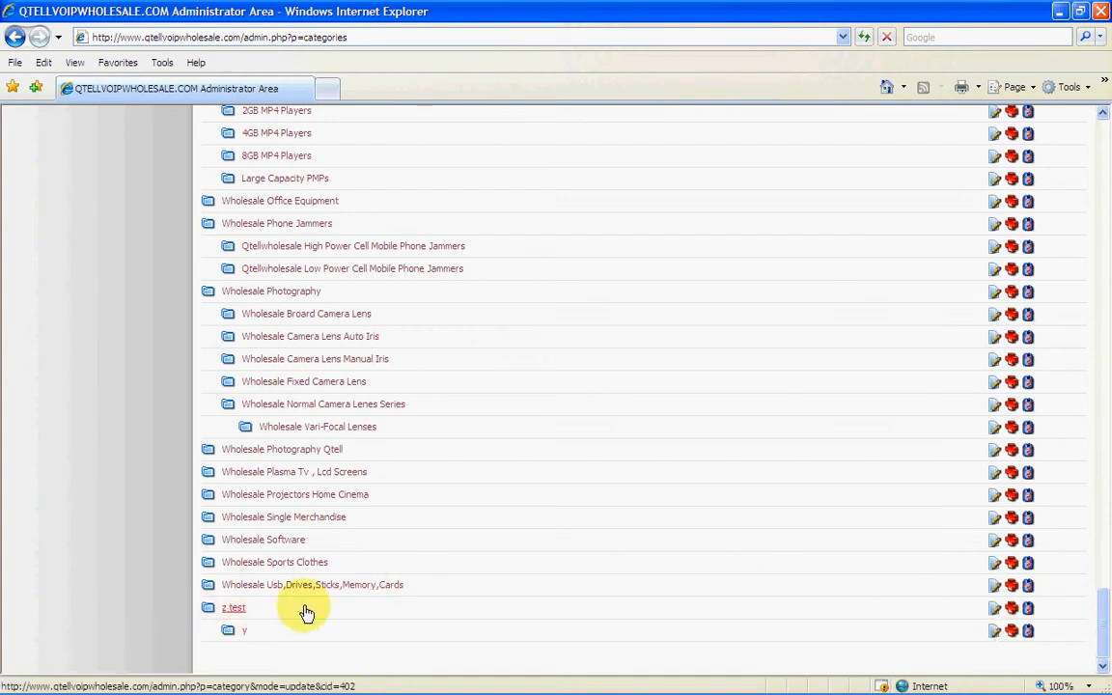
mouse_move(765, 599)
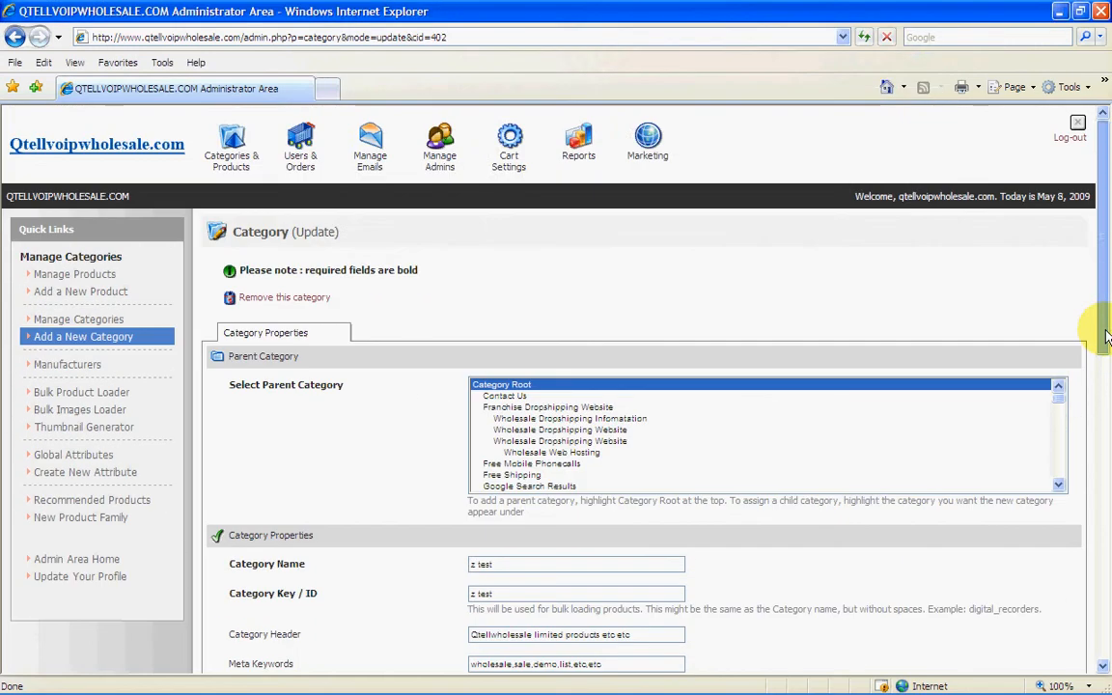
Step: Scroll the page and restore the admin window to full size
scroll(down, 3)
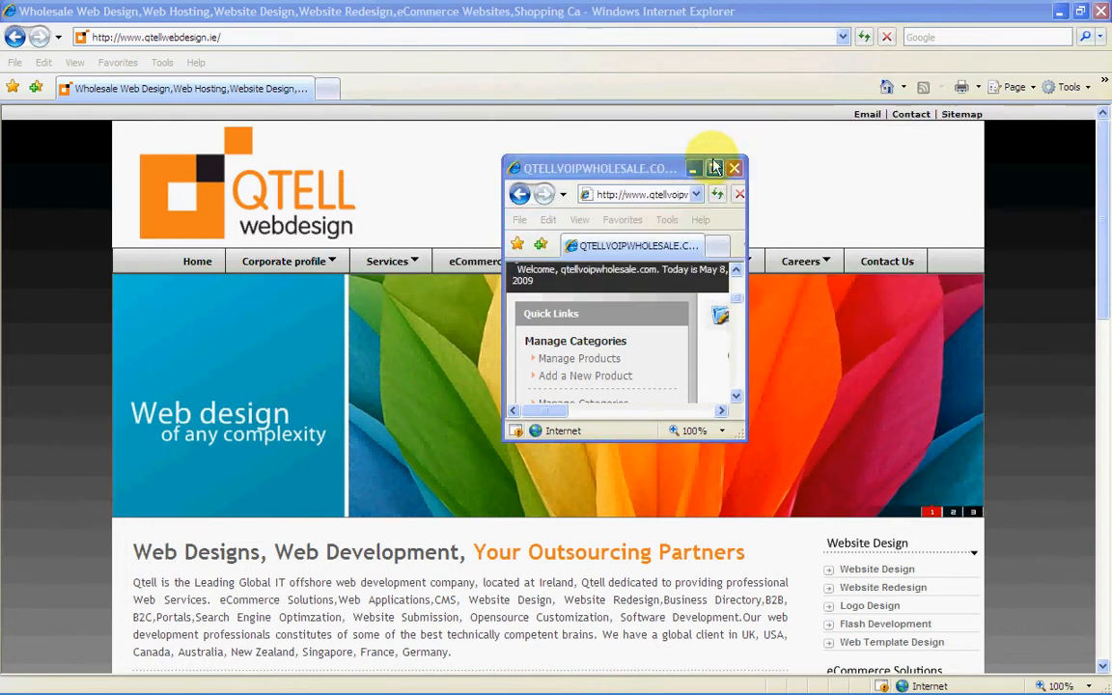
click(715, 167)
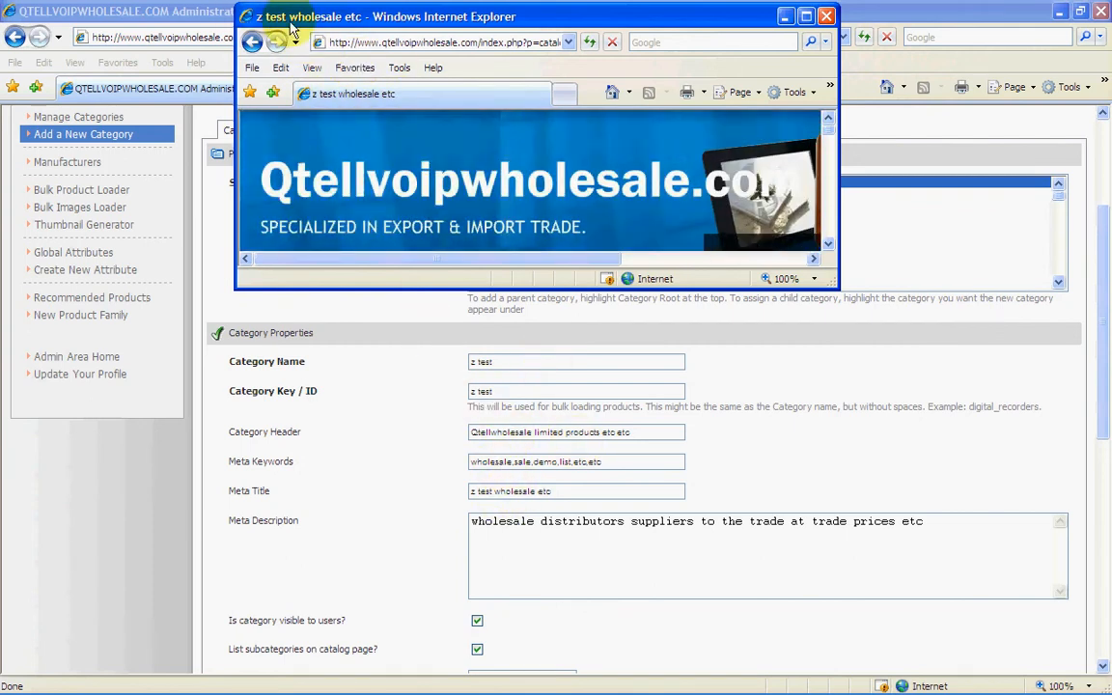
mouse_move(367, 94)
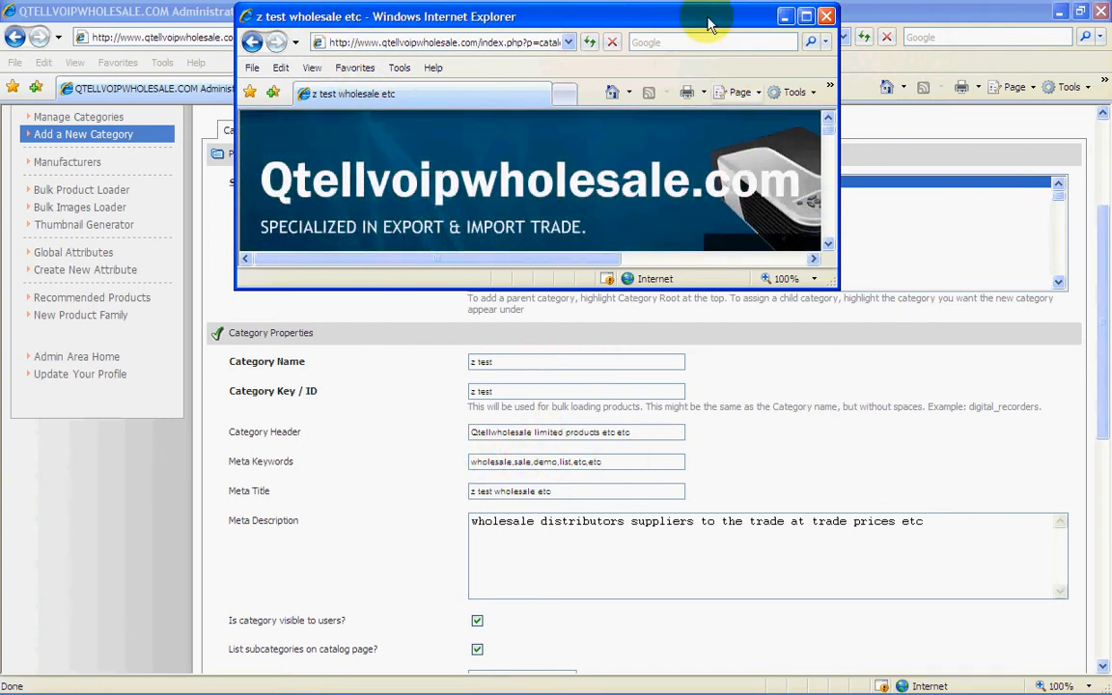
Step: Close the storefront preview and save the 'z test' category changes
click(825, 15)
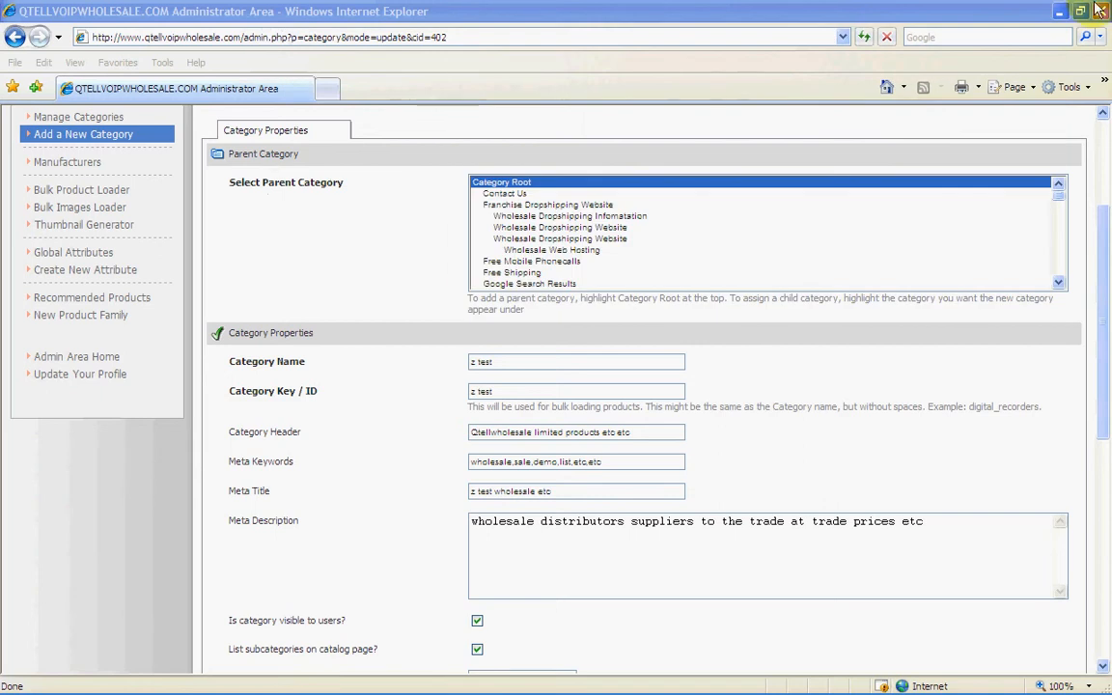
scroll(down, 3)
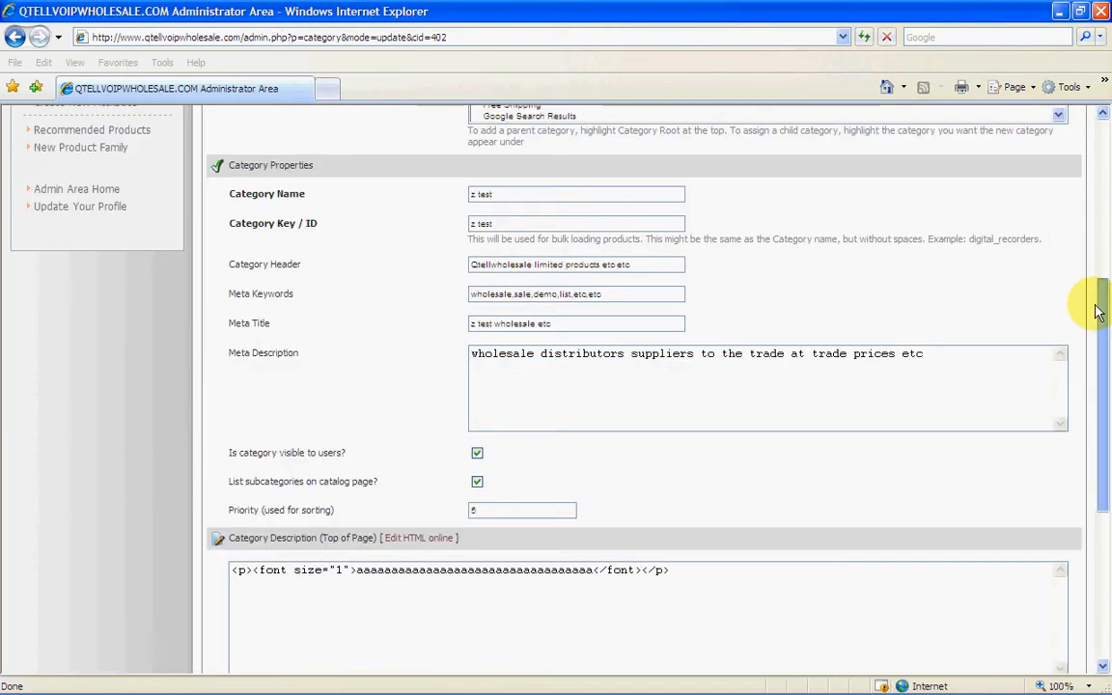
scroll(down, 3)
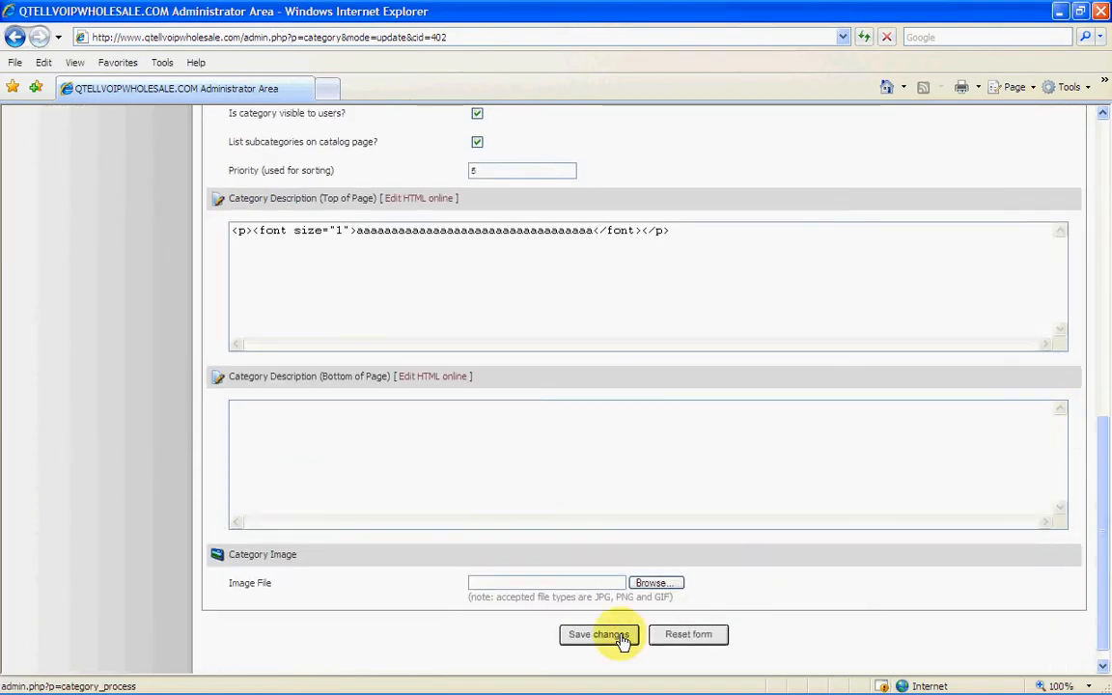
click(598, 634)
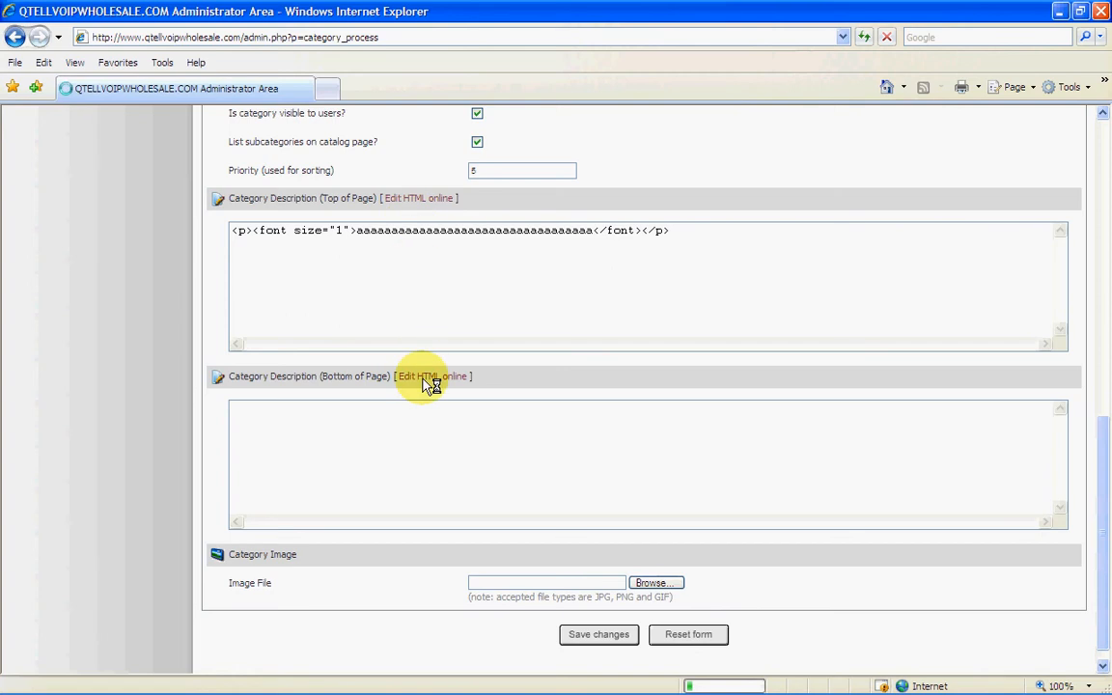
click(599, 634)
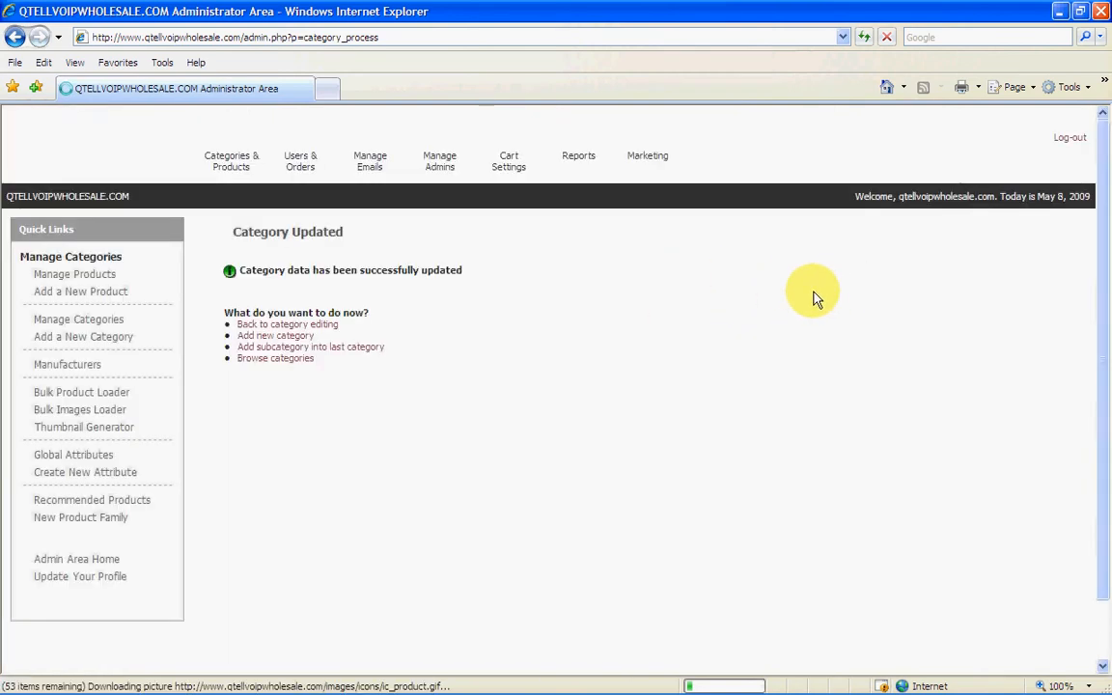
Step: Choose Manage Categories from the Categories & Products menu
click(369, 161)
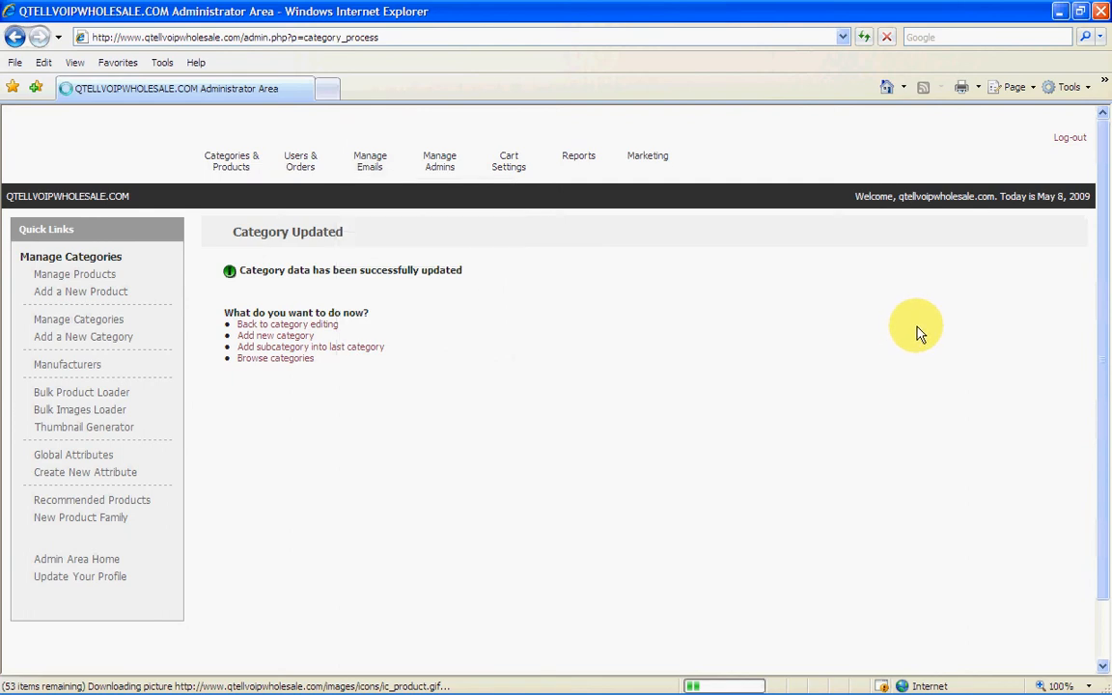
click(231, 161)
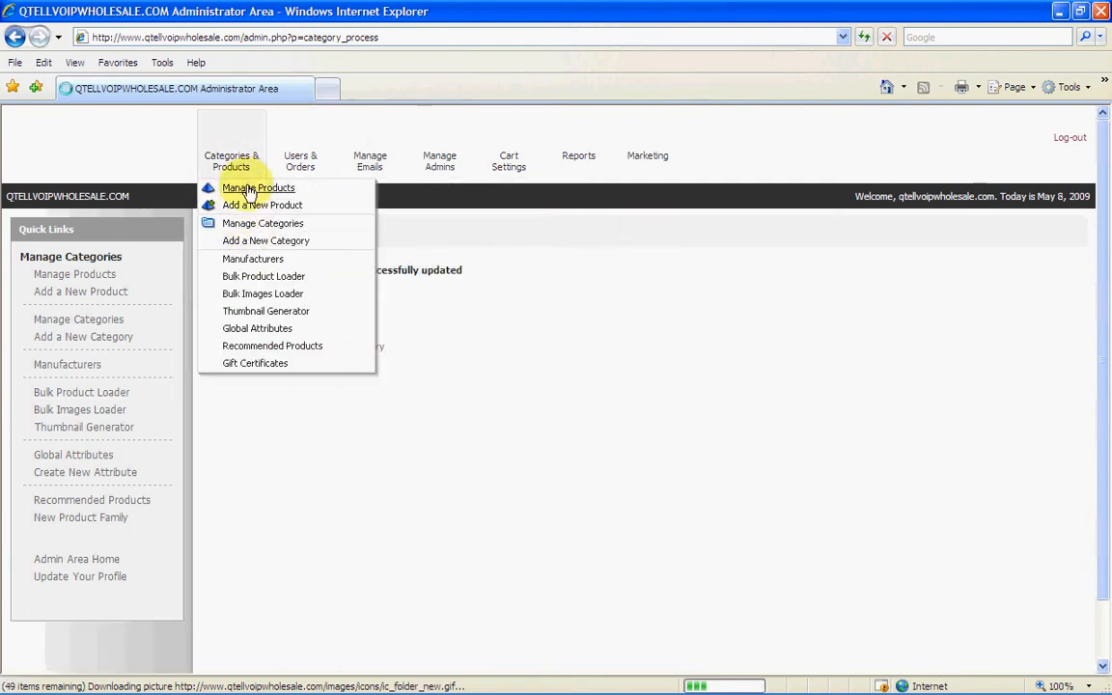
mouse_move(251, 240)
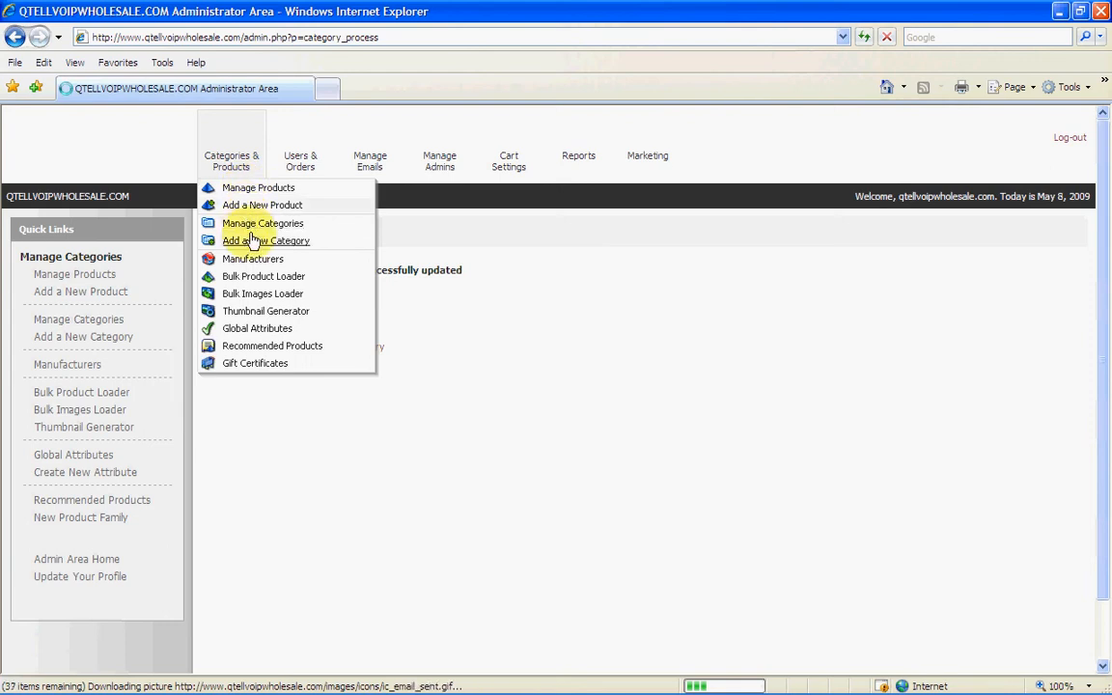
click(263, 223)
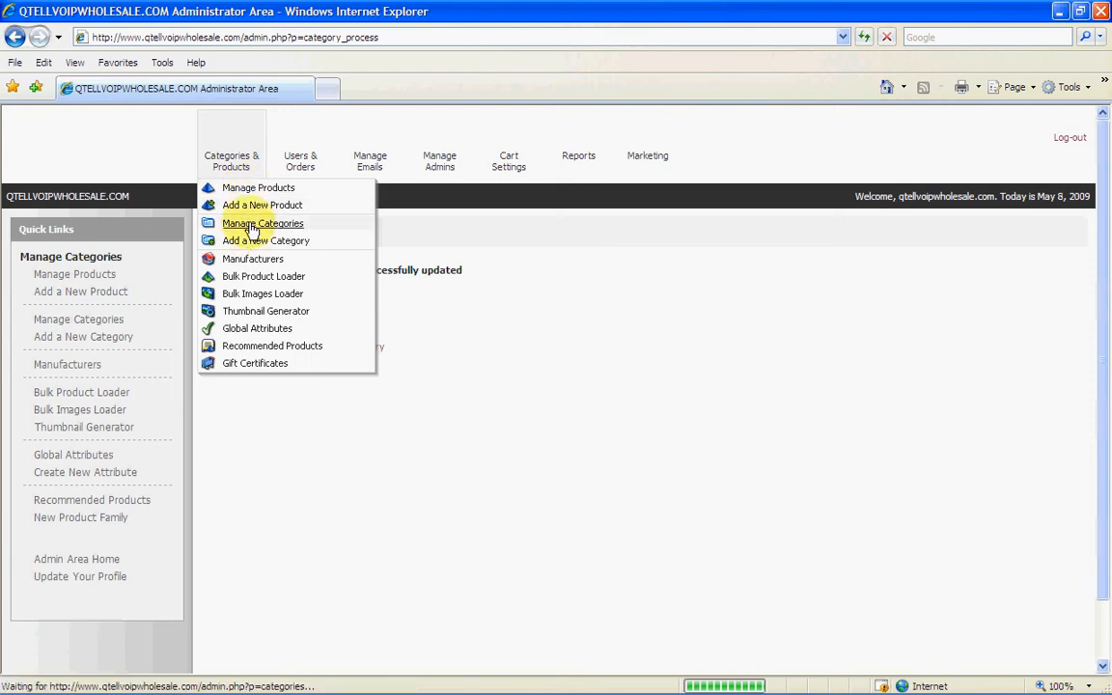
click(262, 223)
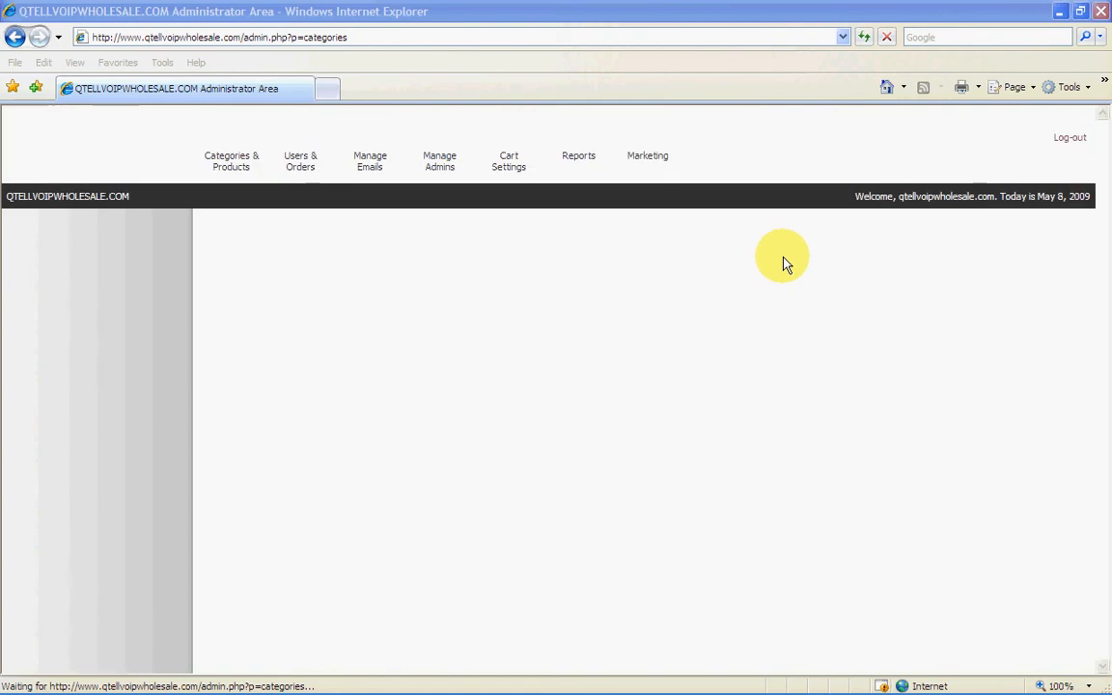
mouse_move(772, 275)
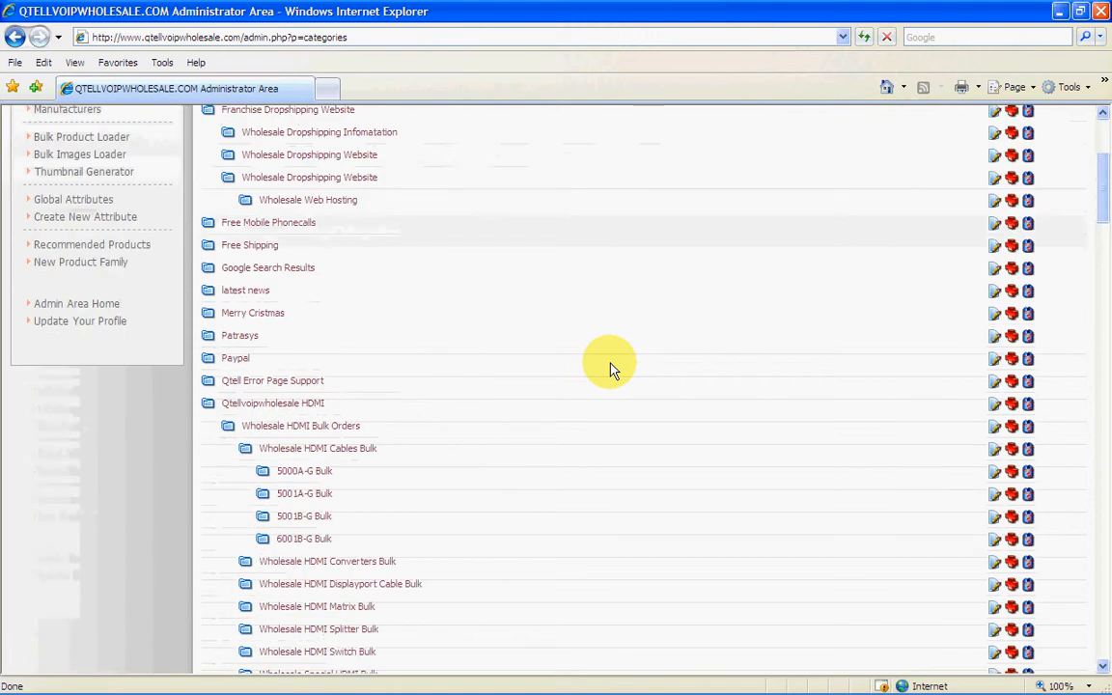
Step: Scroll up while the Free Shipping category update page finishes loading
scroll(up, 3)
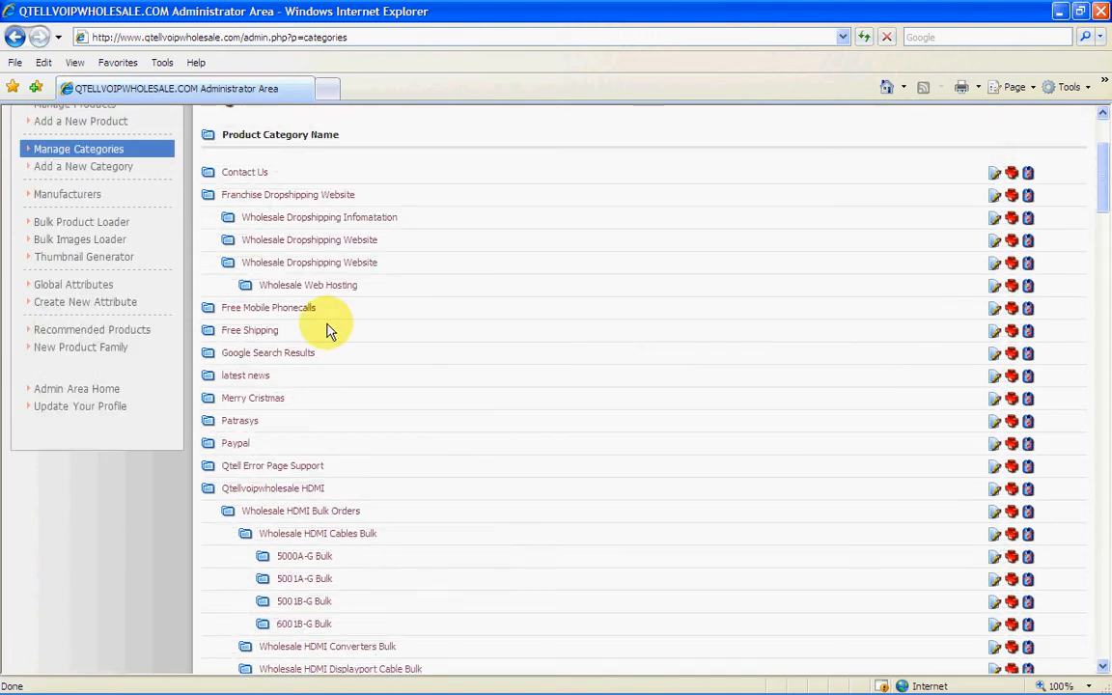
mouse_move(249, 330)
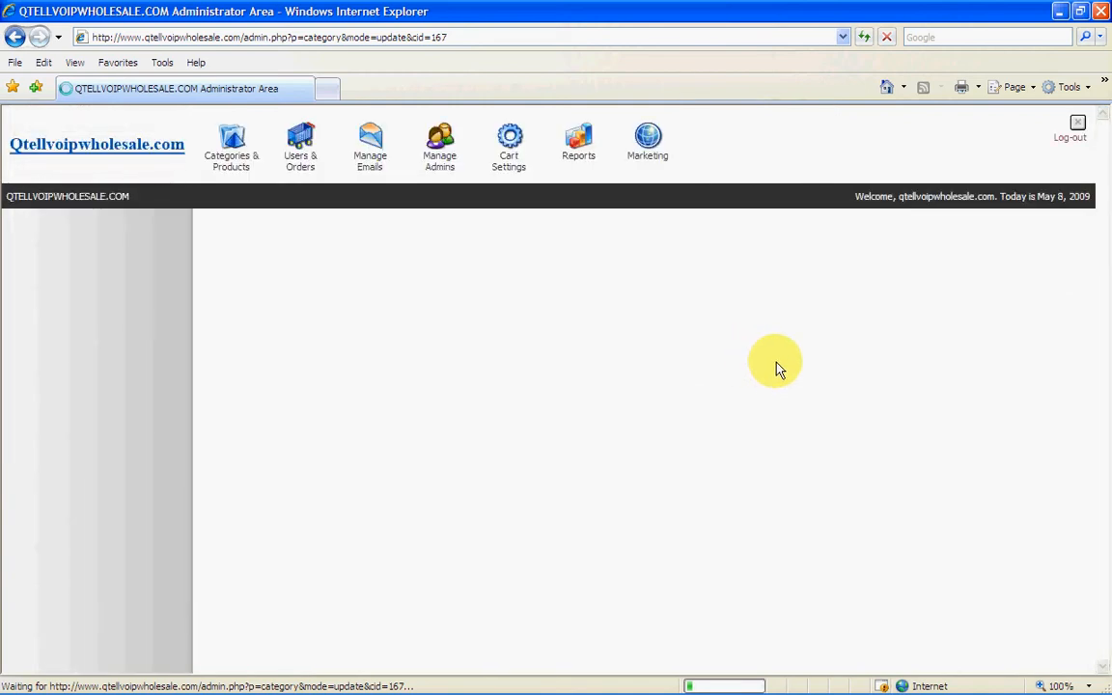
mouse_move(906, 391)
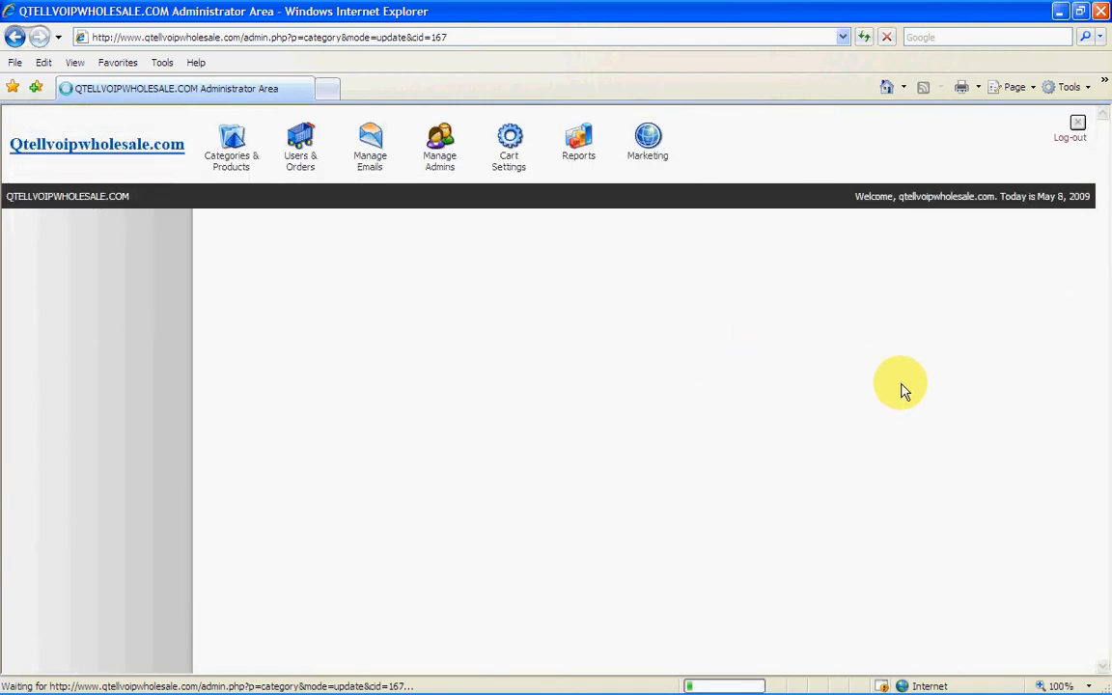
mouse_move(880, 362)
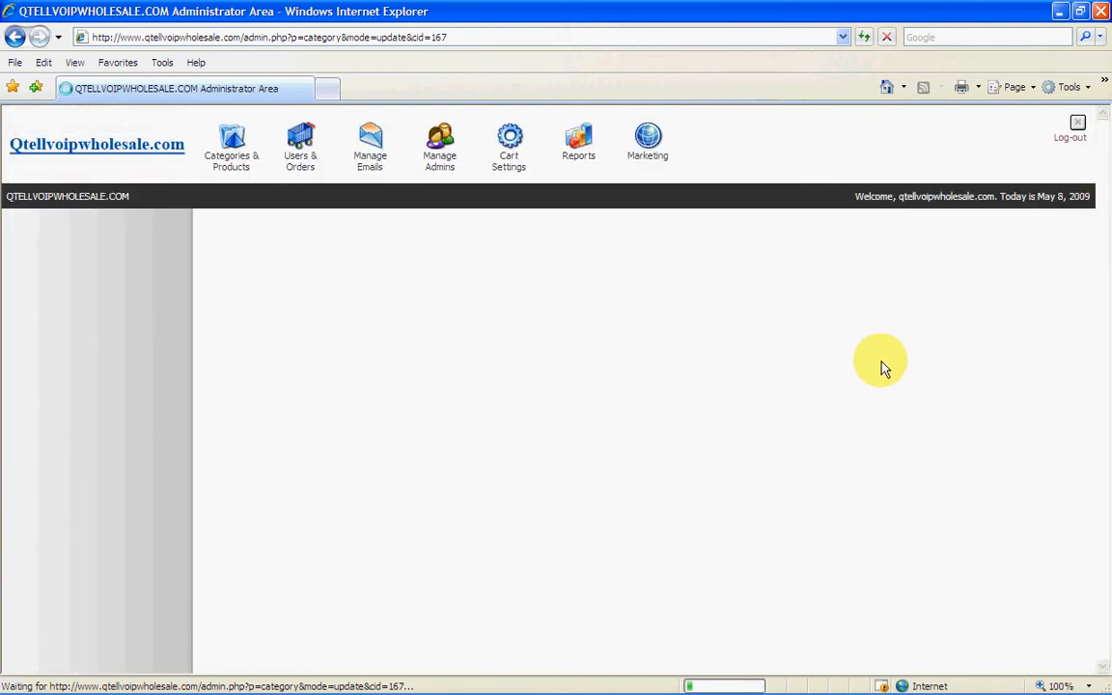
mouse_move(756, 377)
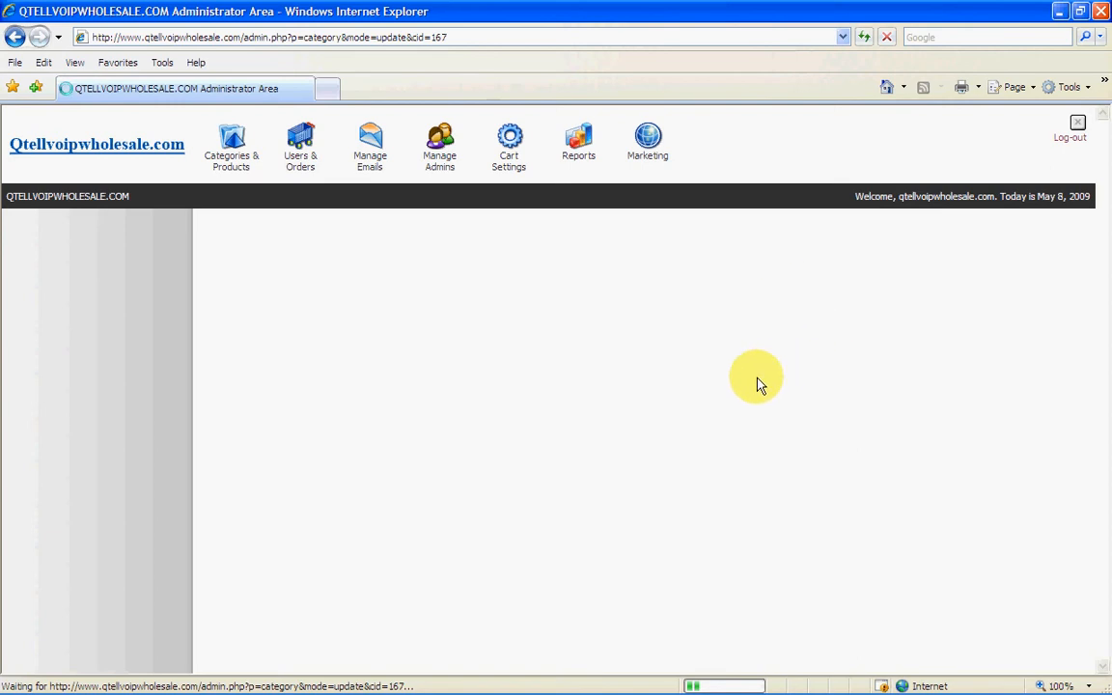
mouse_move(726, 374)
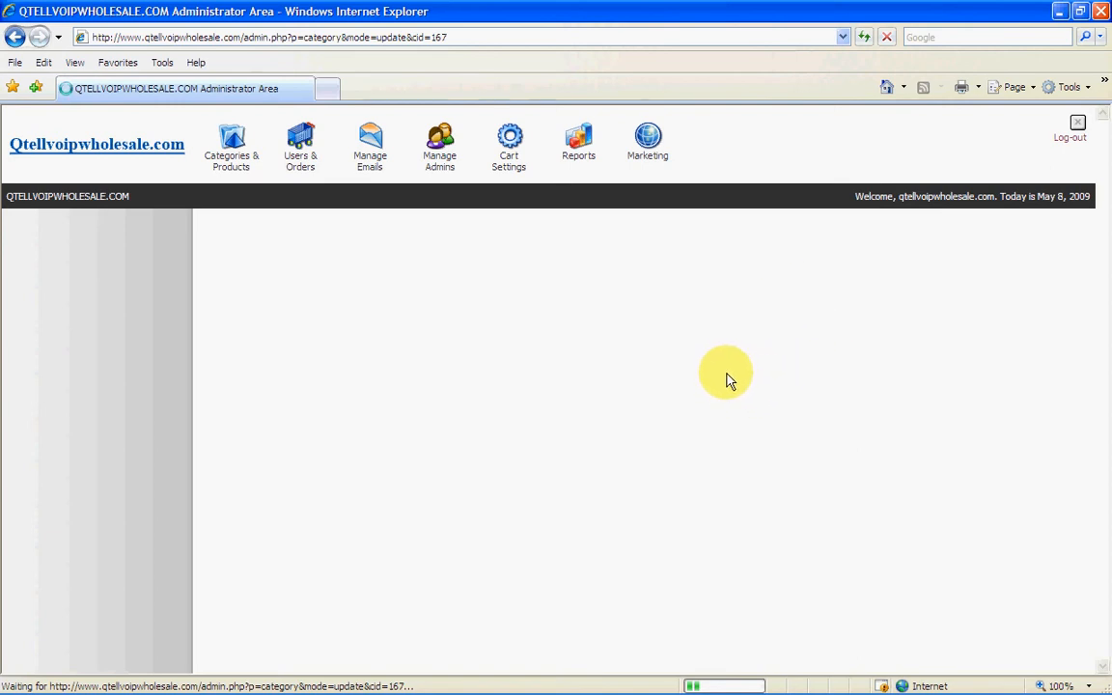
mouse_move(790, 309)
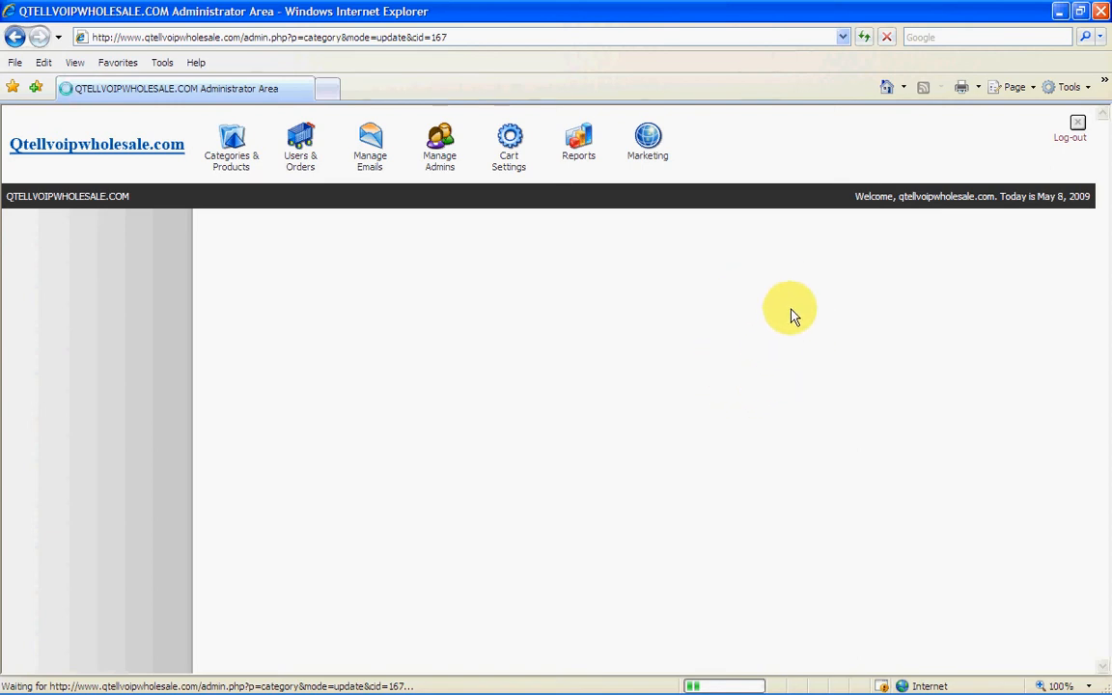
mouse_move(1070, 154)
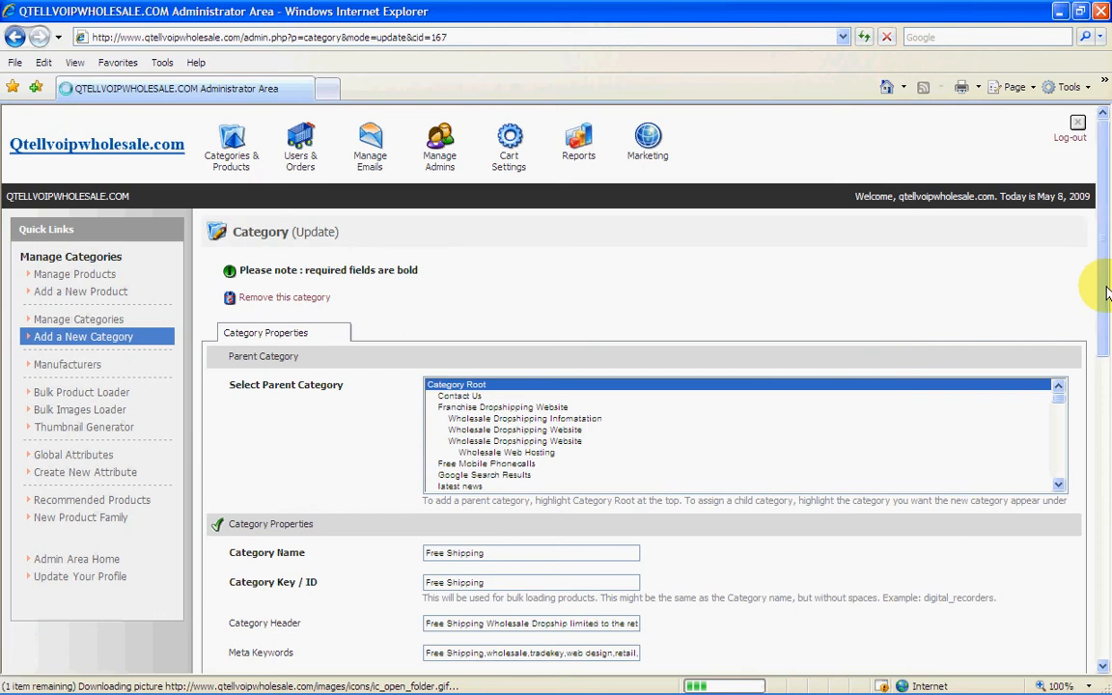
Step: Load the rich text editor for the Category Description (Top of Page) via Edit HTML online
scroll(down, 3)
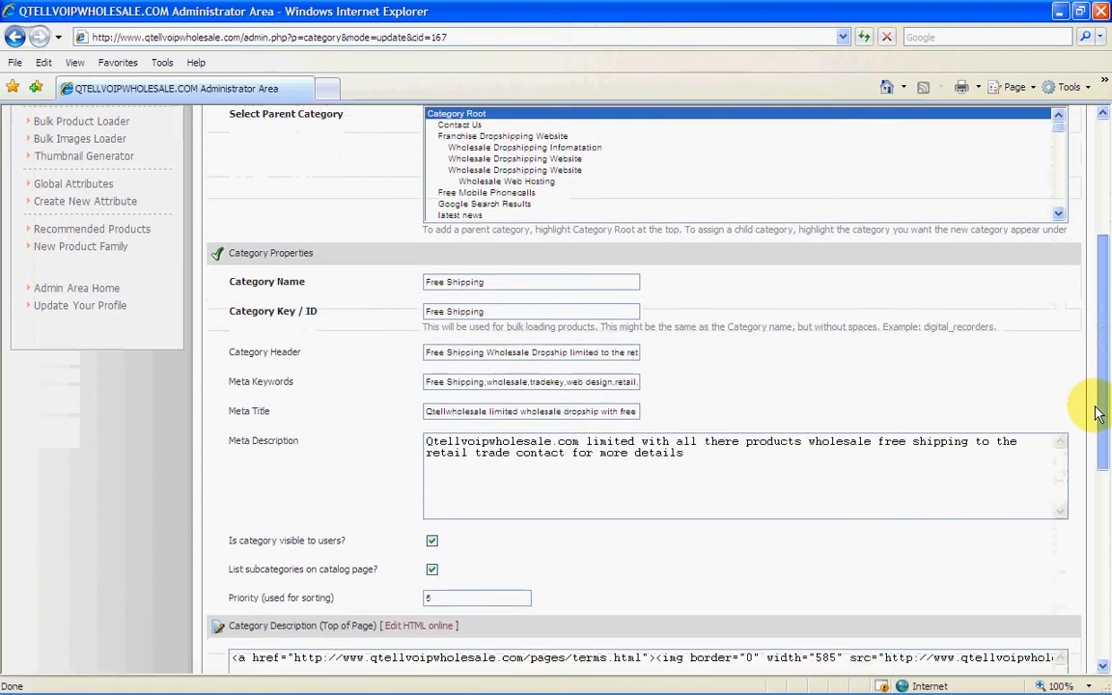
scroll(down, 3)
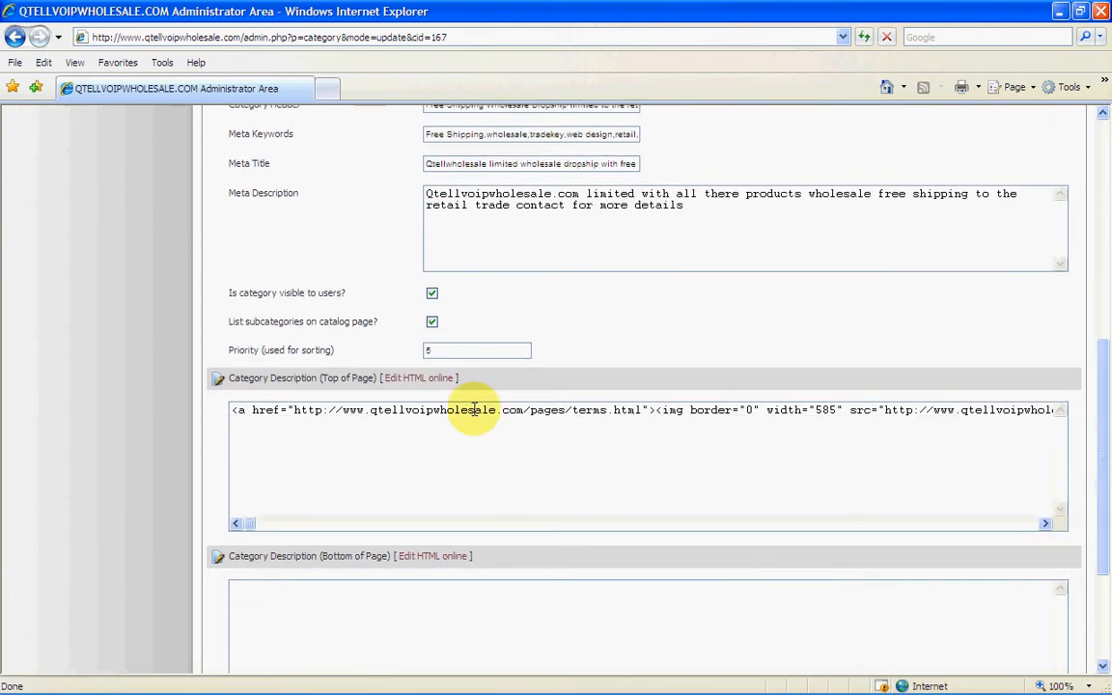
mouse_move(464, 394)
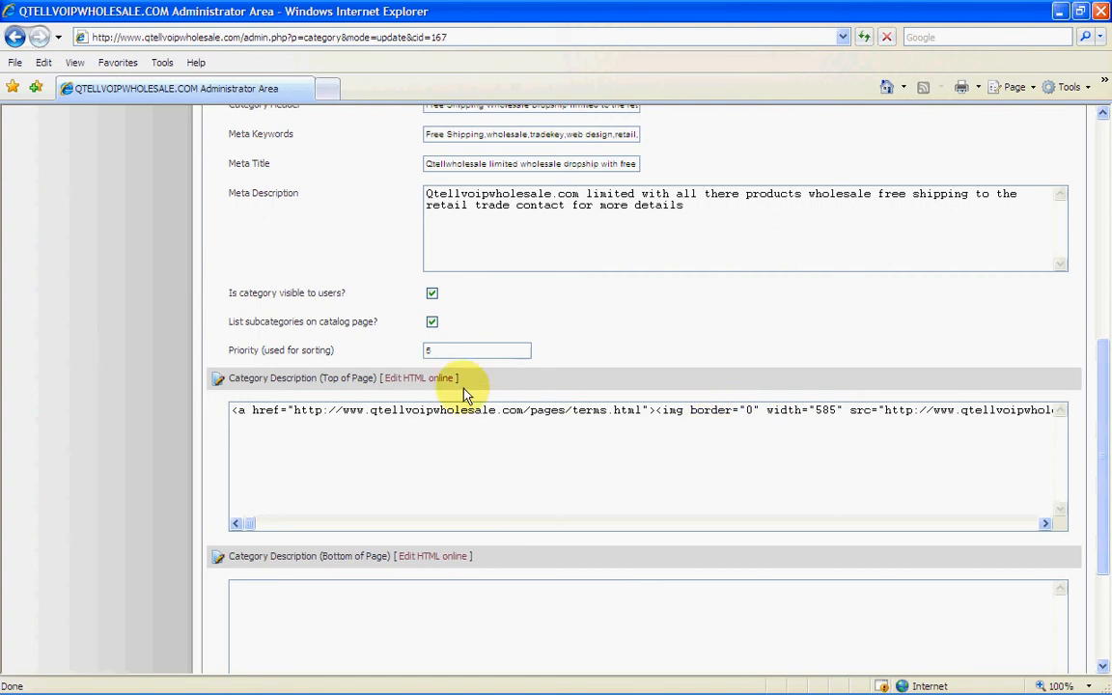
mouse_move(410, 377)
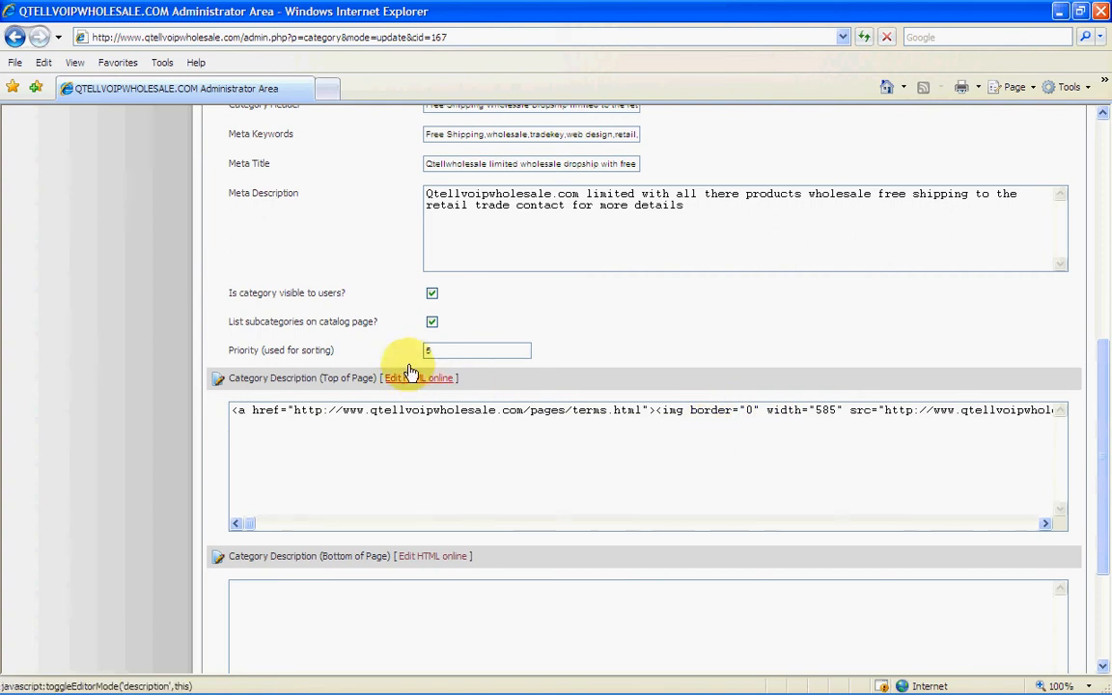
click(418, 377)
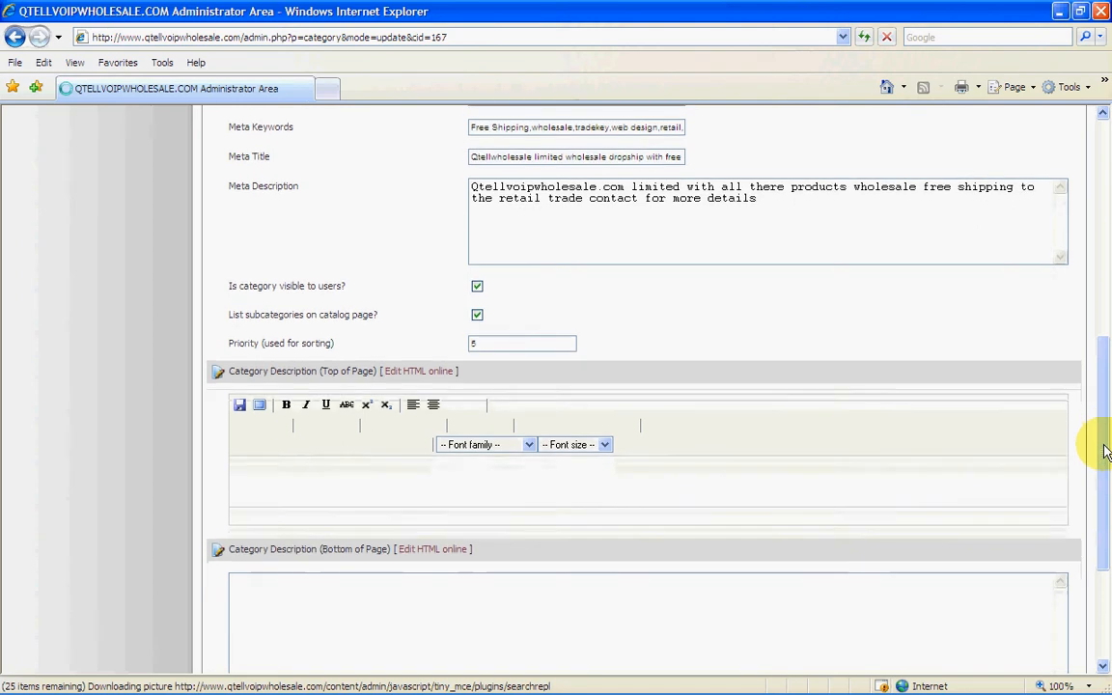
scroll(down, 3)
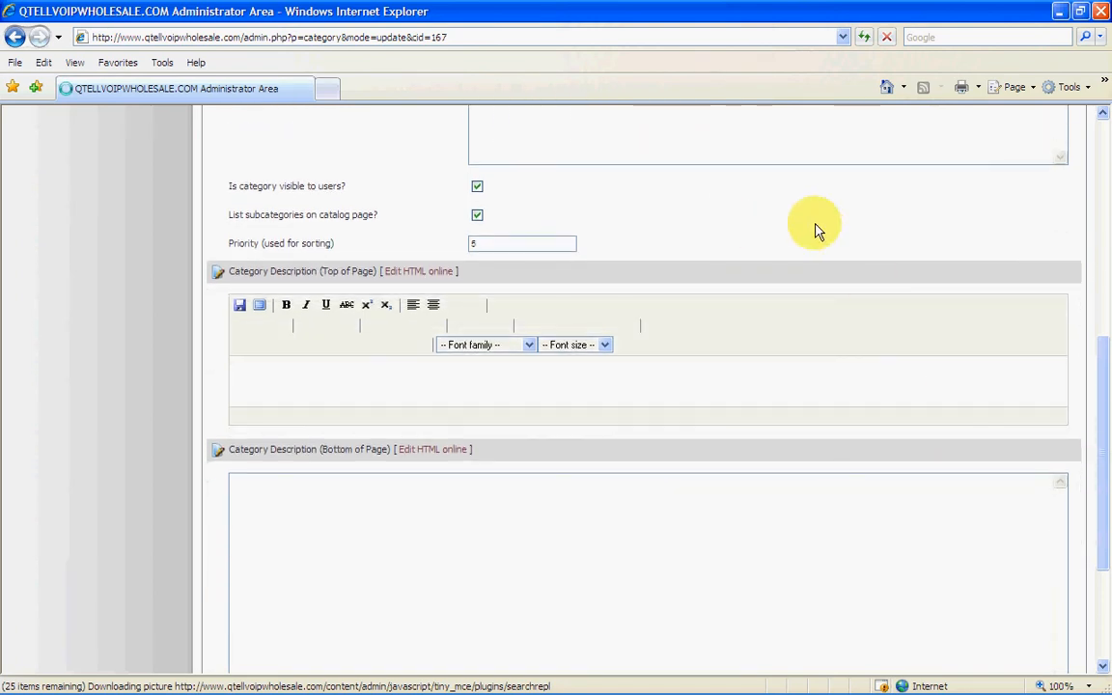
mouse_move(806, 213)
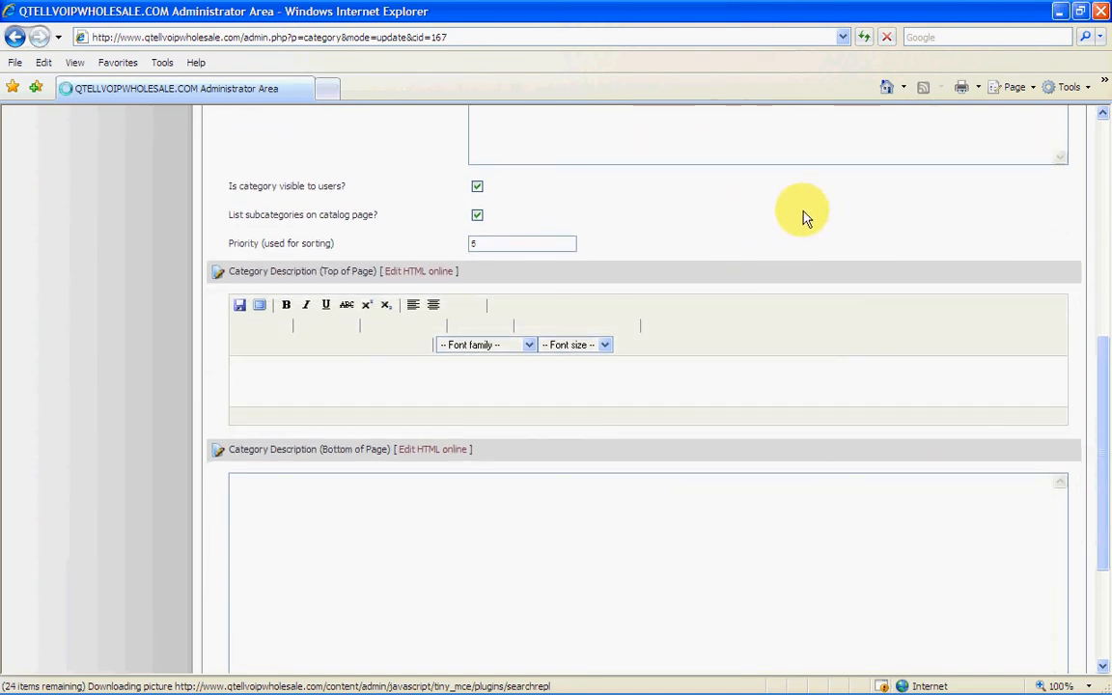
mouse_move(632, 208)
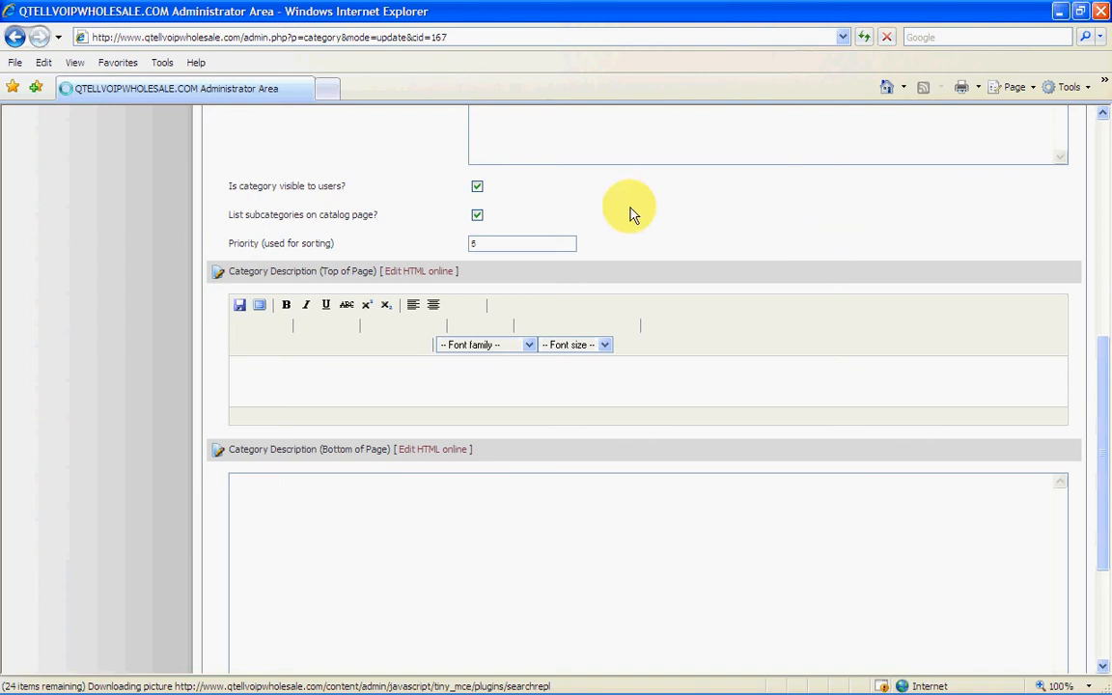
mouse_move(625, 378)
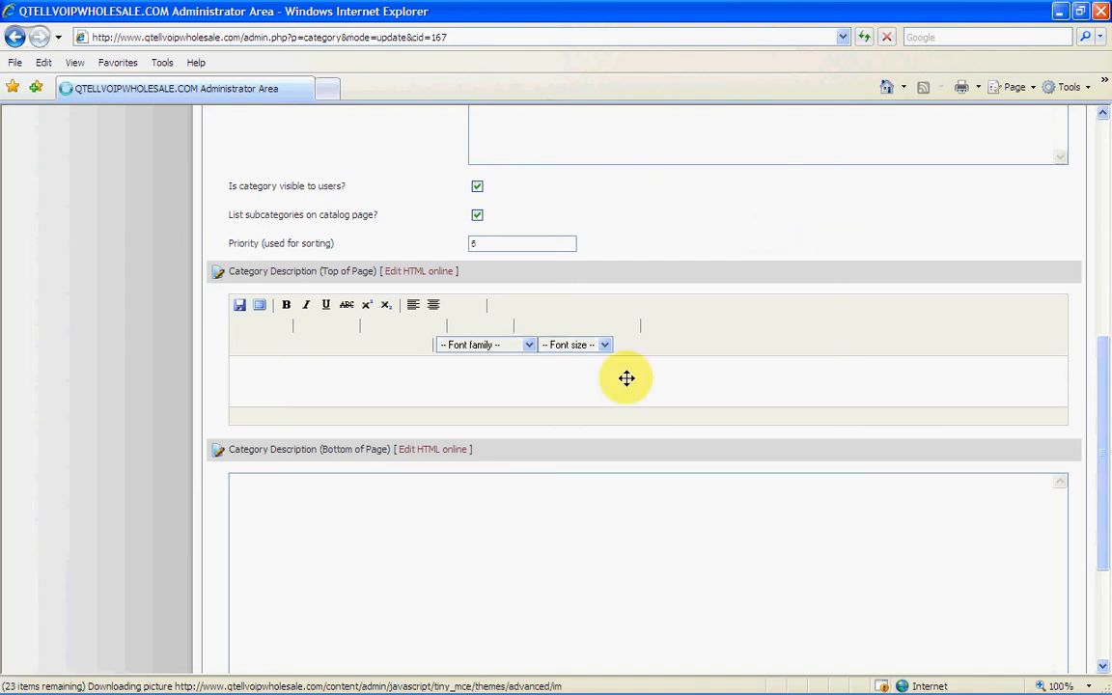
mouse_move(723, 206)
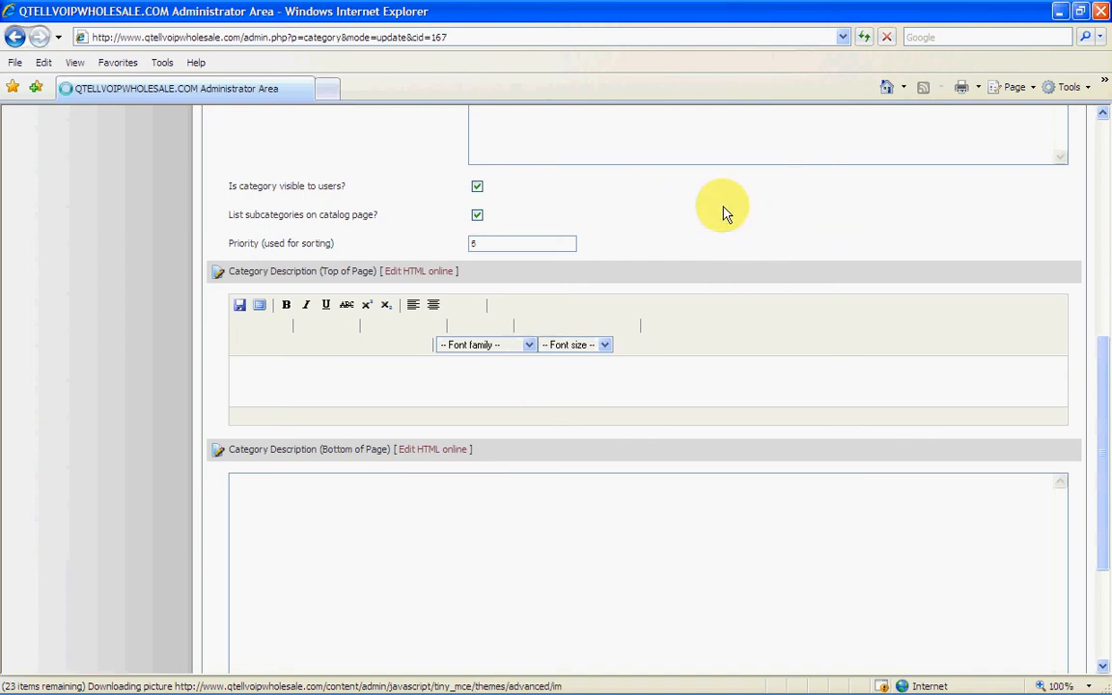
mouse_move(791, 268)
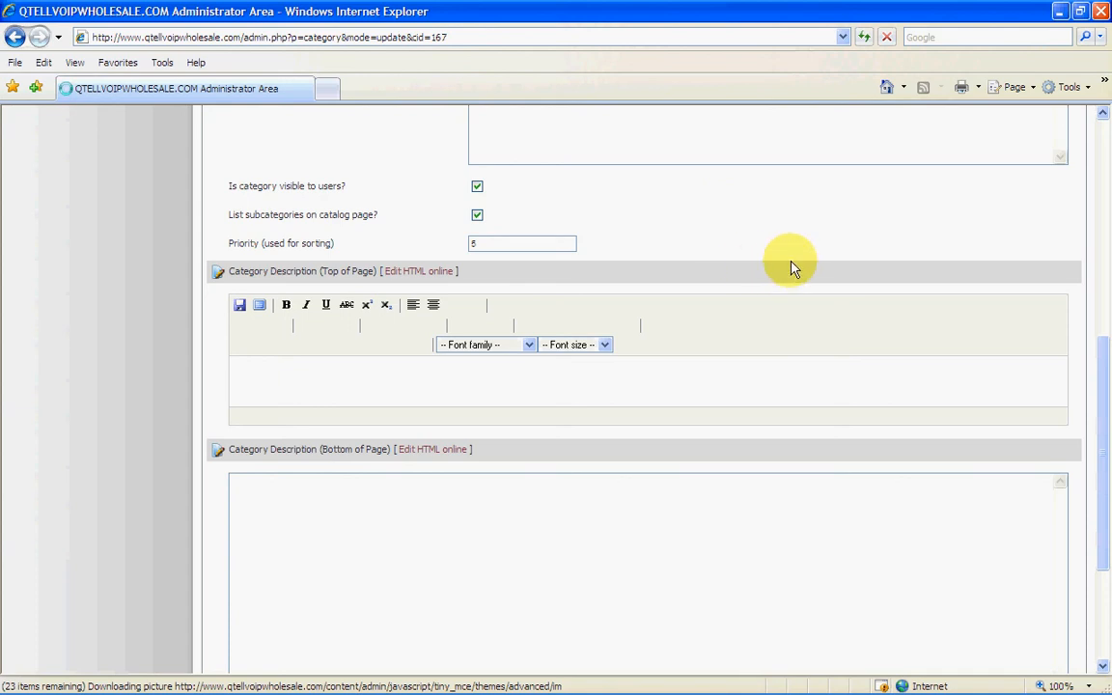
mouse_move(731, 213)
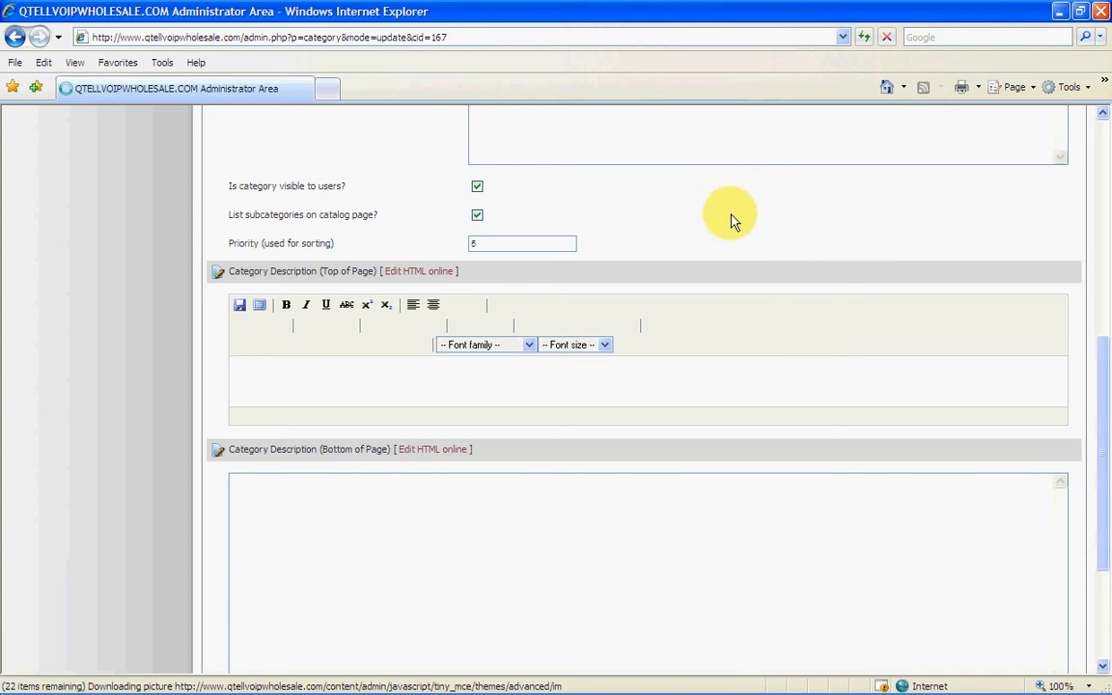
mouse_move(1099, 386)
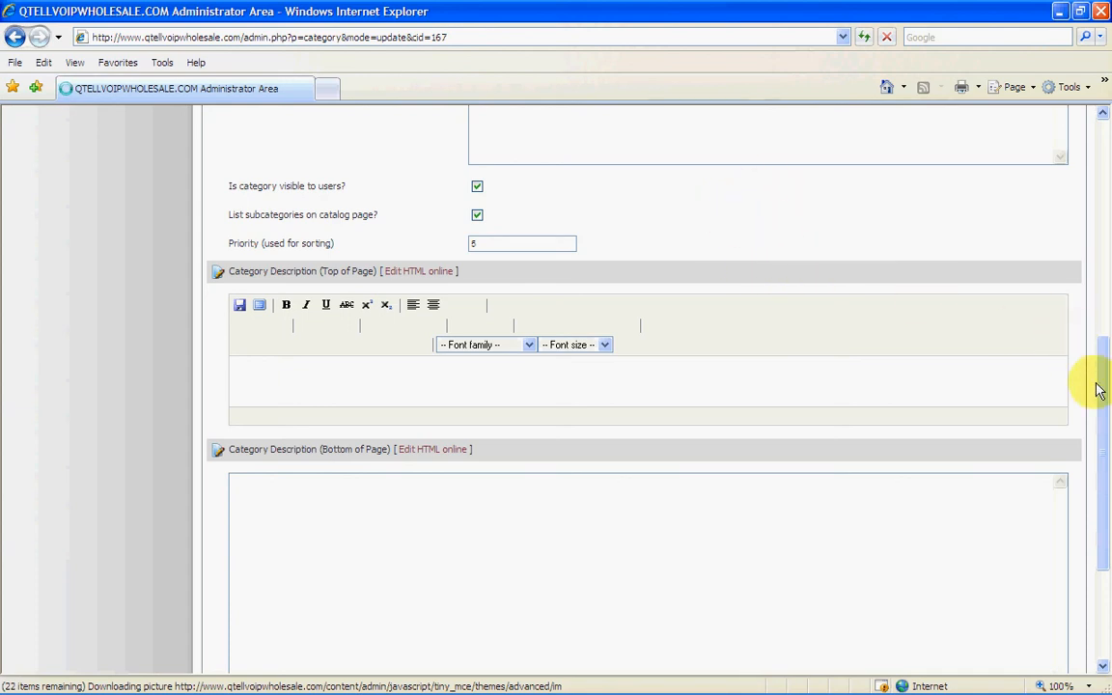
scroll(up, 3)
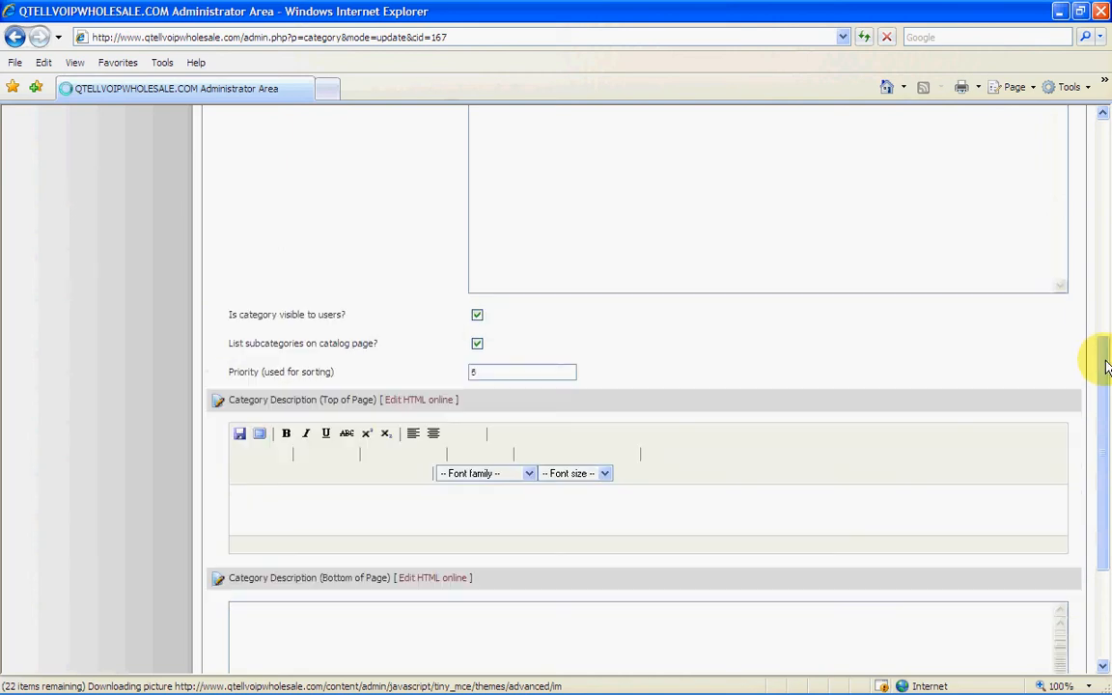
scroll(down, 3)
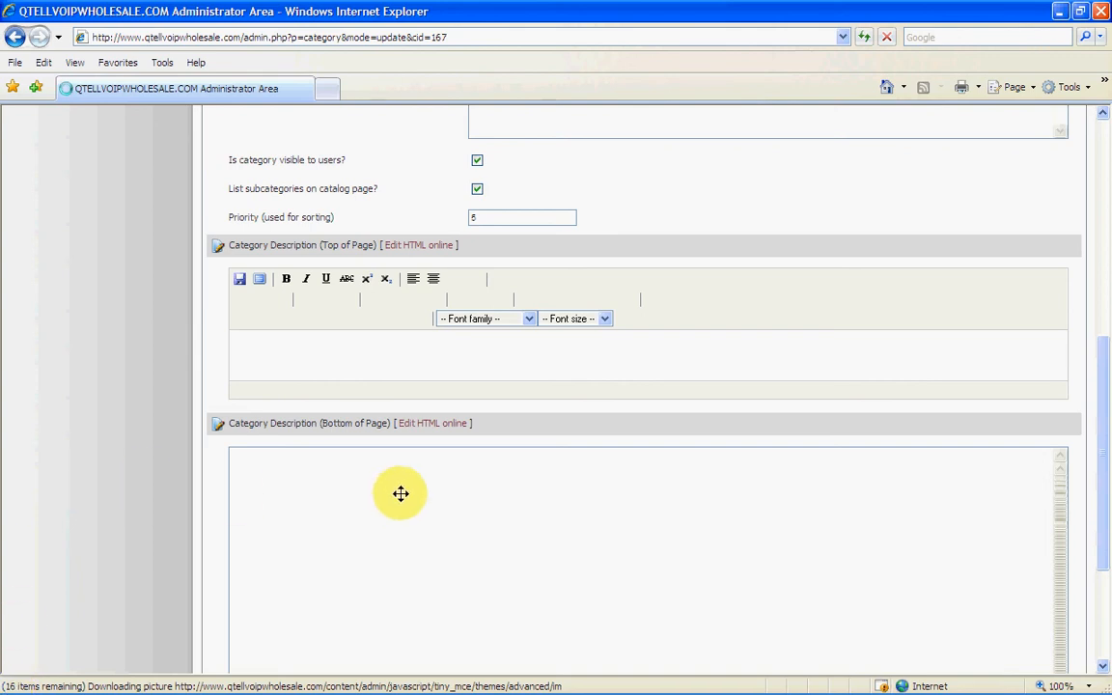
mouse_move(576, 436)
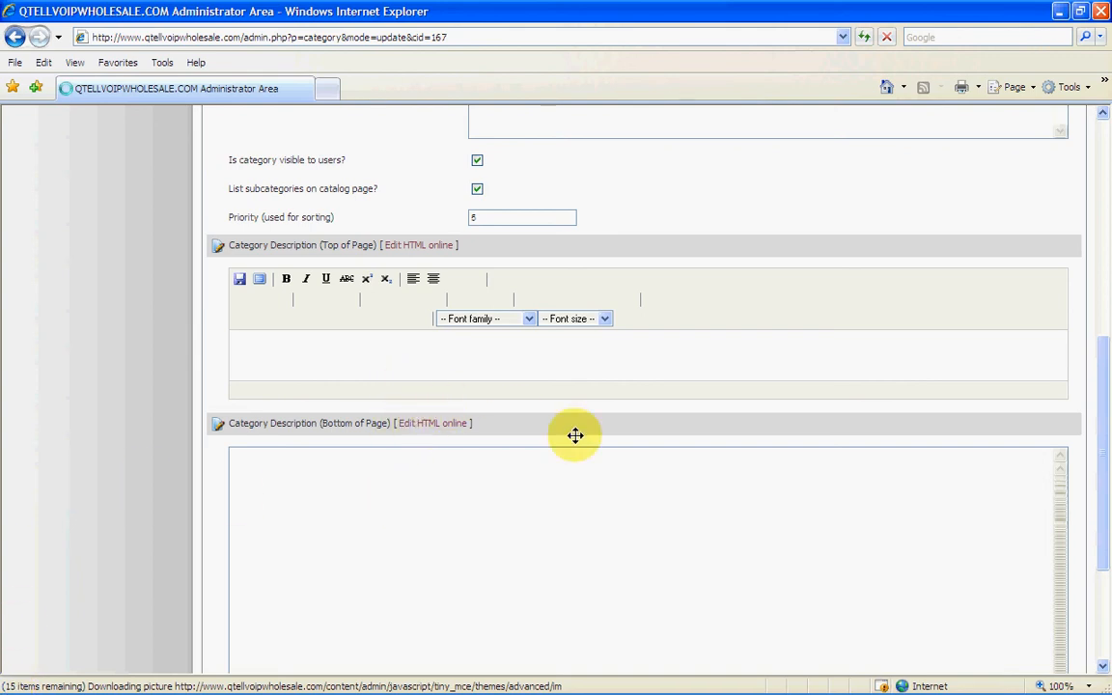
mouse_move(1067, 59)
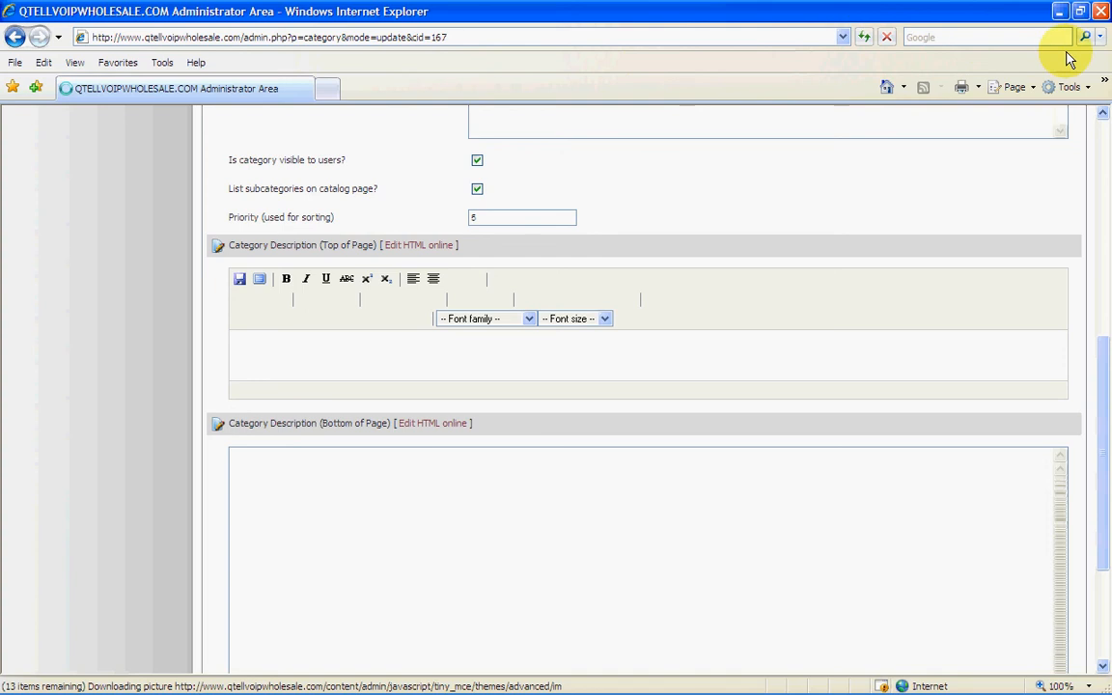
mouse_move(843, 207)
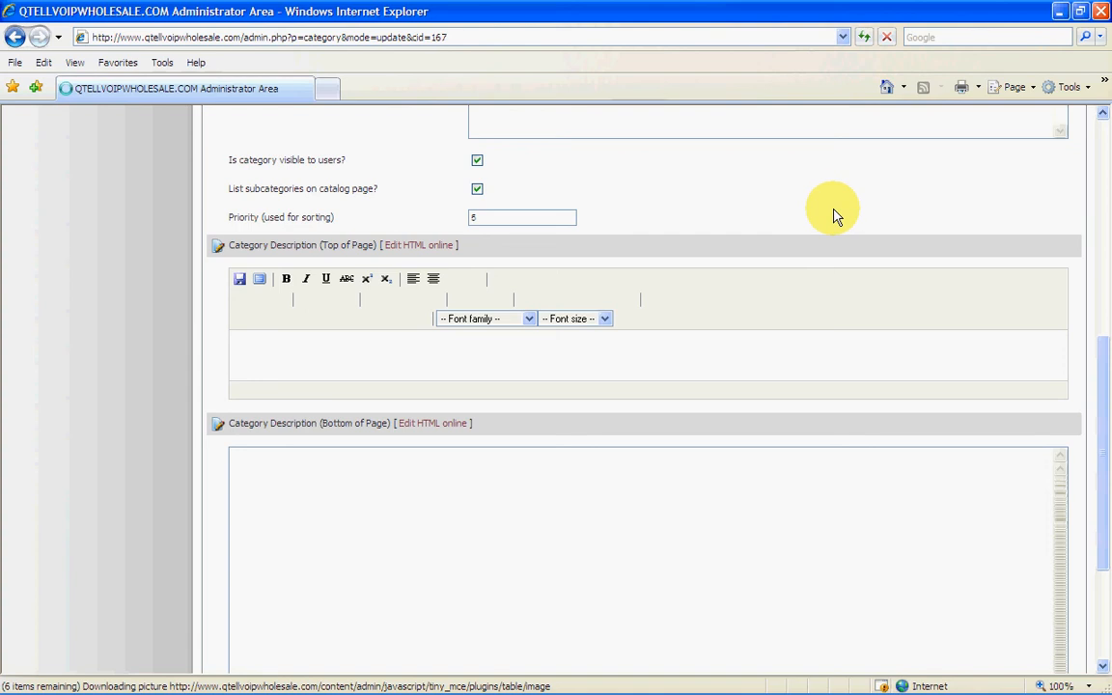
mouse_move(829, 207)
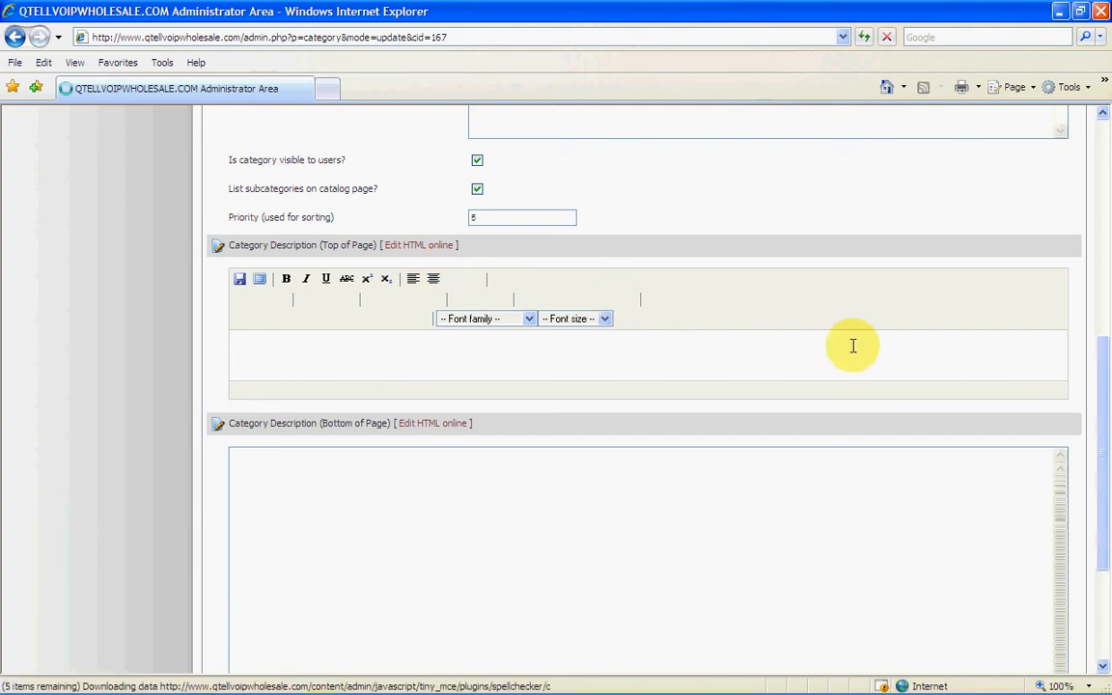
mouse_move(1105, 401)
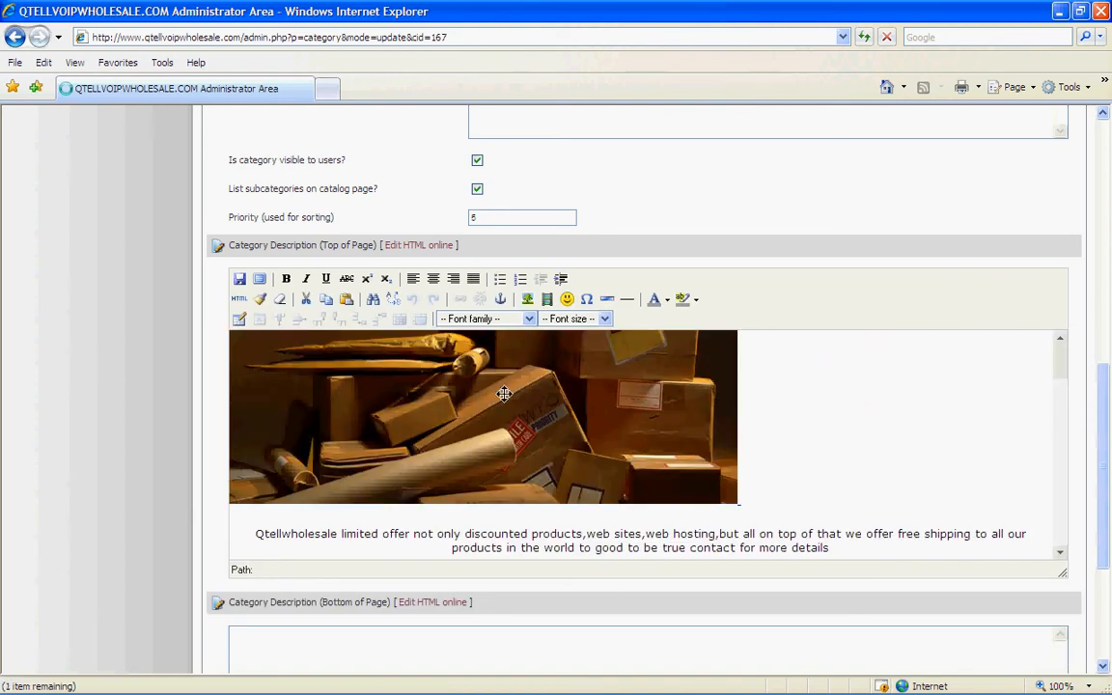
mouse_move(870, 473)
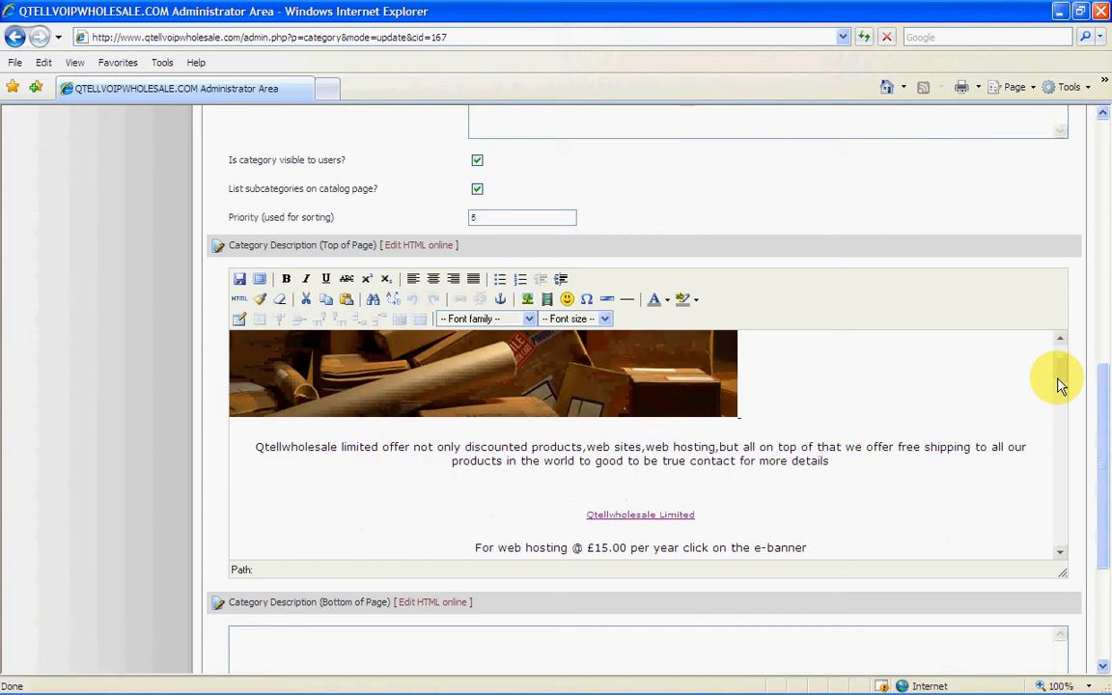
Step: Scroll through the top description: parcel image, promo text, banner and enquiry form
scroll(down, 3)
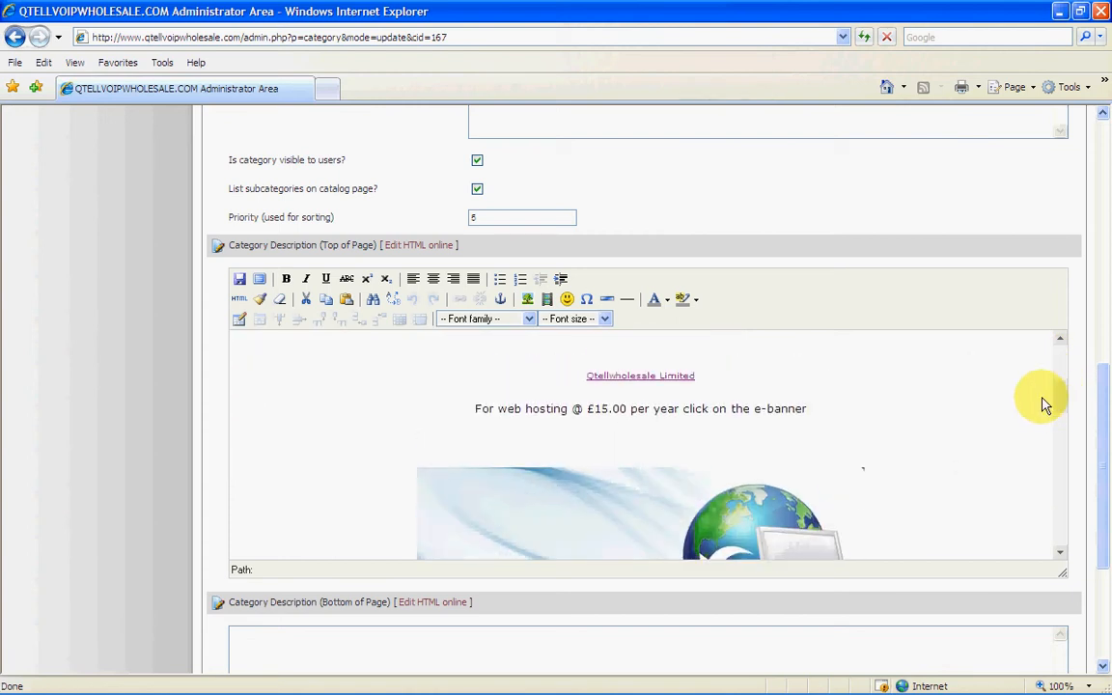
mouse_move(1057, 396)
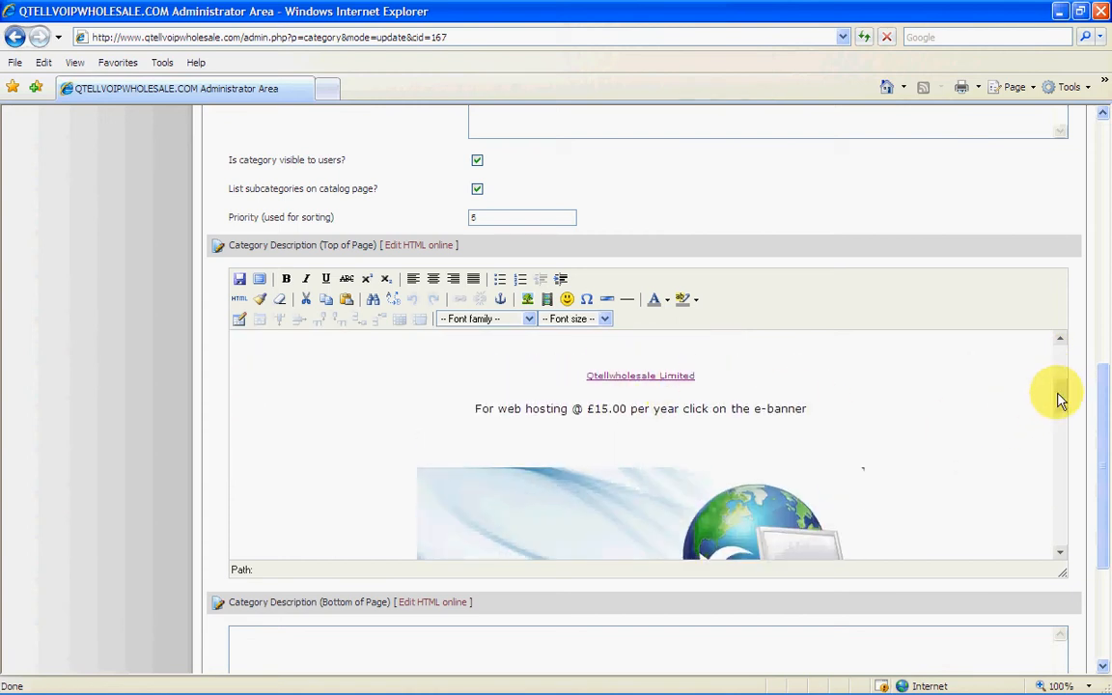
scroll(down, 3)
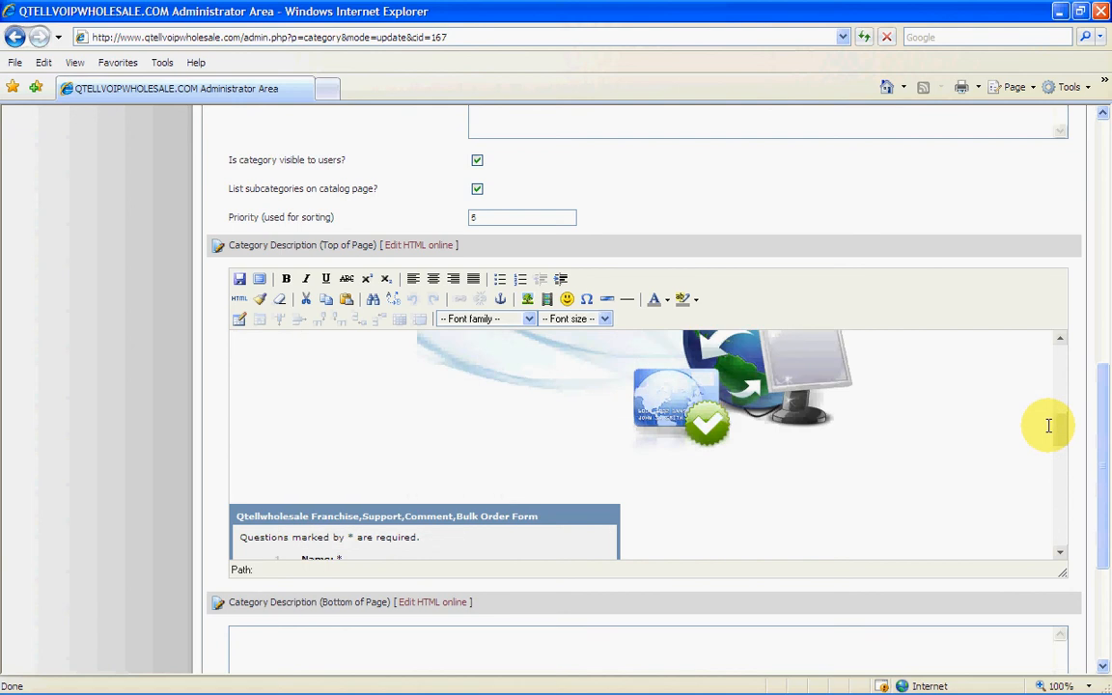
scroll(down, 3)
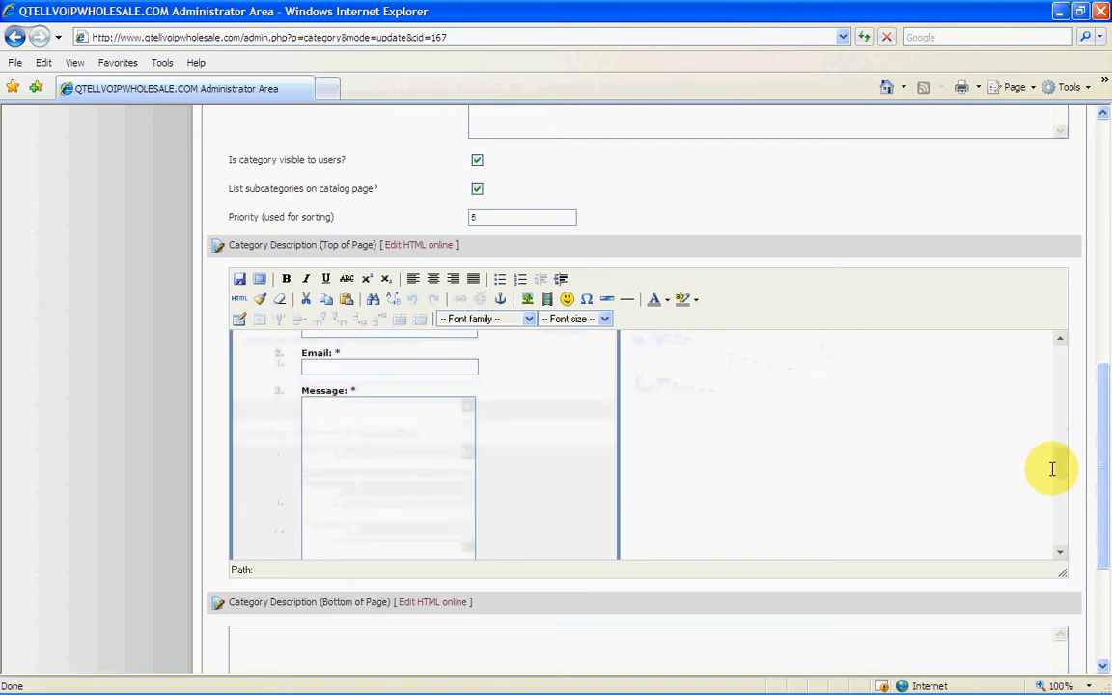
scroll(down, 3)
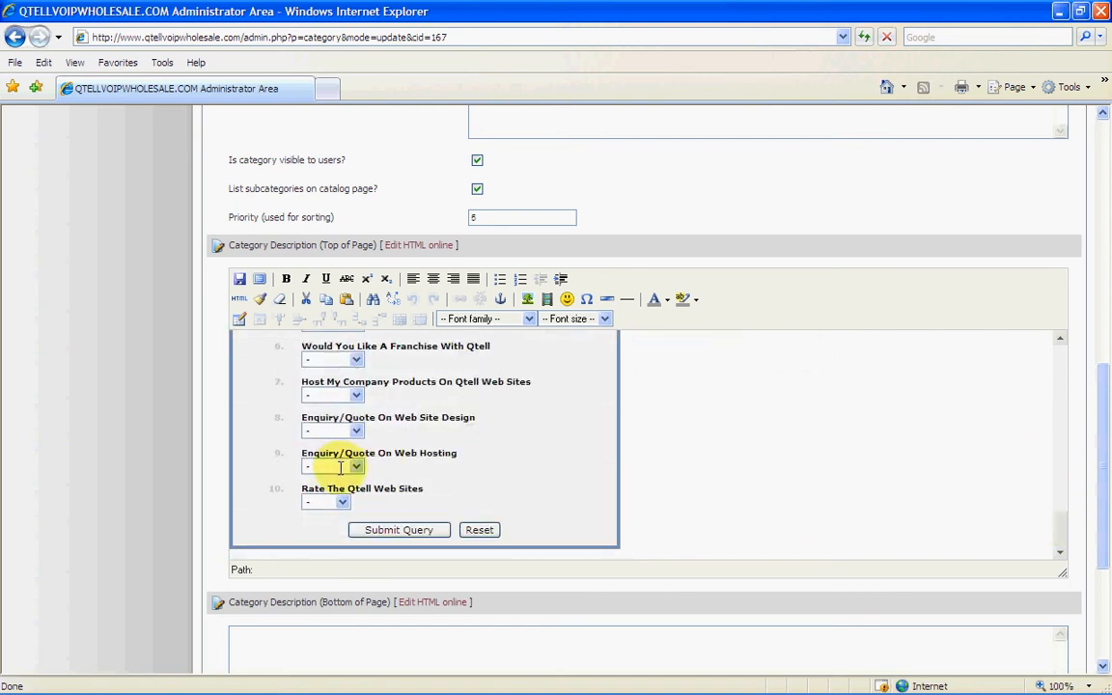
mouse_move(1059, 534)
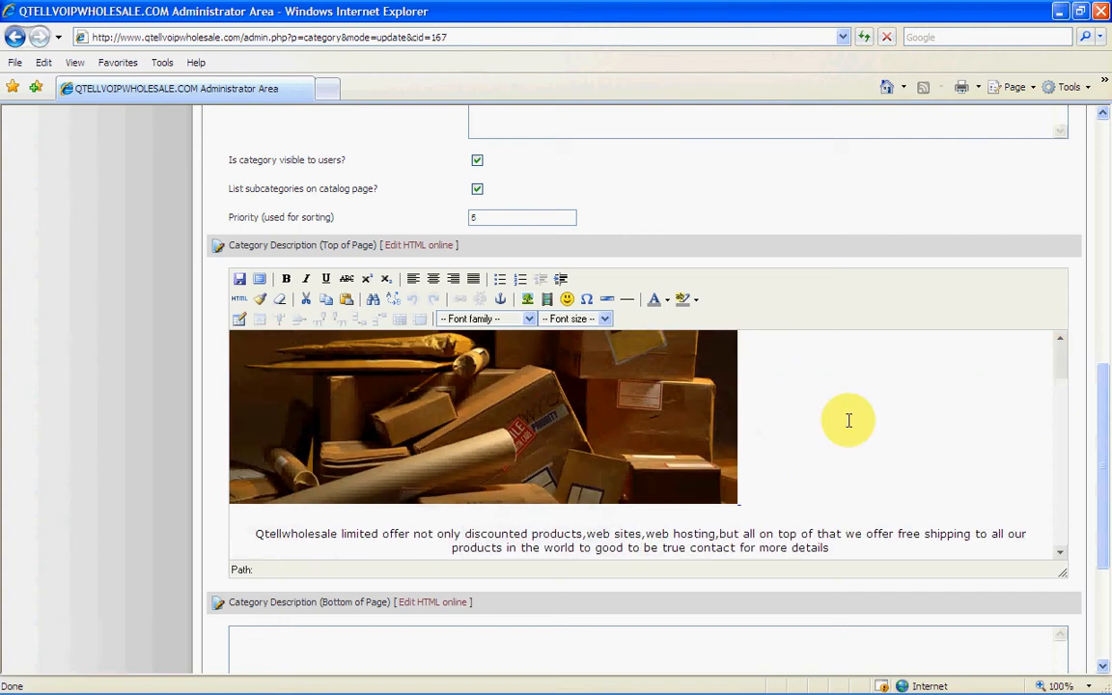
mouse_move(1044, 389)
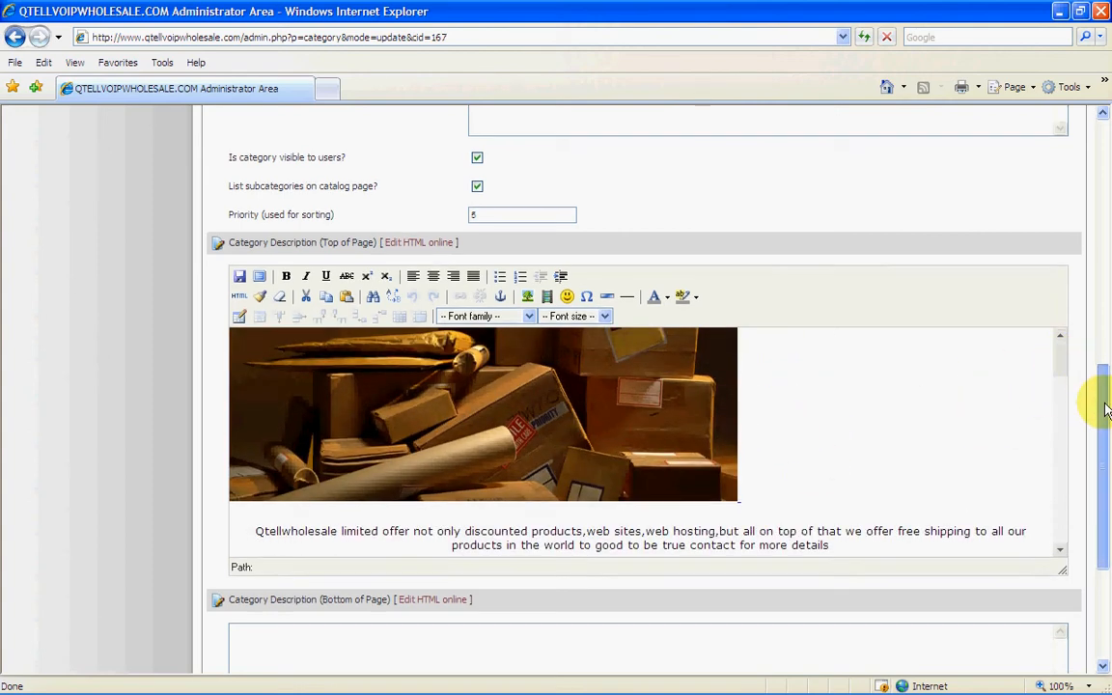
Step: Scroll up to the Category (Update) header showing name, key and meta keywords
scroll(up, 3)
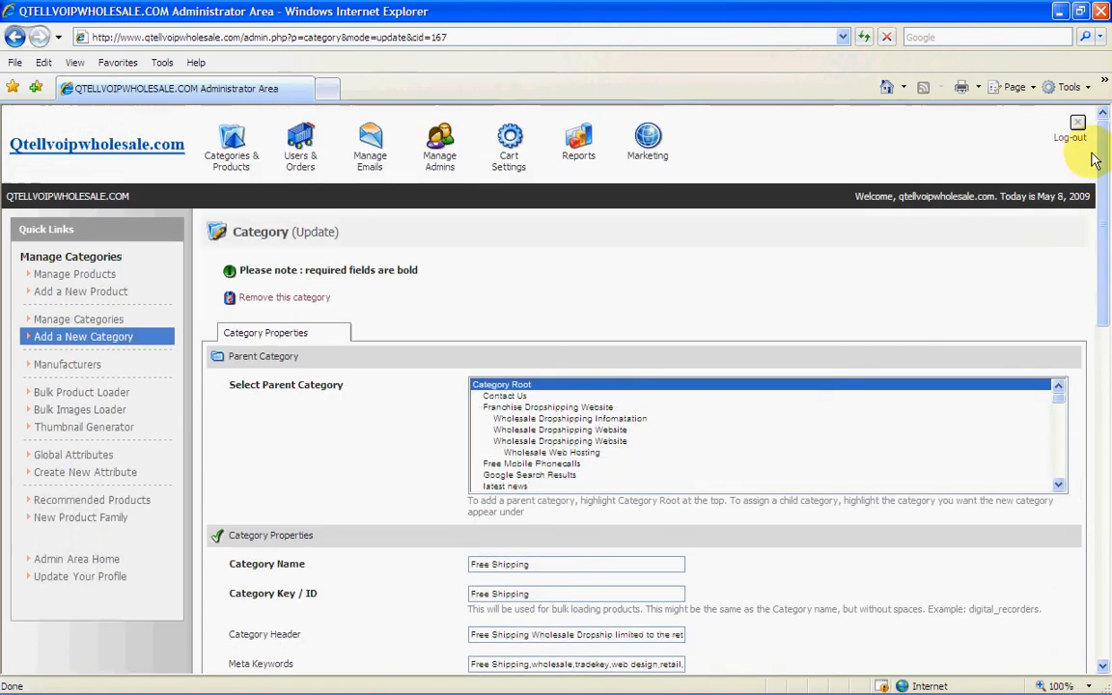
mouse_move(817, 249)
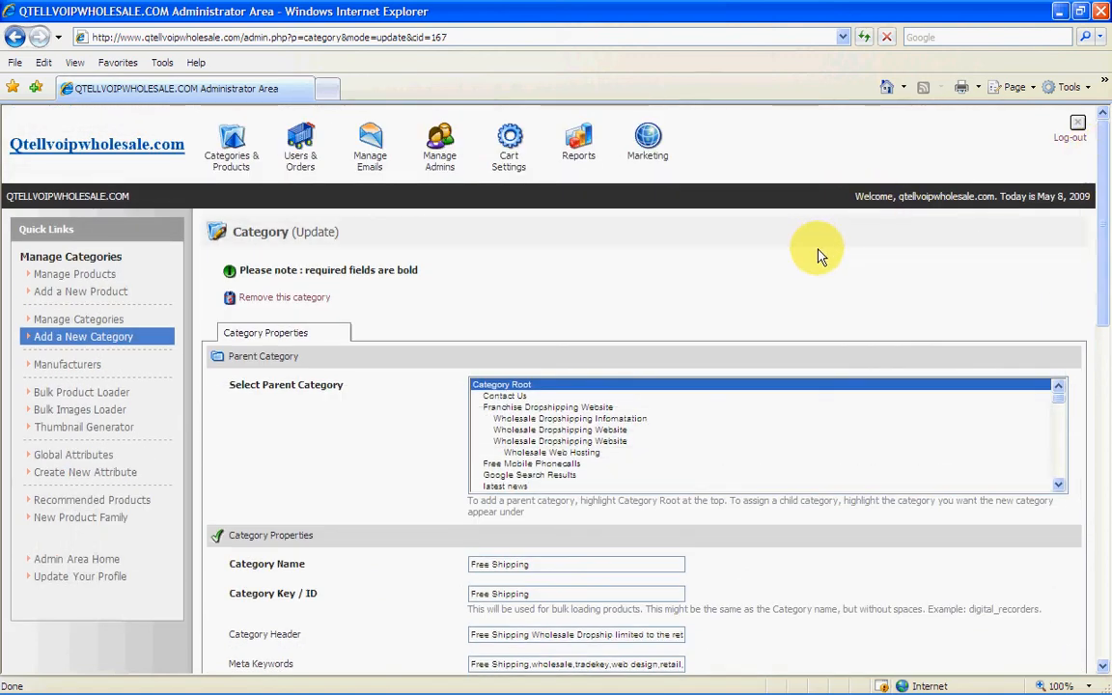
mouse_move(900, 278)
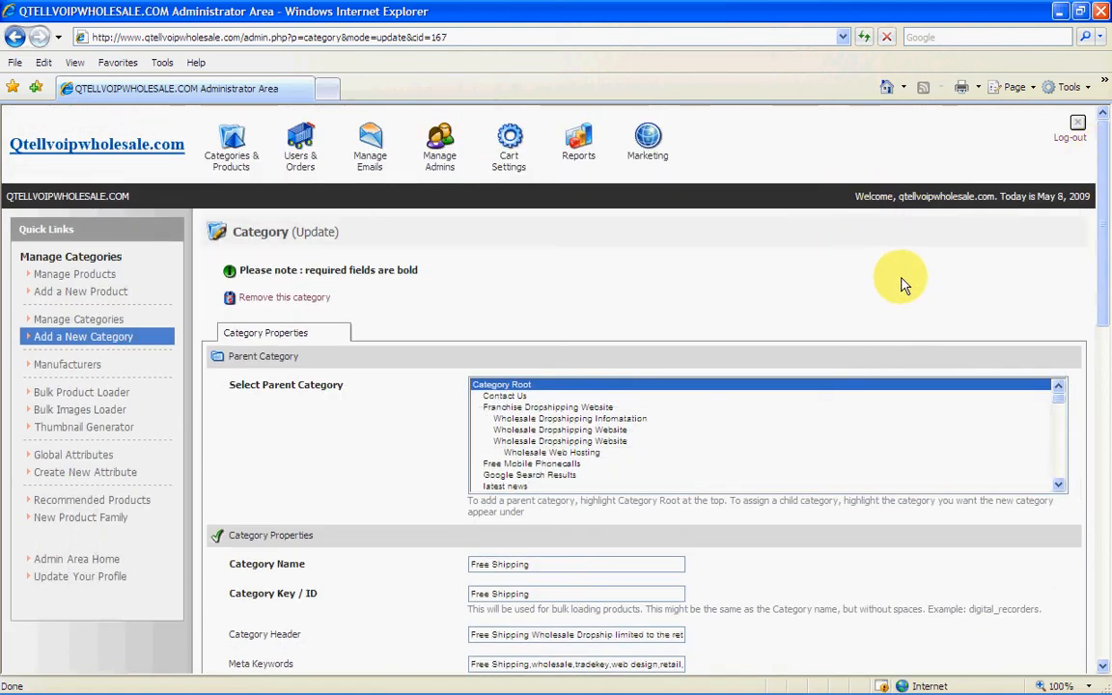
mouse_move(873, 287)
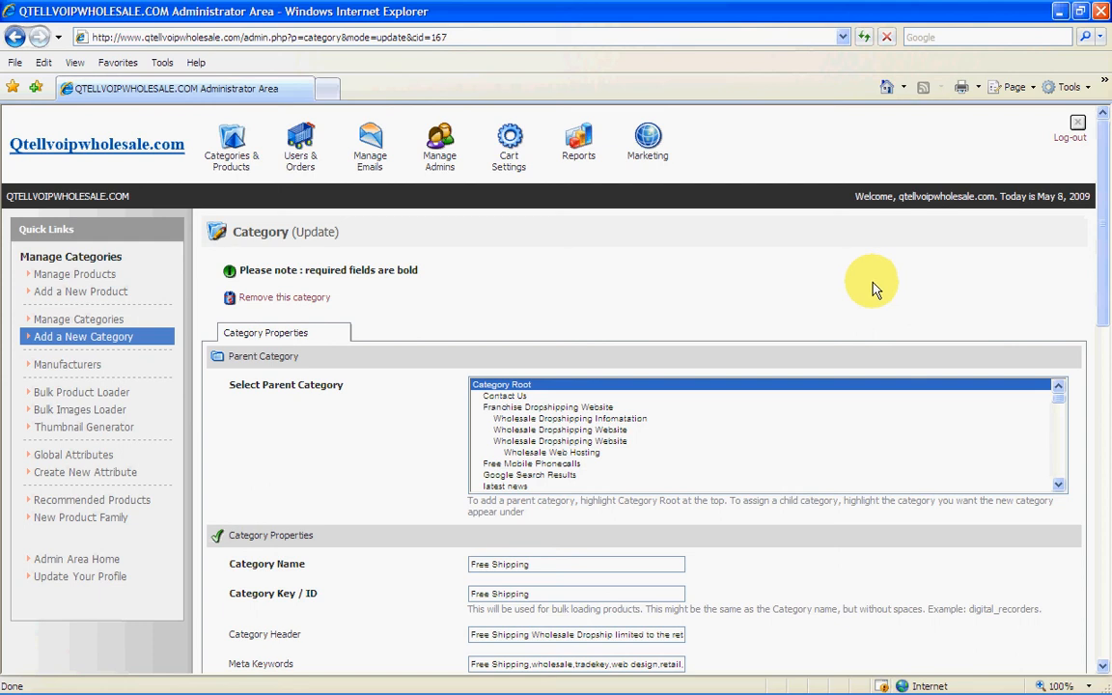
mouse_move(852, 294)
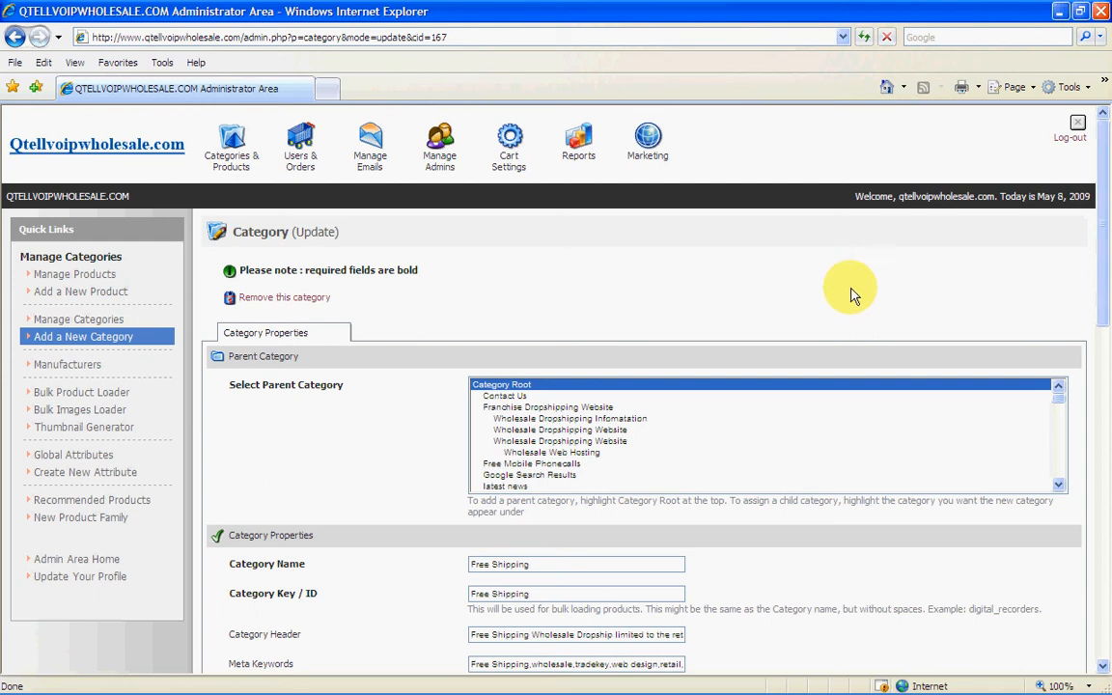
mouse_move(757, 280)
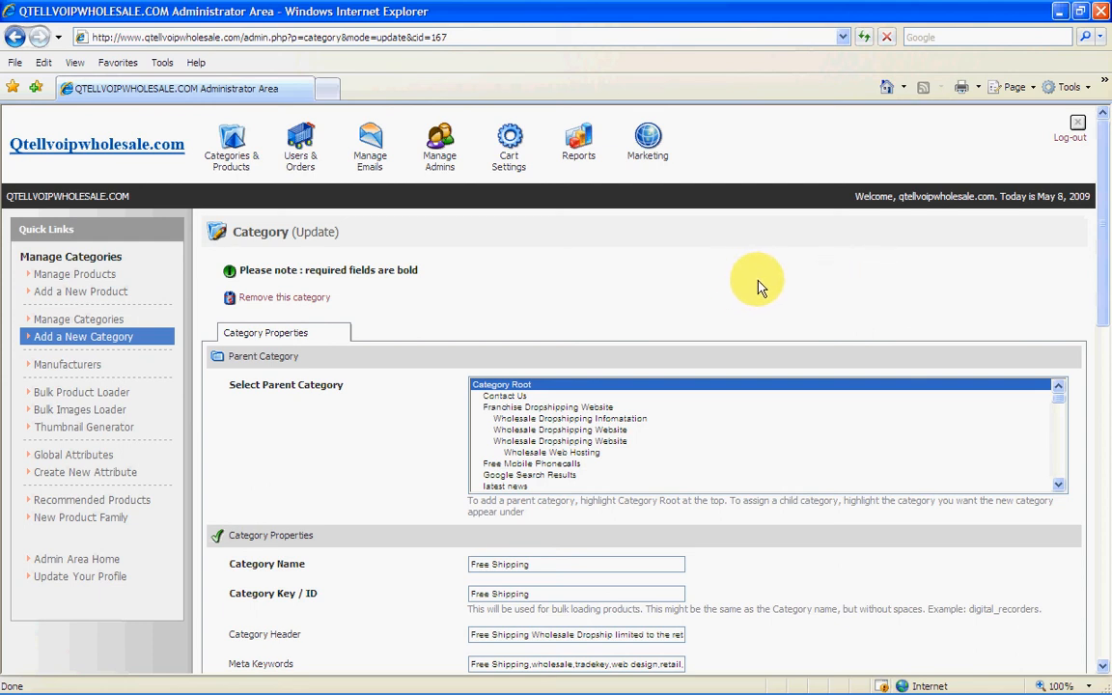
Step: Choose Add a New Product from the Categories & Products menu
click(231, 145)
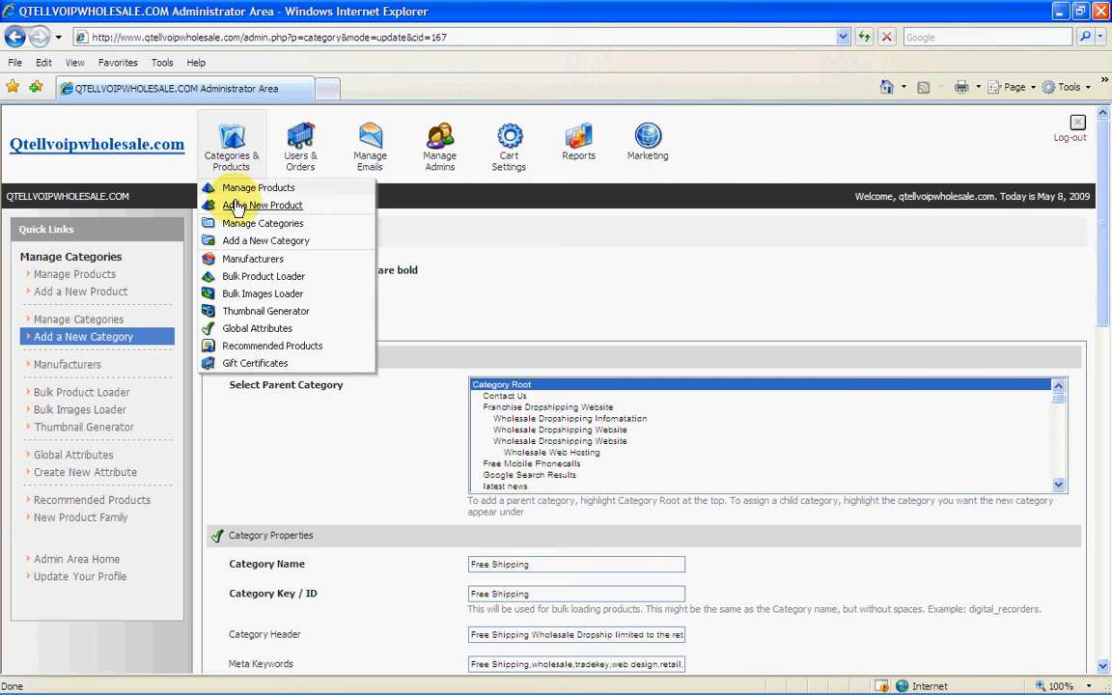
mouse_move(307, 193)
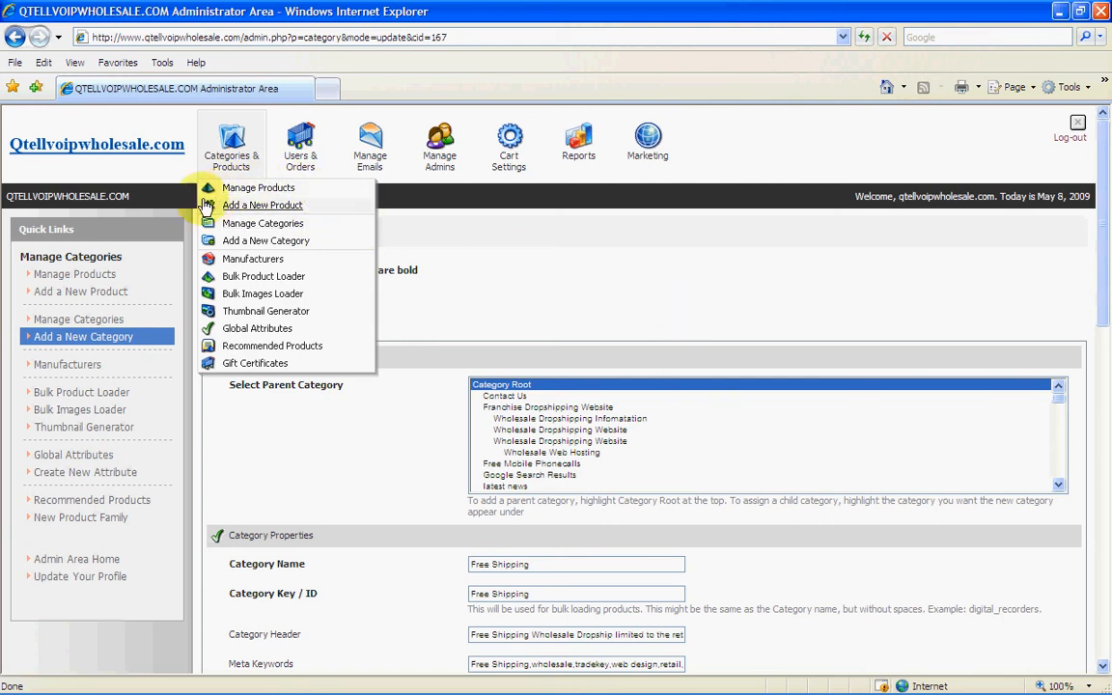
mouse_move(590, 270)
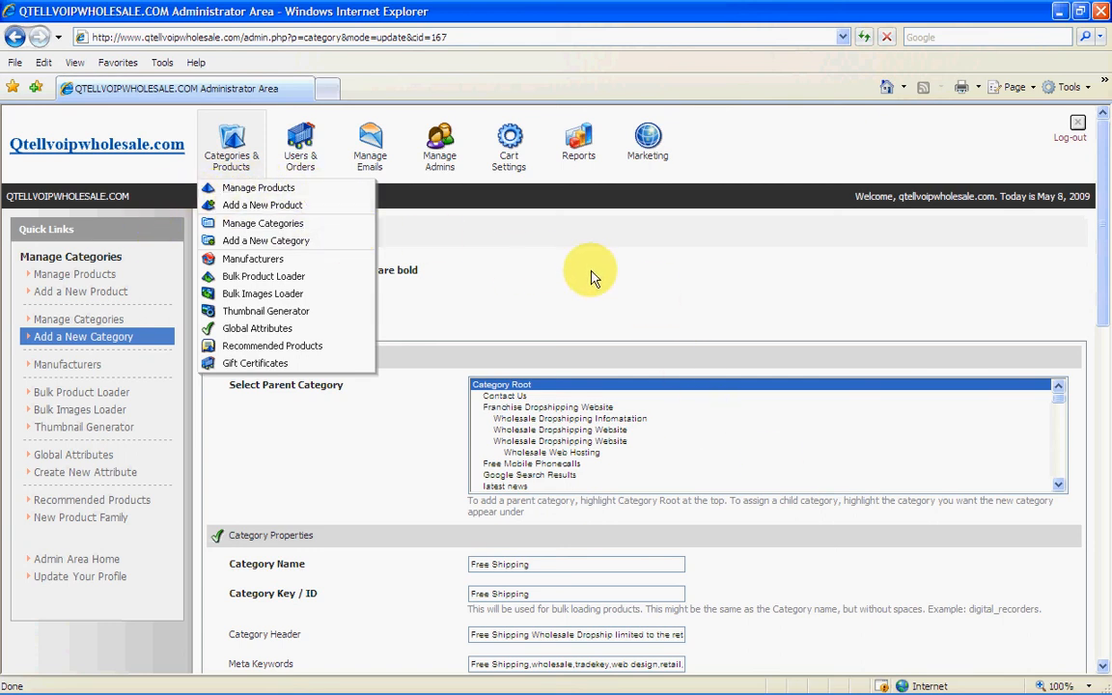
mouse_move(277, 205)
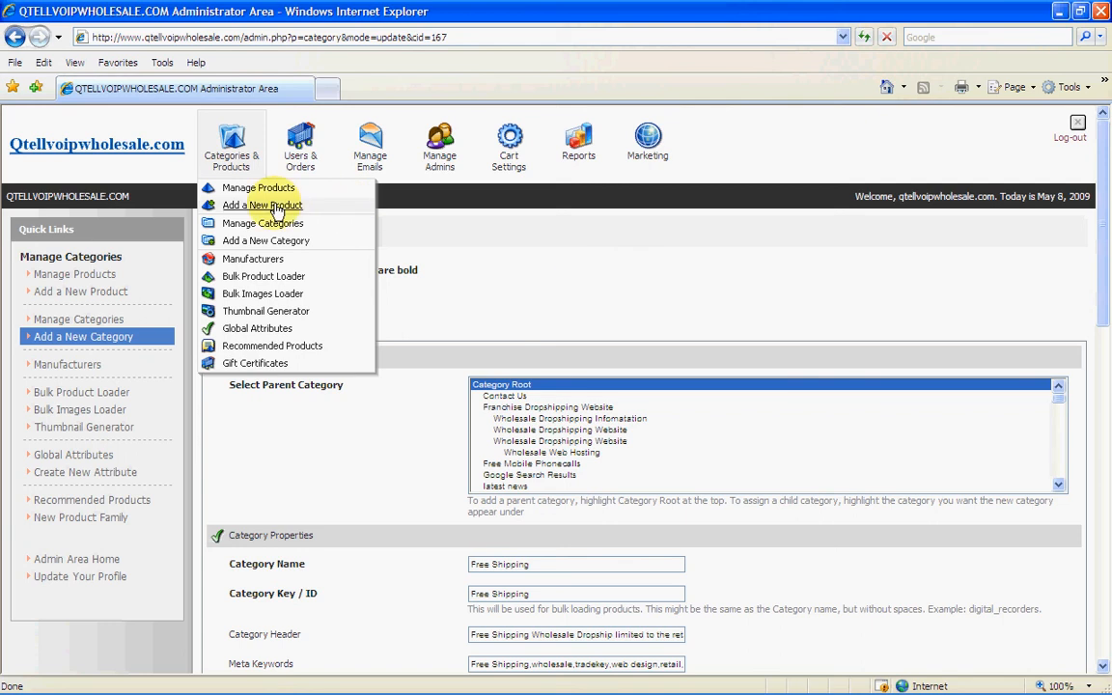
click(262, 204)
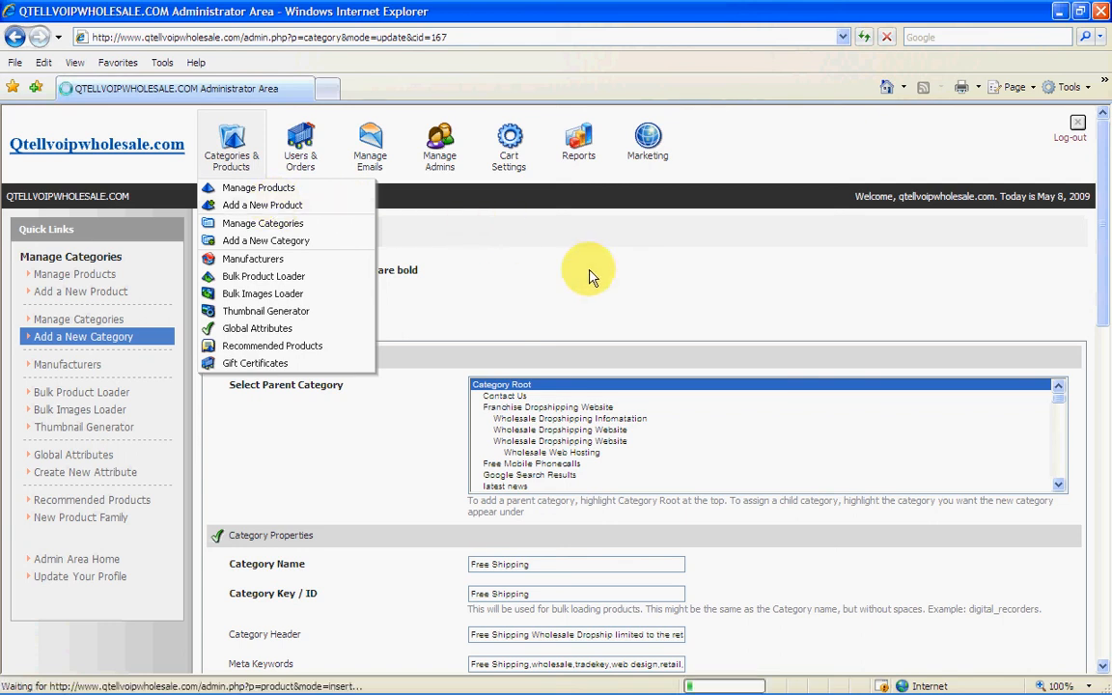
click(686, 307)
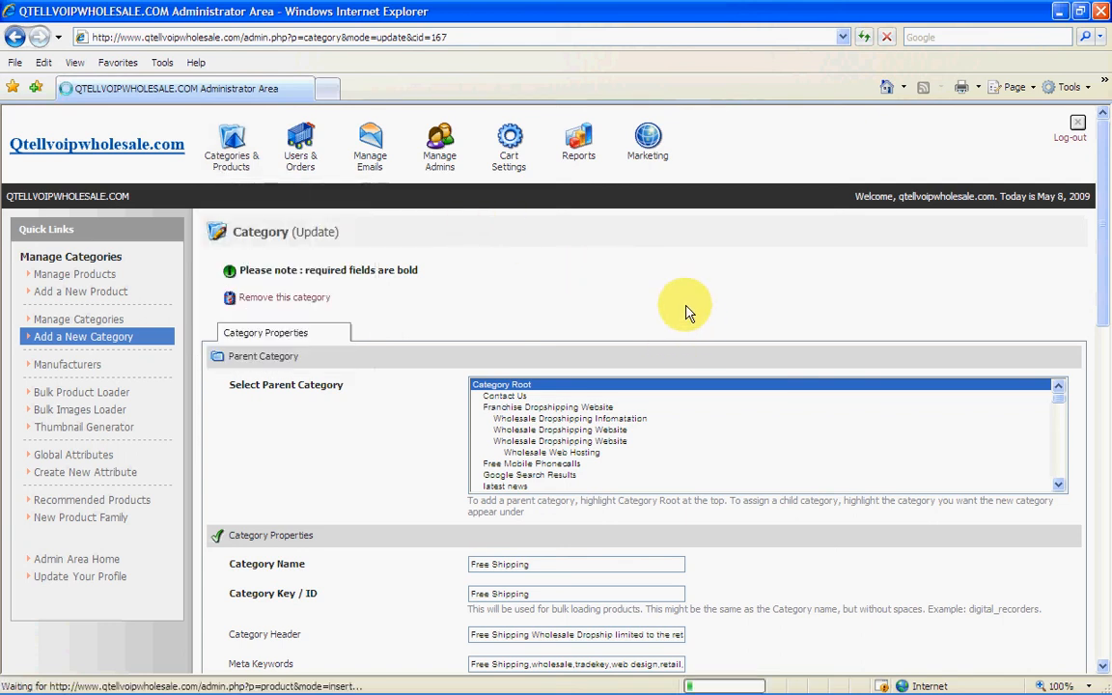
mouse_move(618, 304)
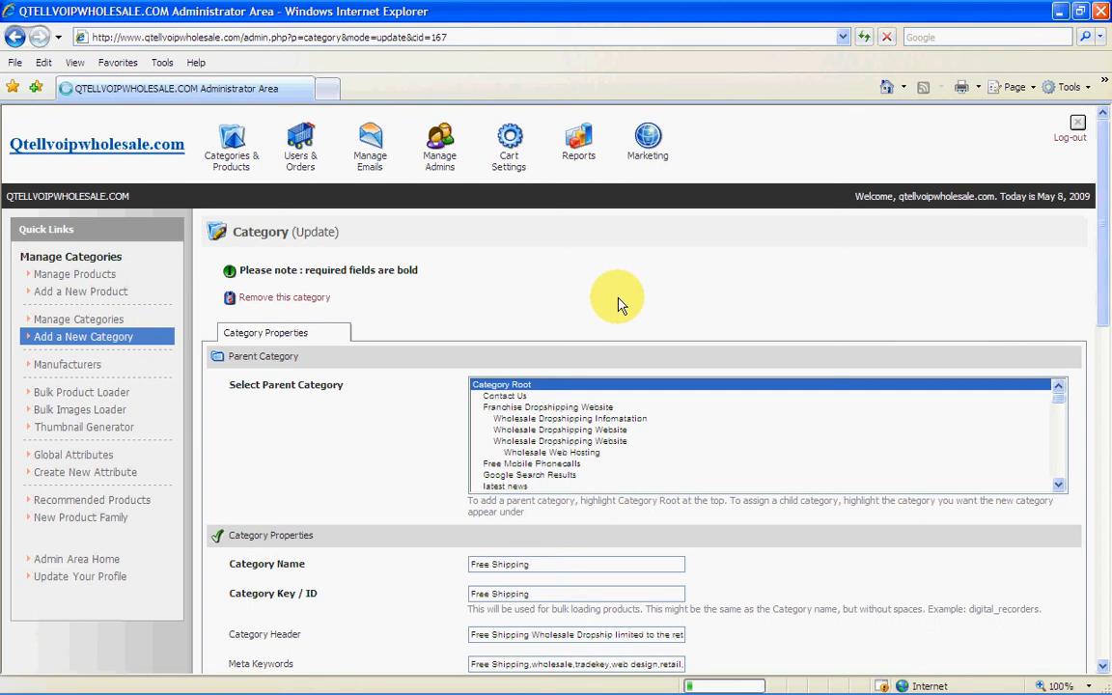
click(80, 290)
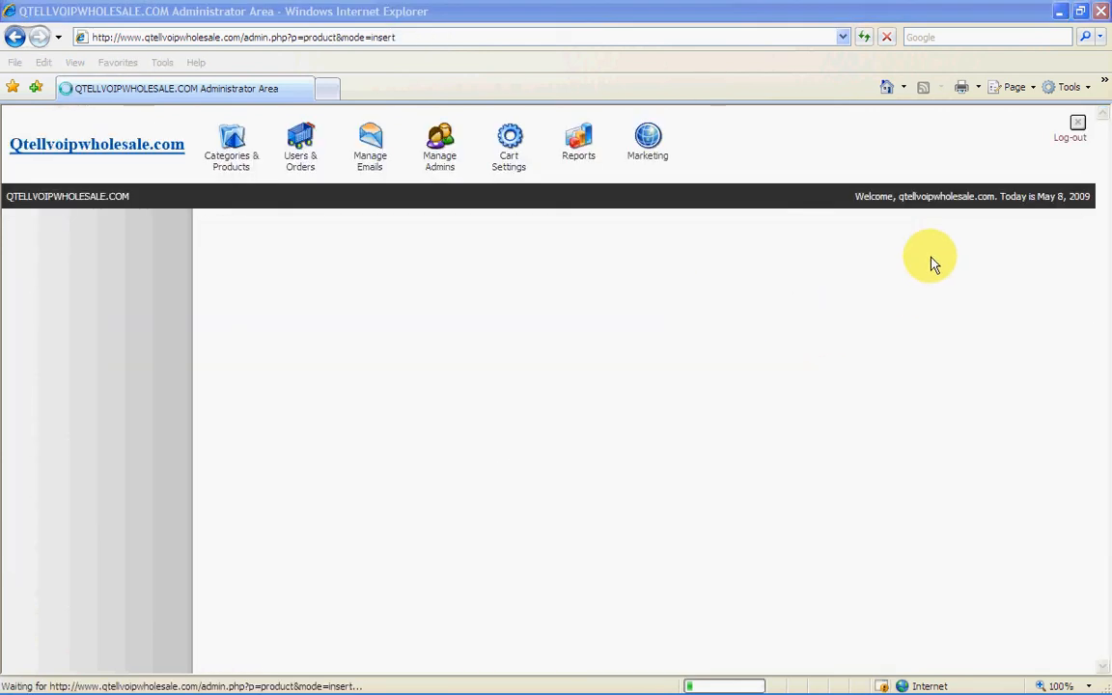
mouse_move(877, 259)
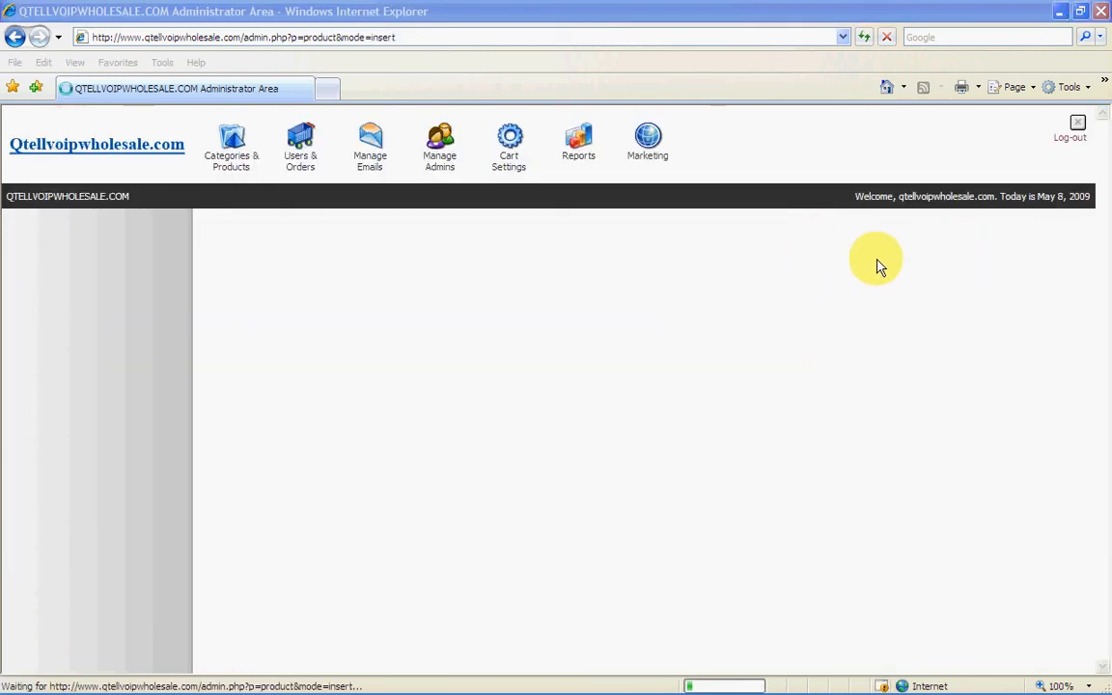
mouse_move(930, 230)
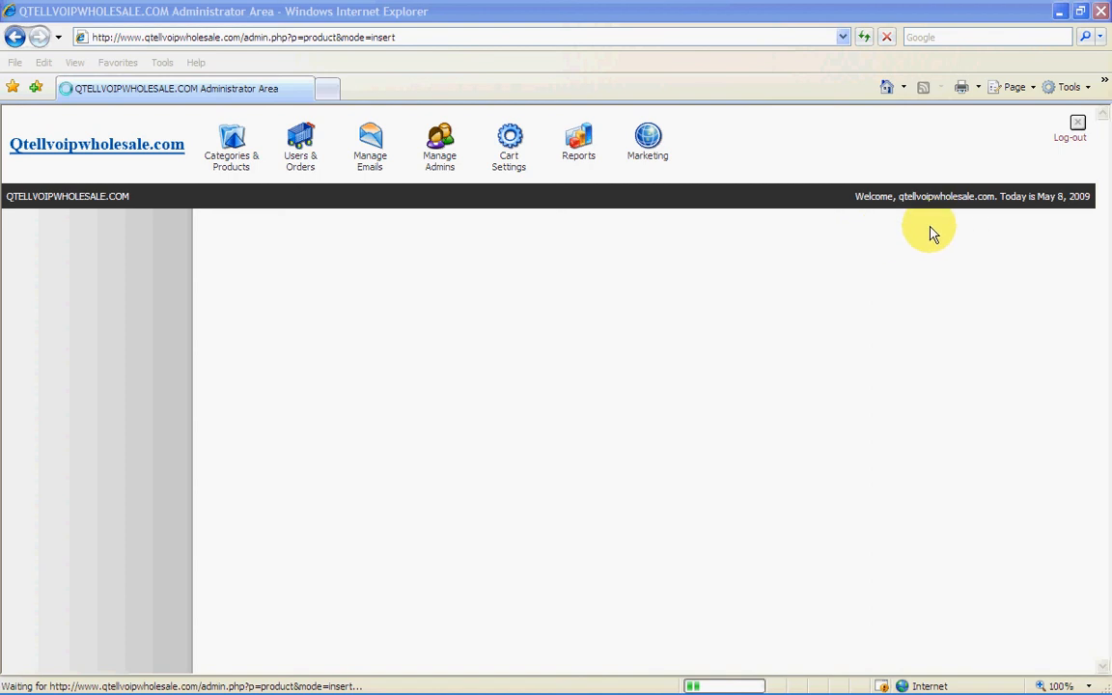
mouse_move(924, 236)
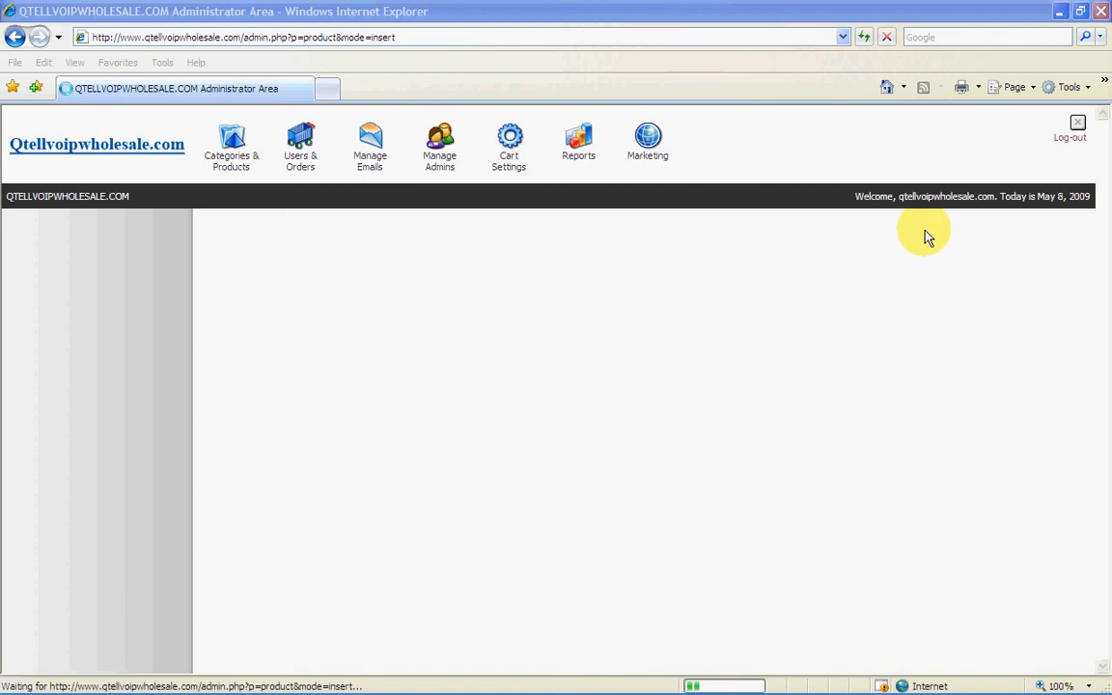
mouse_move(843, 229)
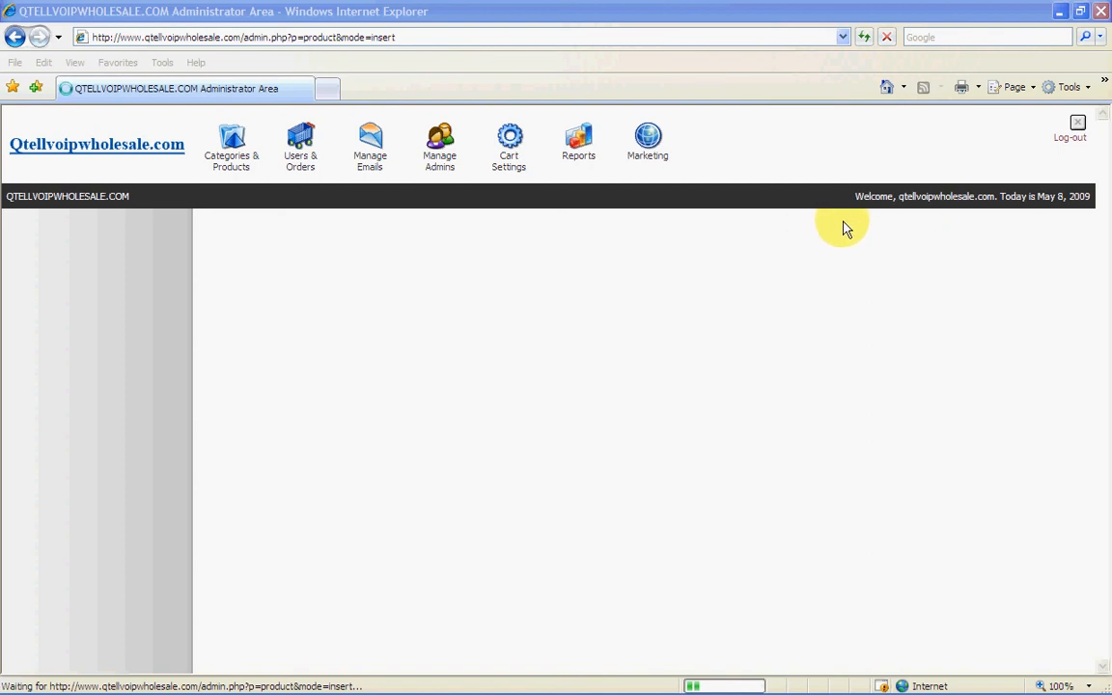
mouse_move(971, 239)
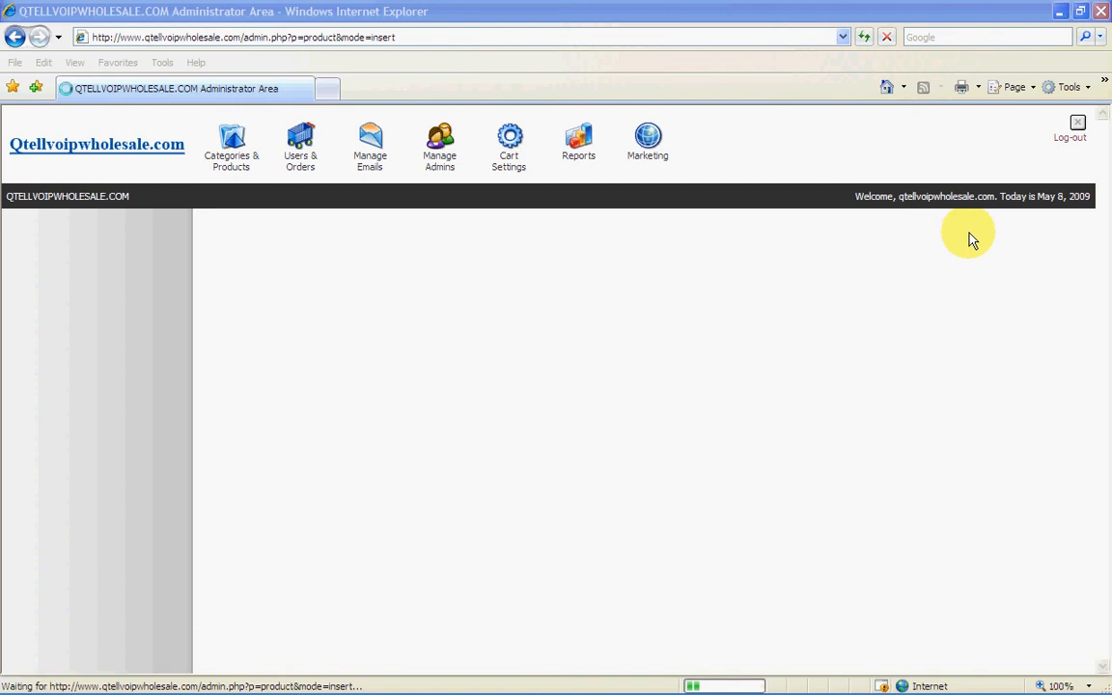
mouse_move(891, 231)
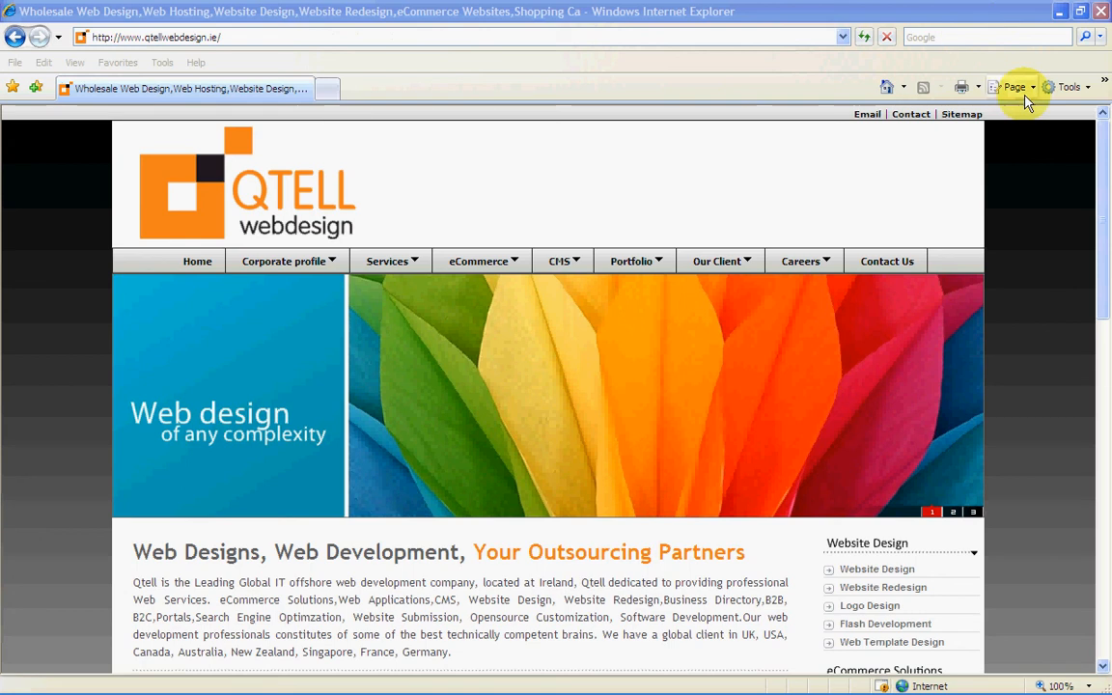
mouse_move(1023, 262)
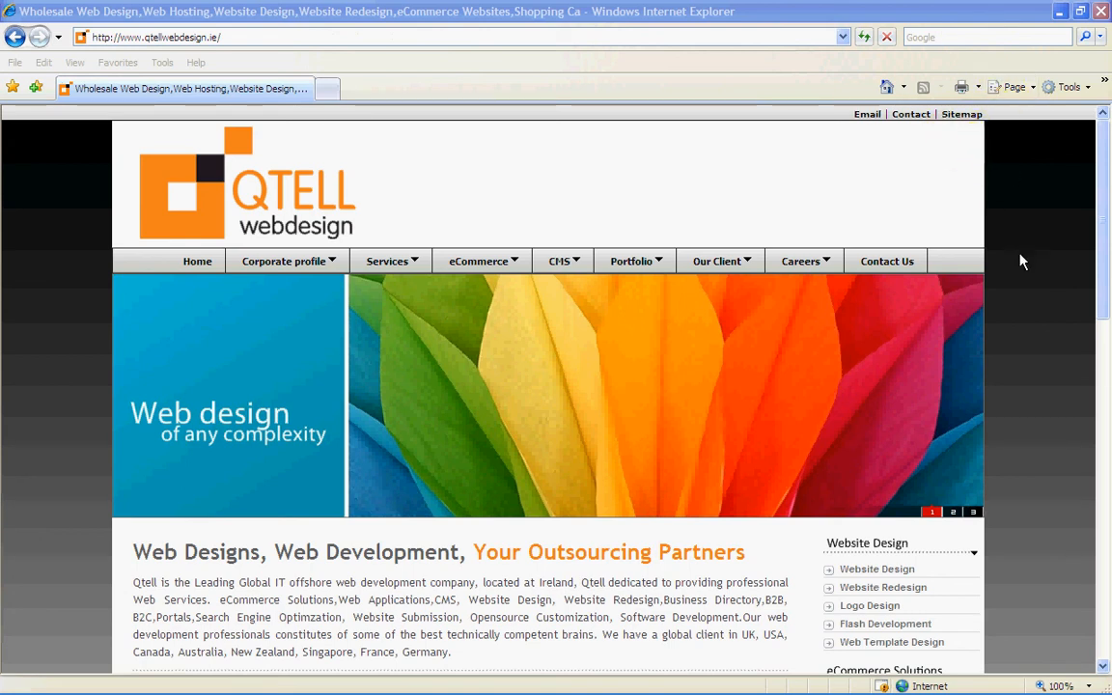